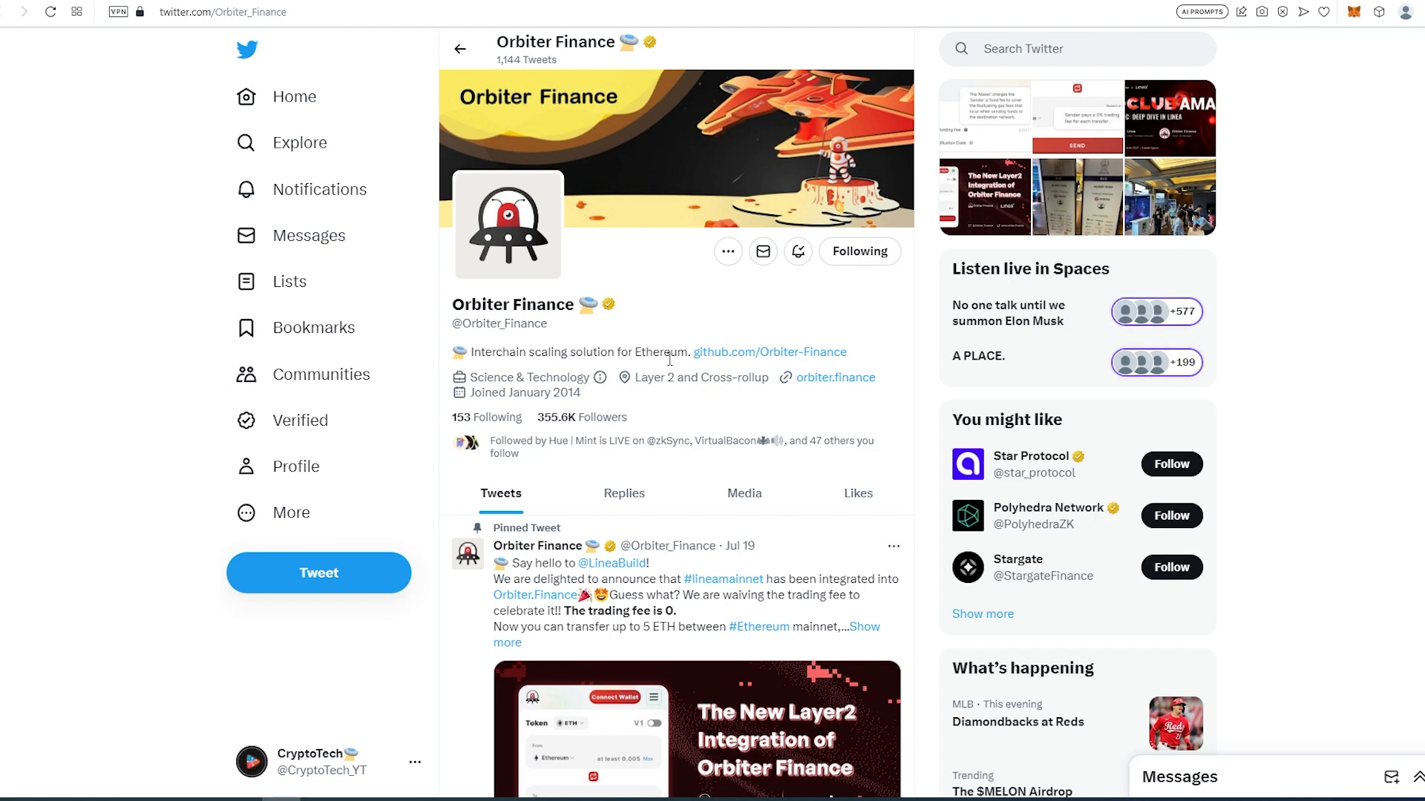
mouse_move(727, 391)
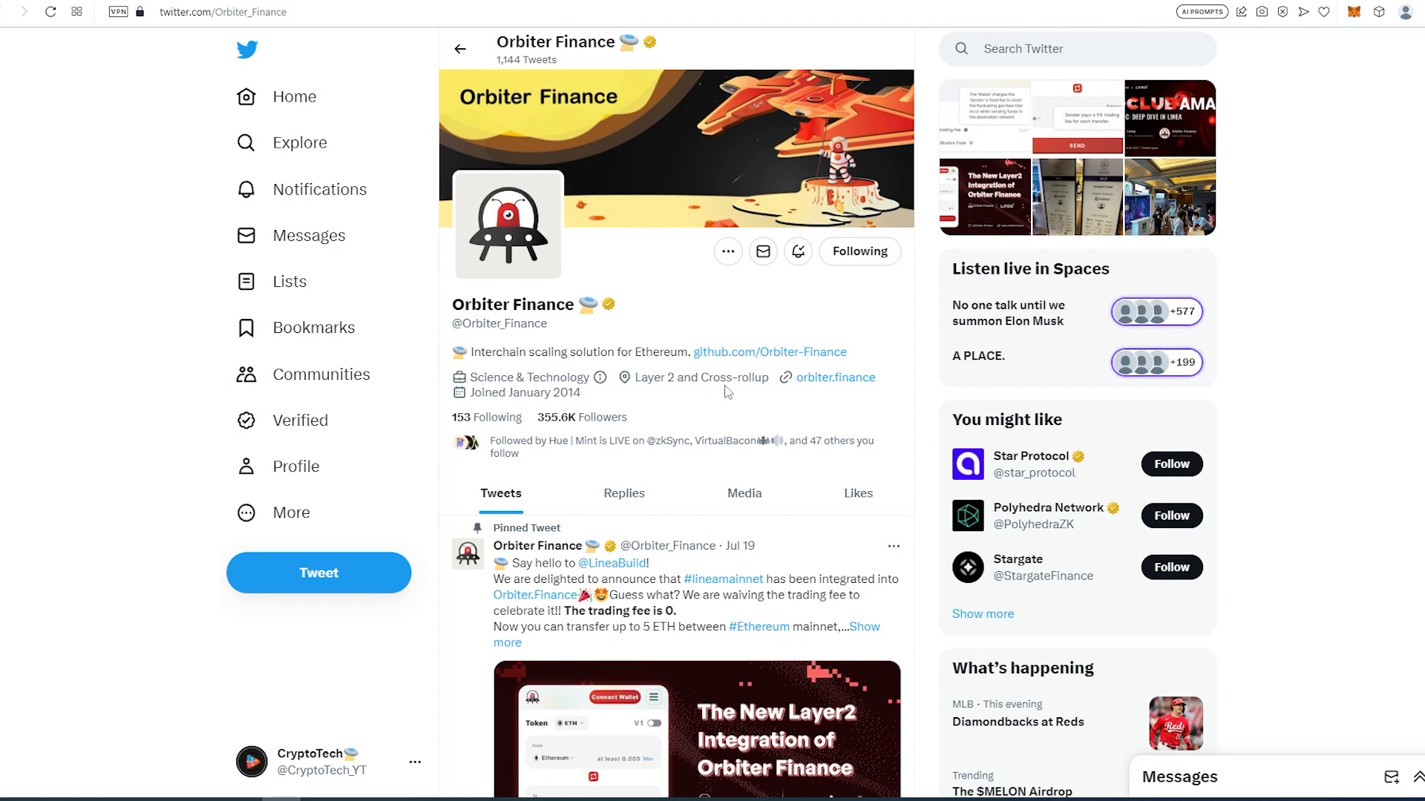
Scroll through the Orbiter Finance #faq post about the token, networks and supported tokens.
scroll(down, 3)
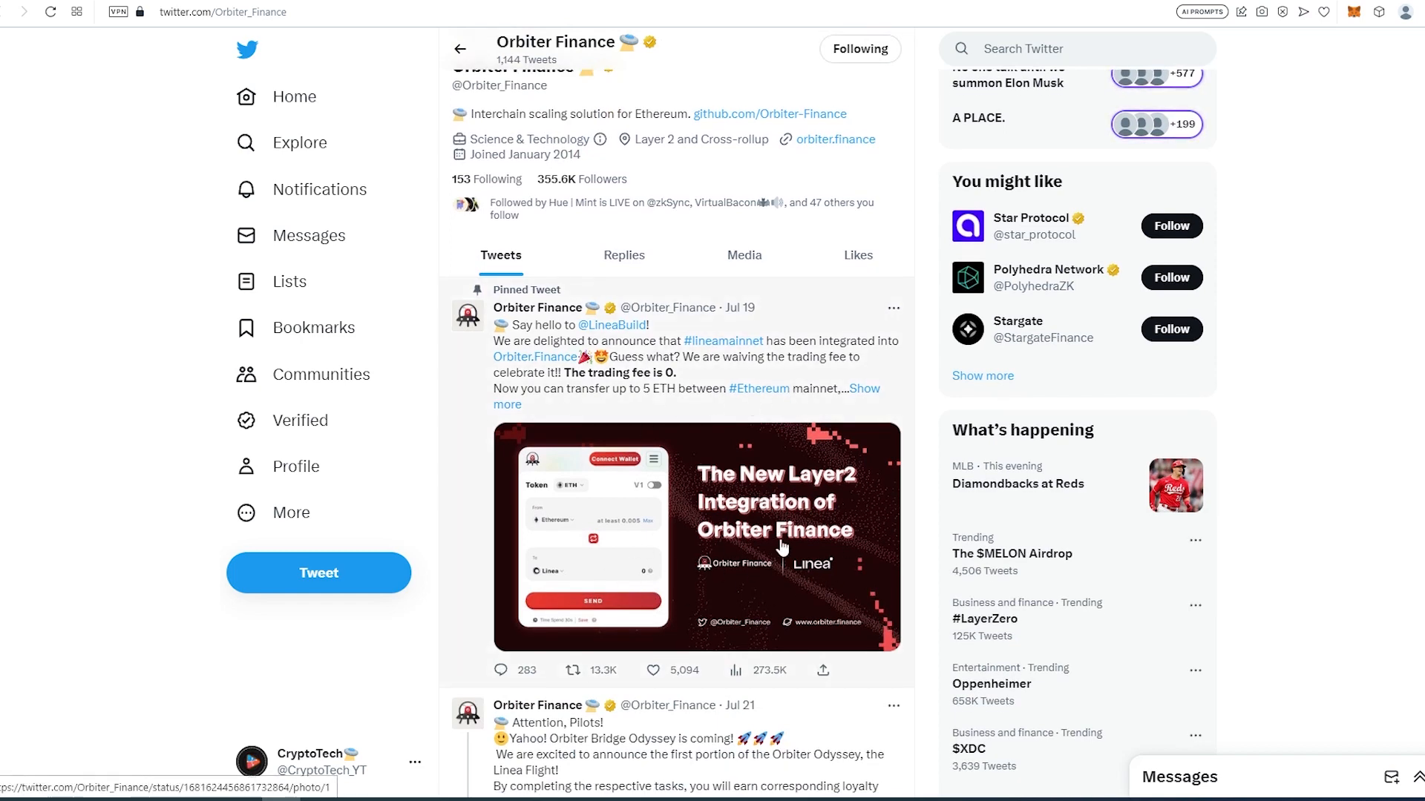
scroll(up, 3)
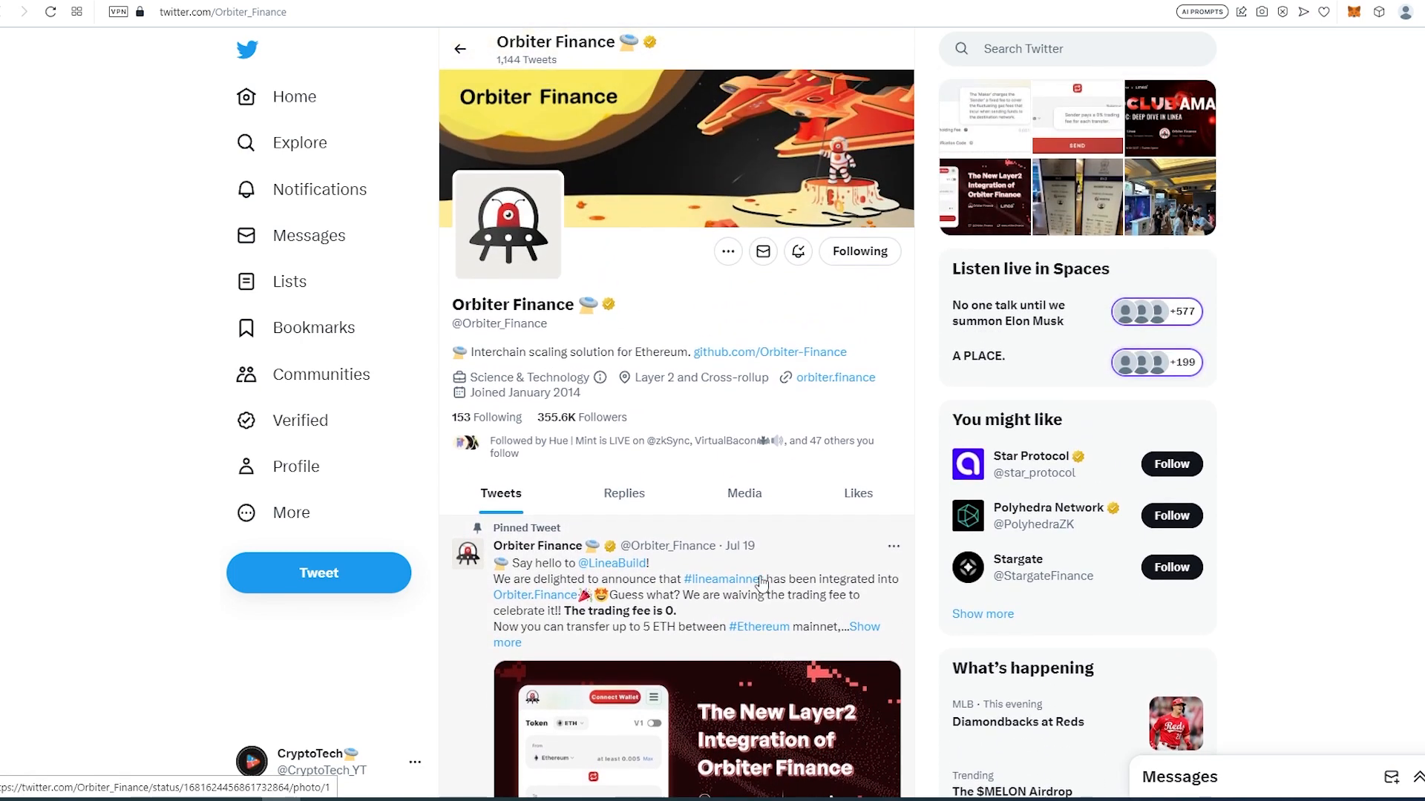
mouse_move(721, 409)
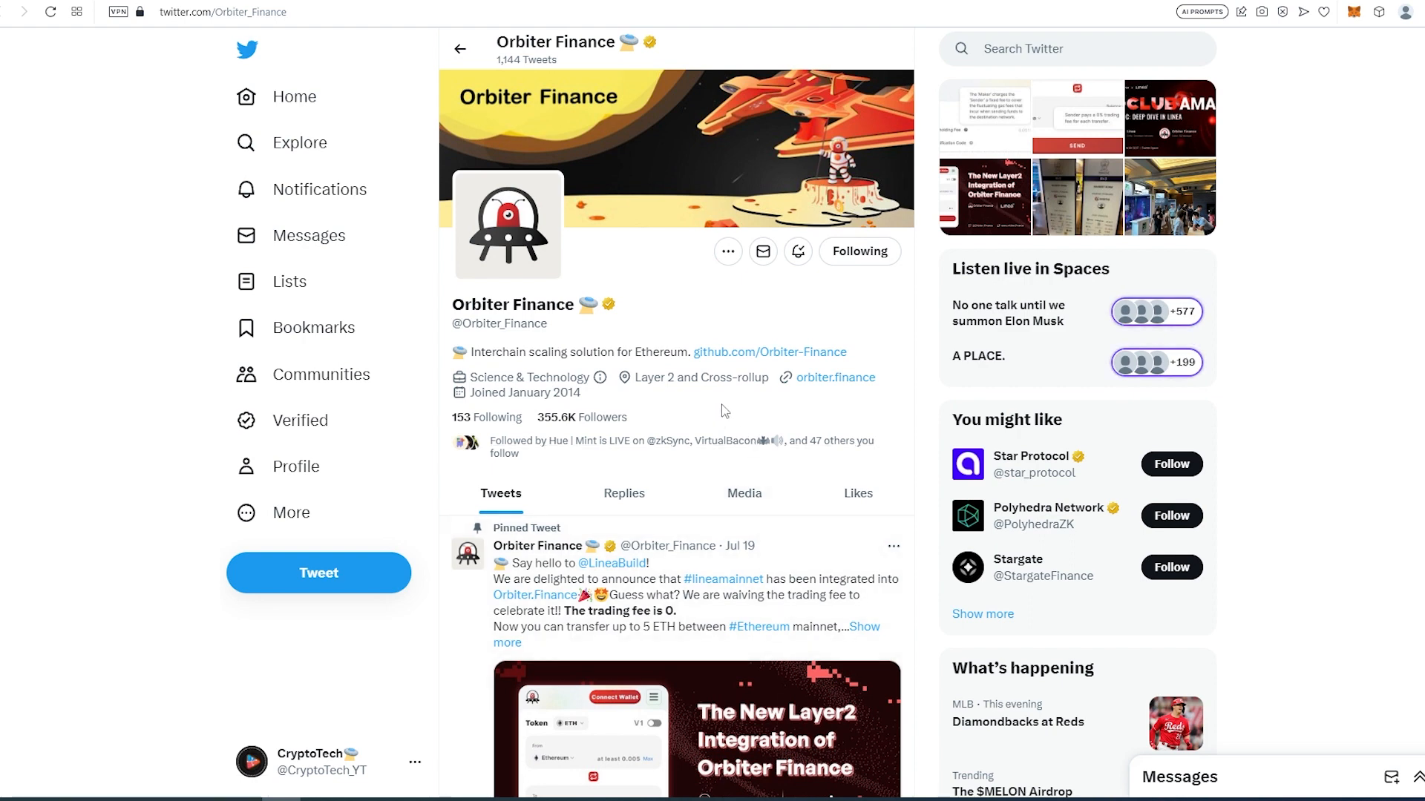
mouse_move(768, 352)
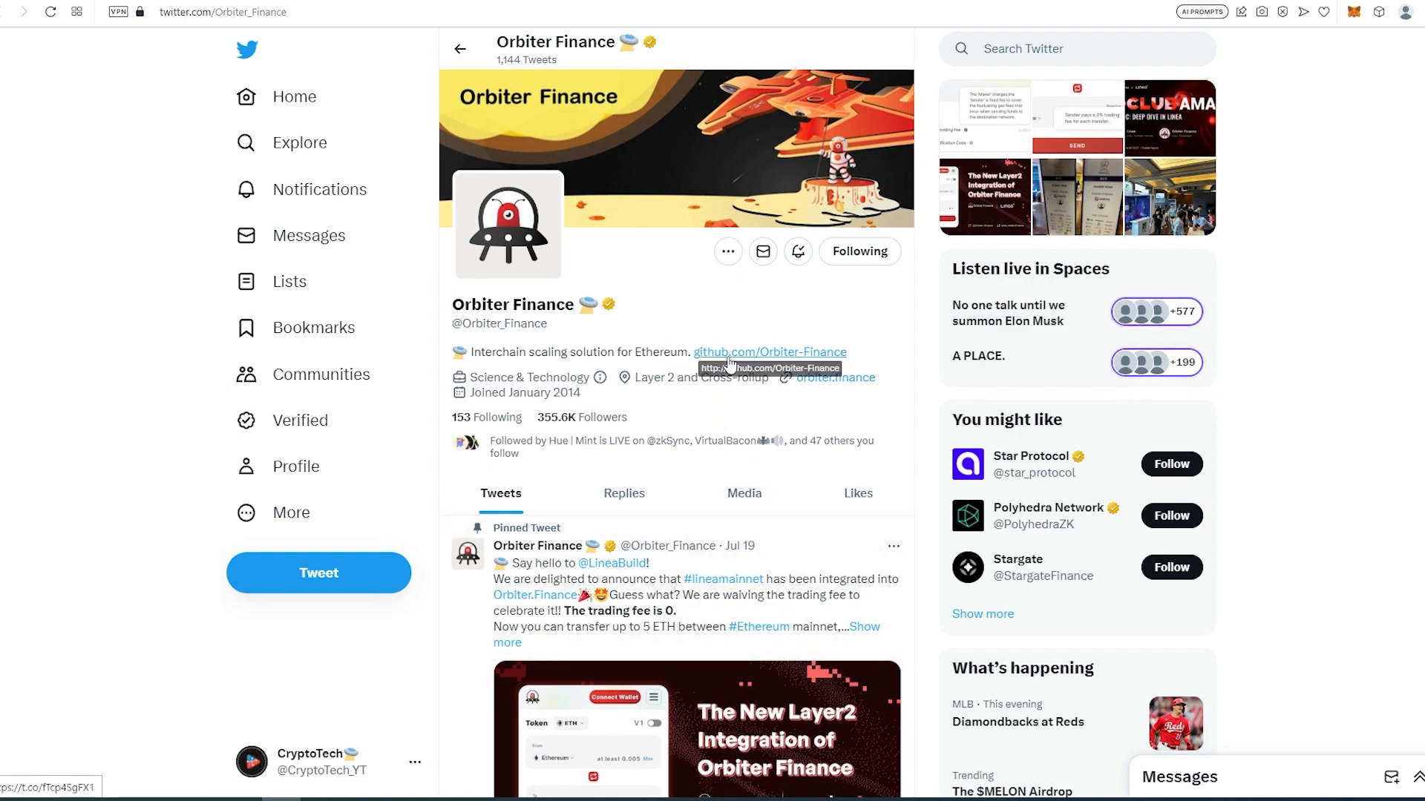
mouse_move(868, 336)
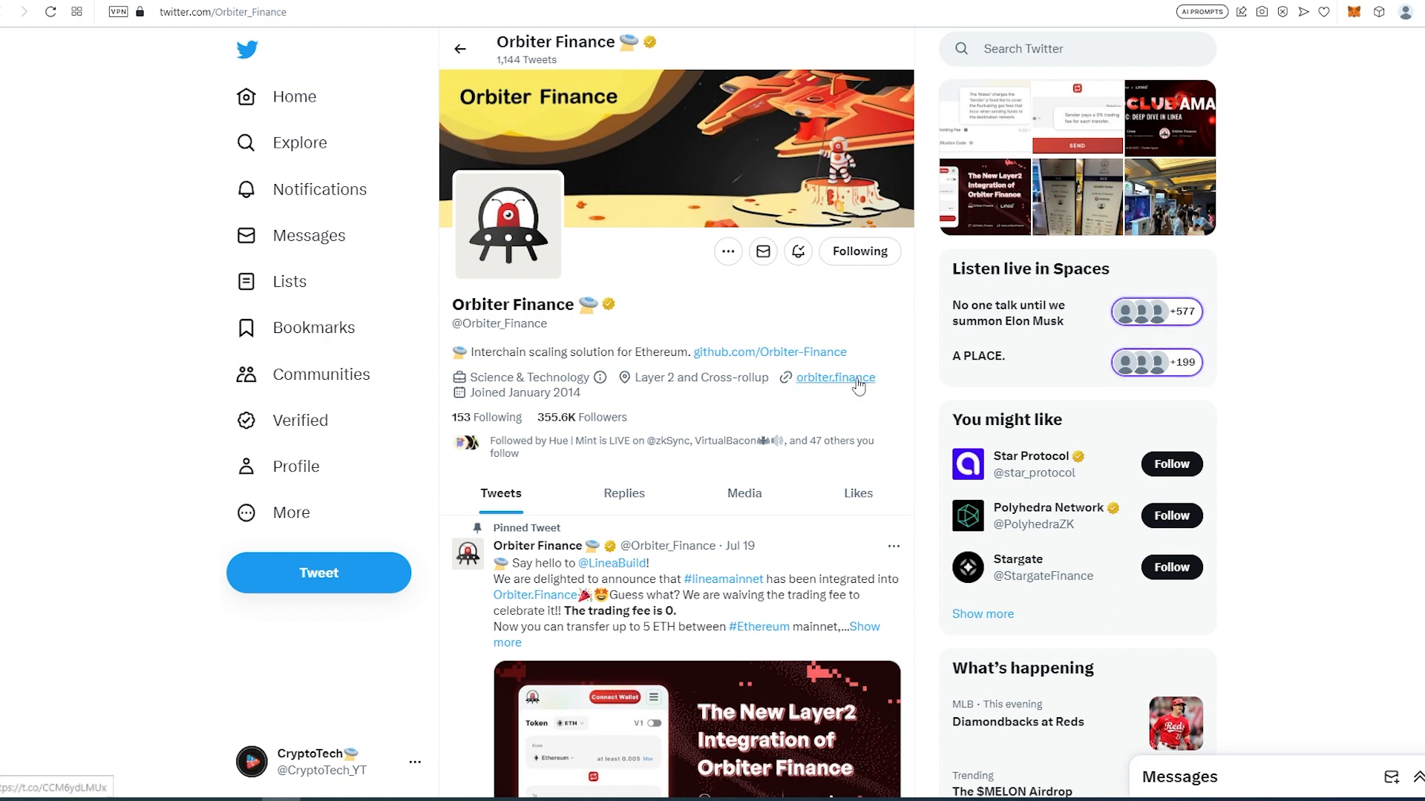
mouse_move(834, 389)
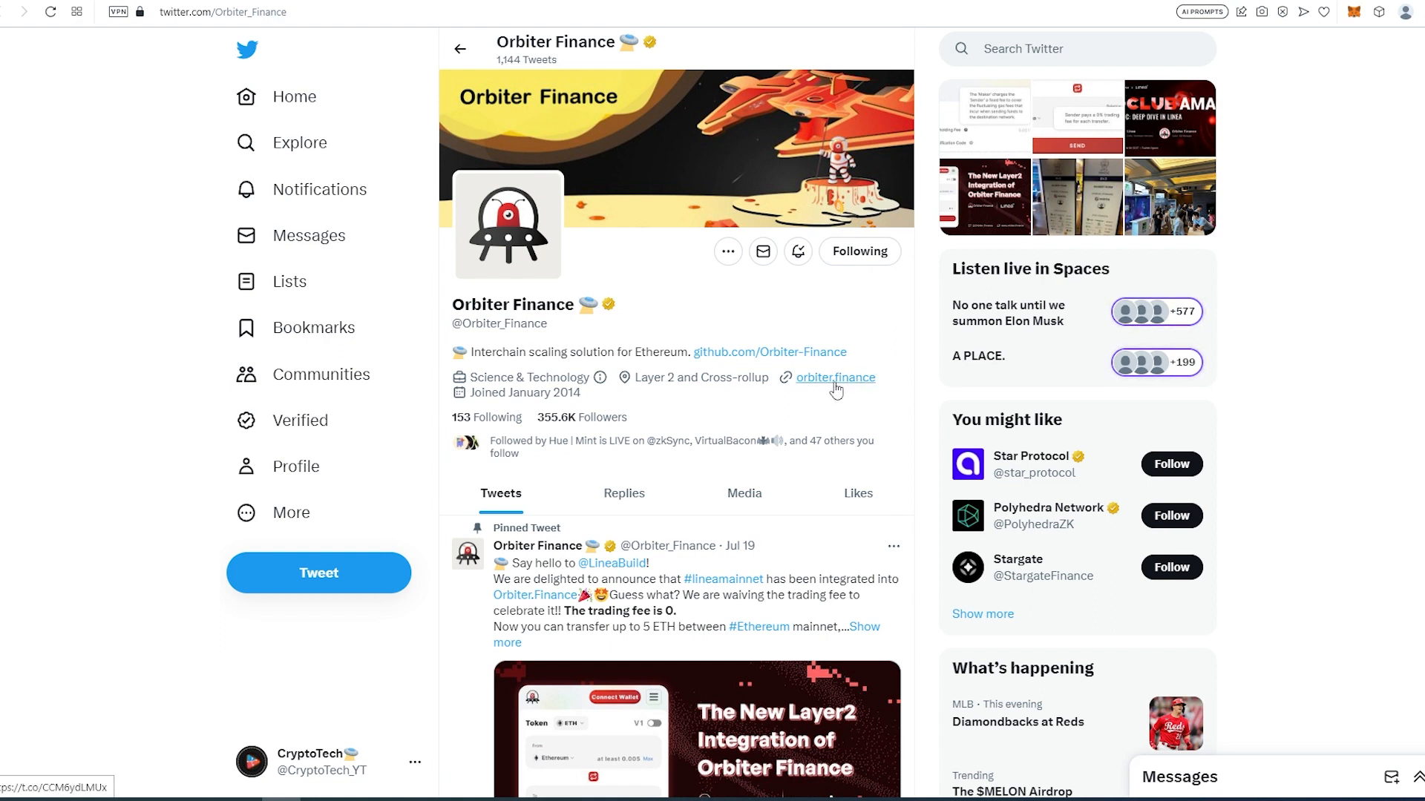
mouse_move(860, 398)
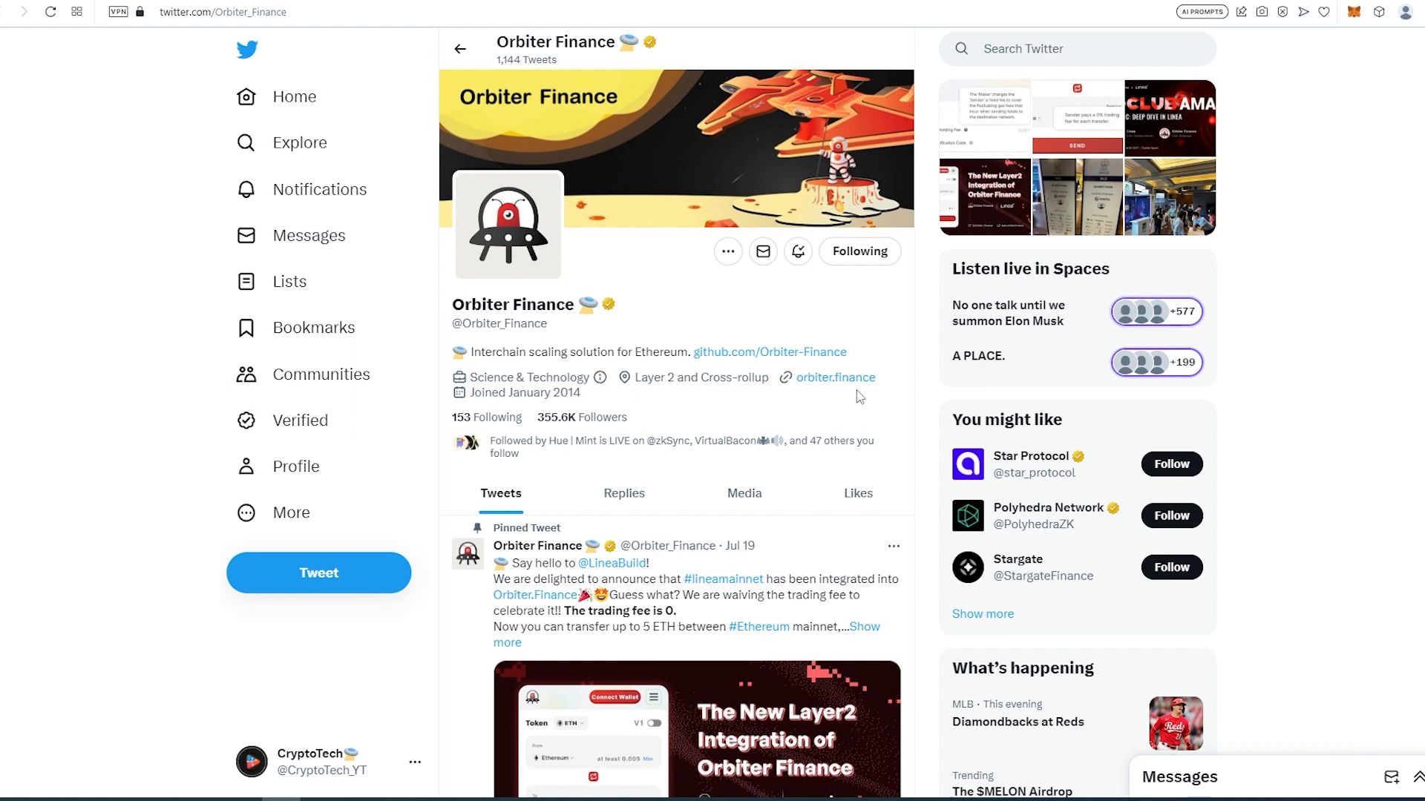
mouse_move(837, 377)
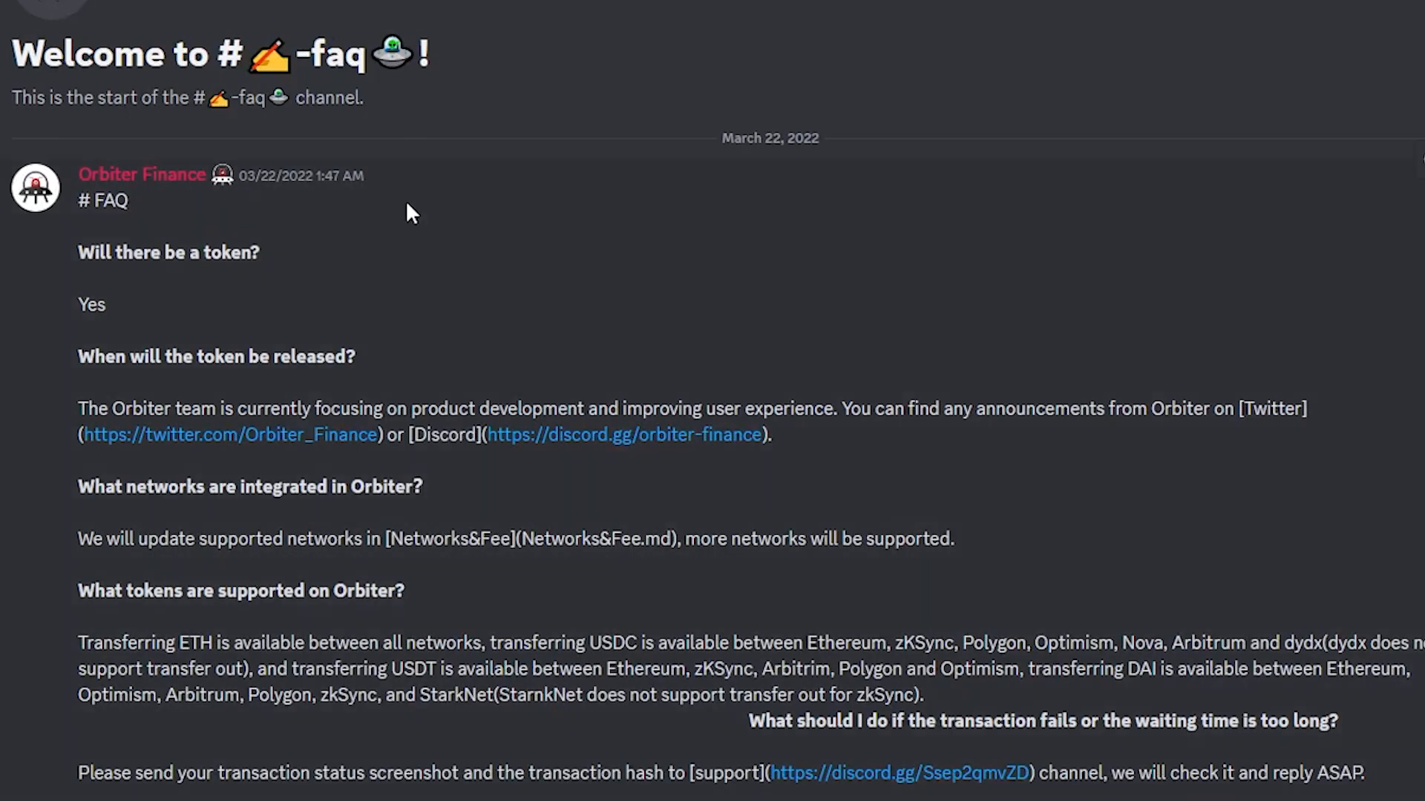
mouse_move(454, 213)
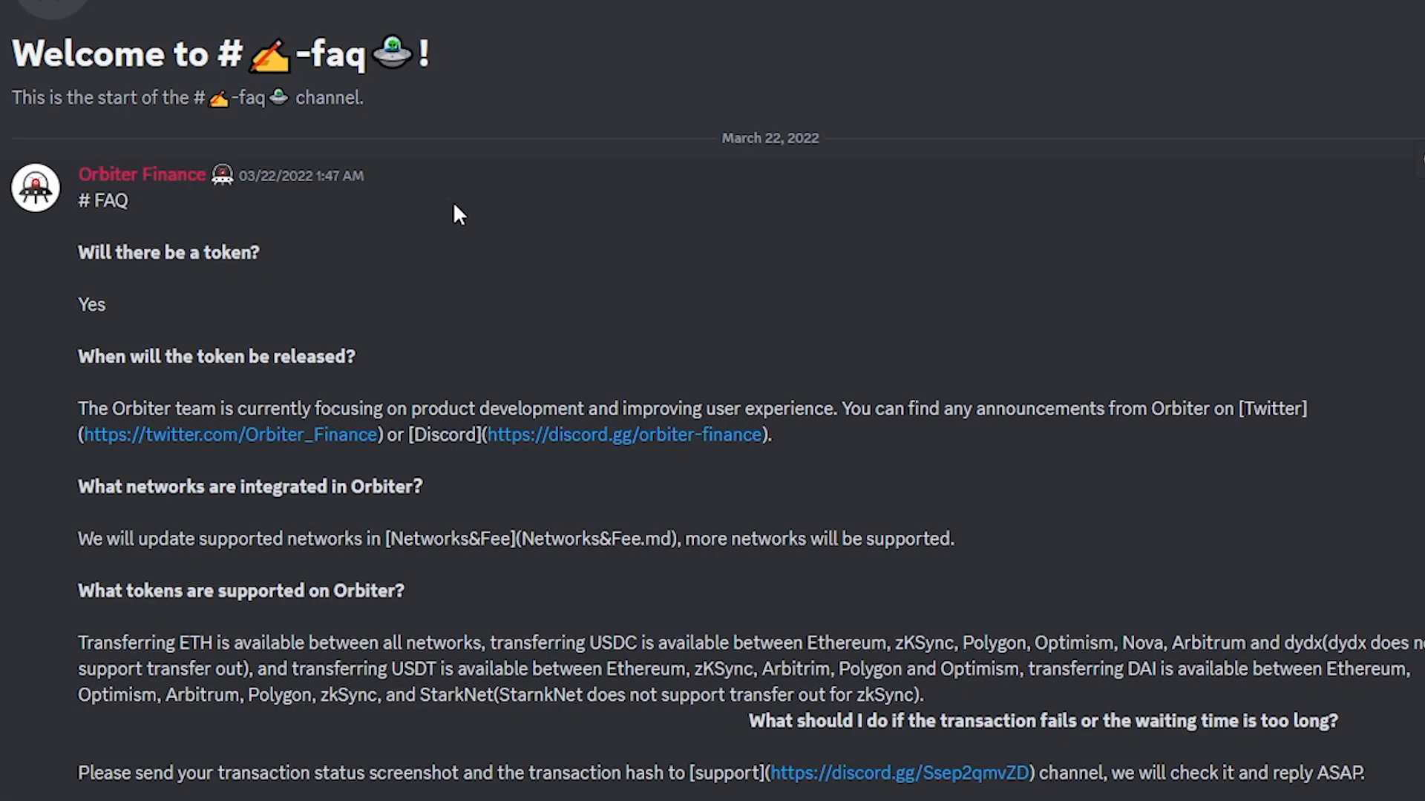
mouse_move(159, 209)
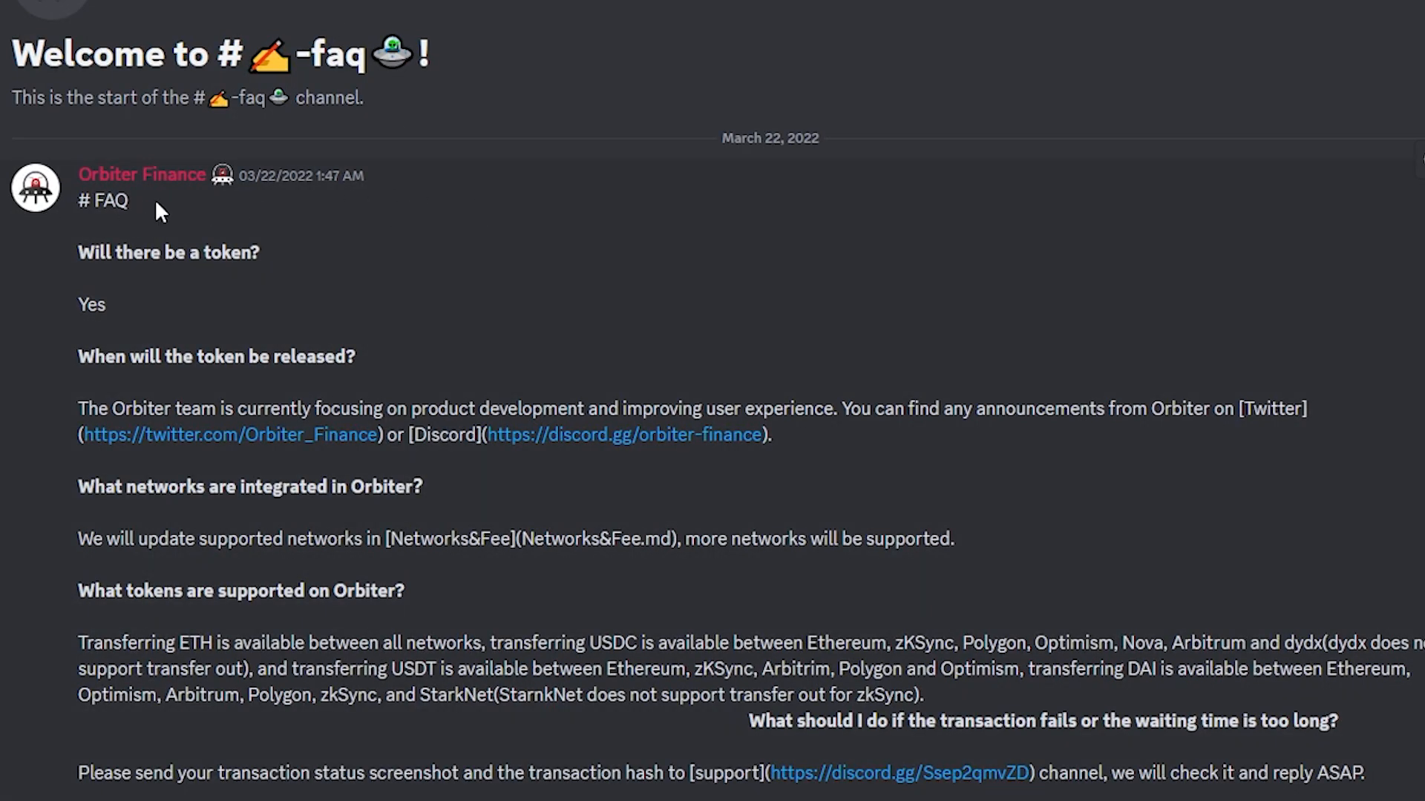
mouse_move(131, 257)
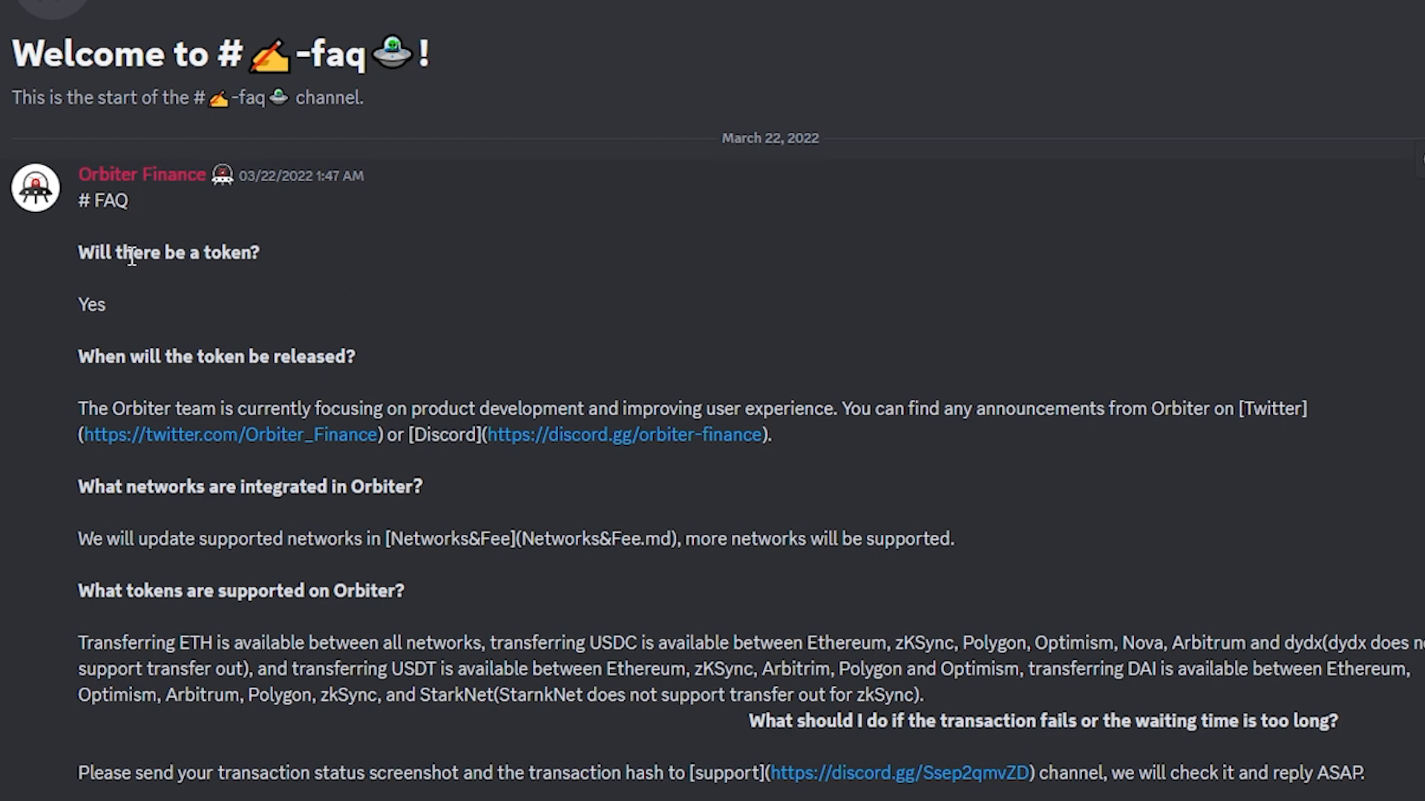
mouse_move(118, 307)
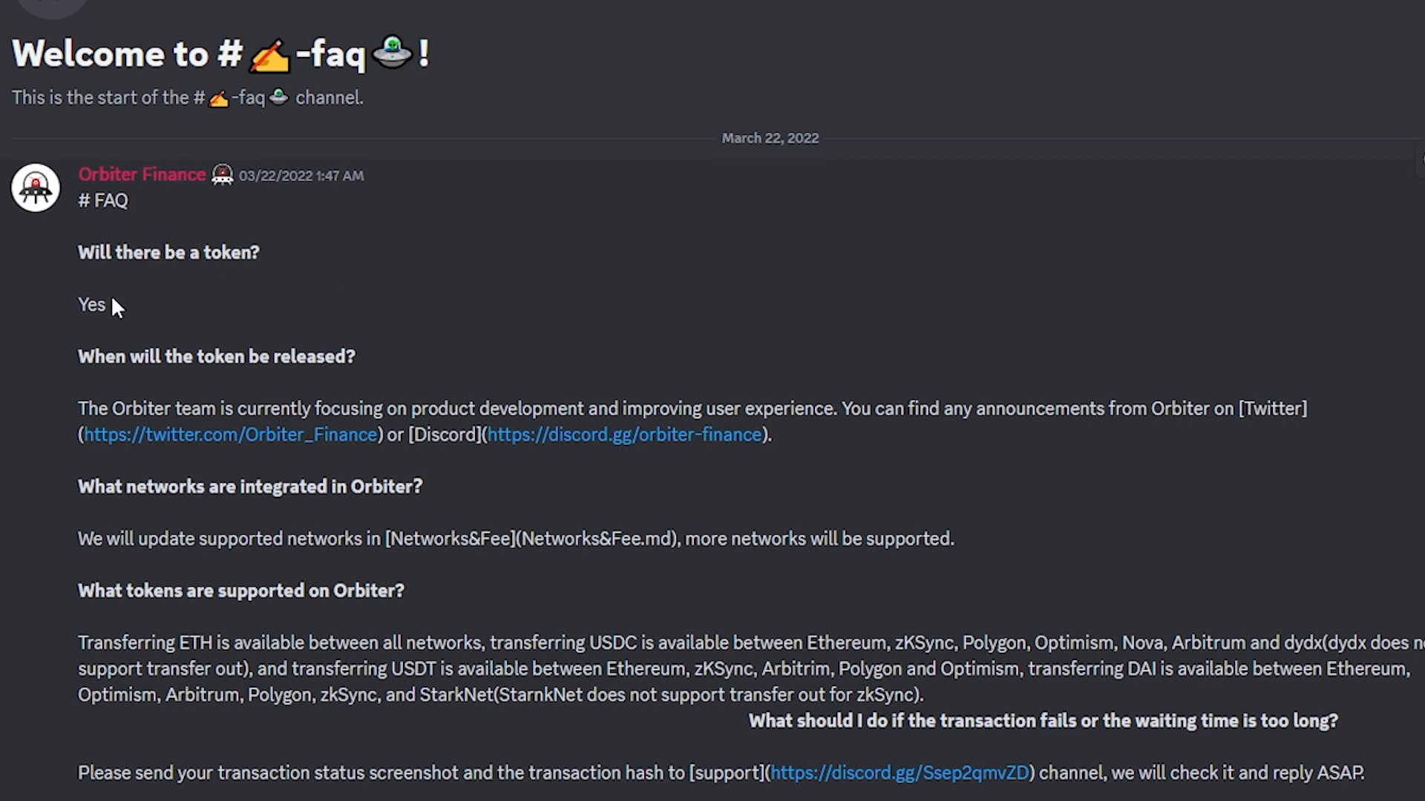
mouse_move(266, 293)
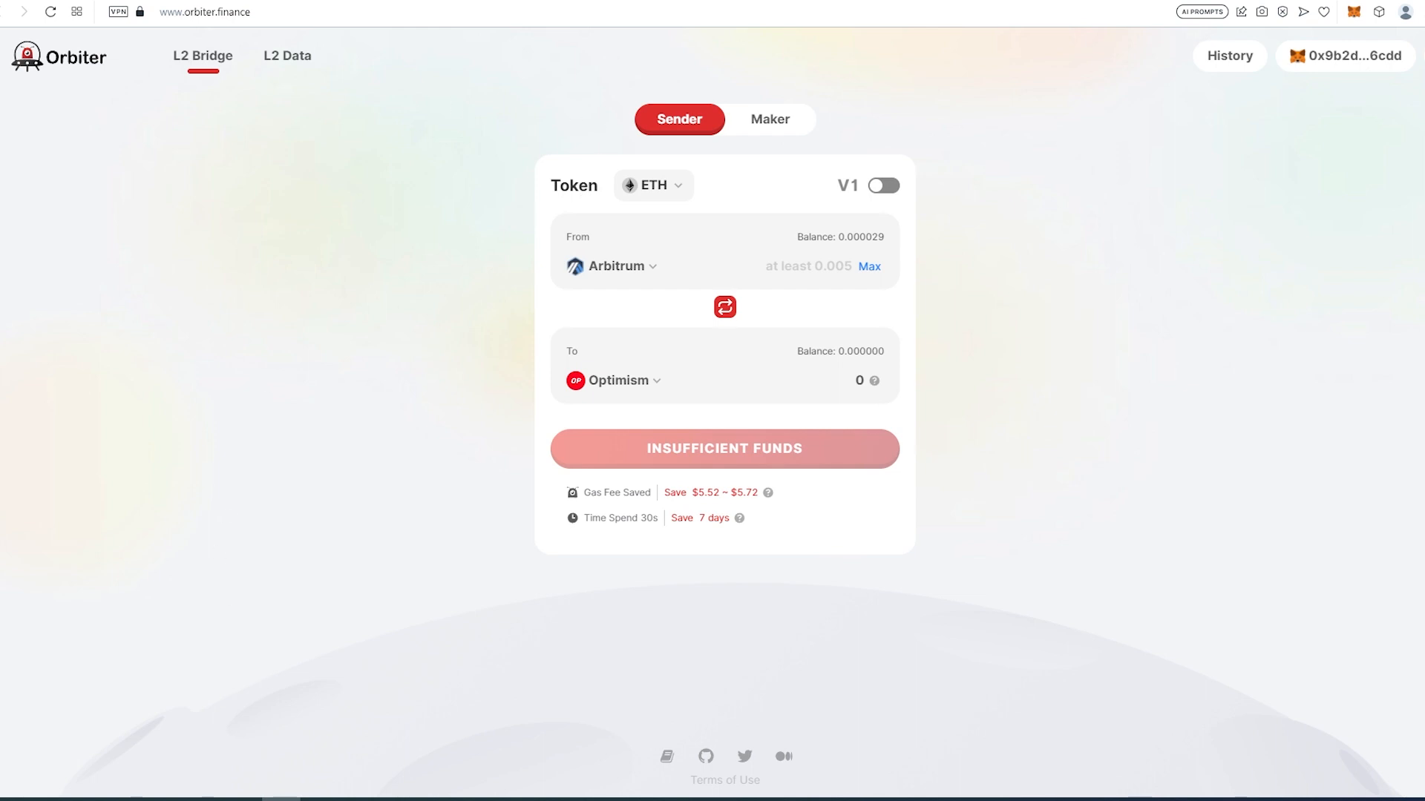
mouse_move(1011, 562)
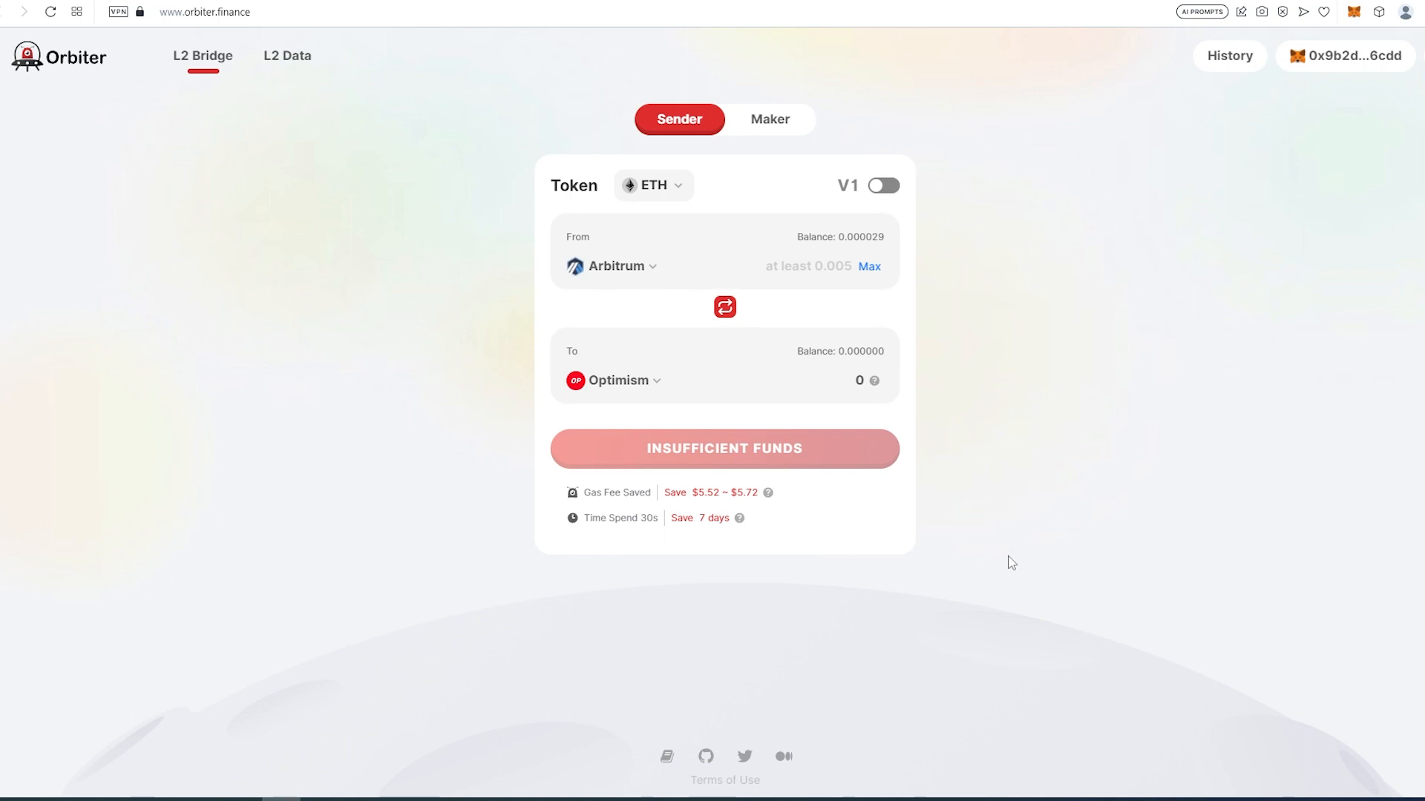
mouse_move(990, 211)
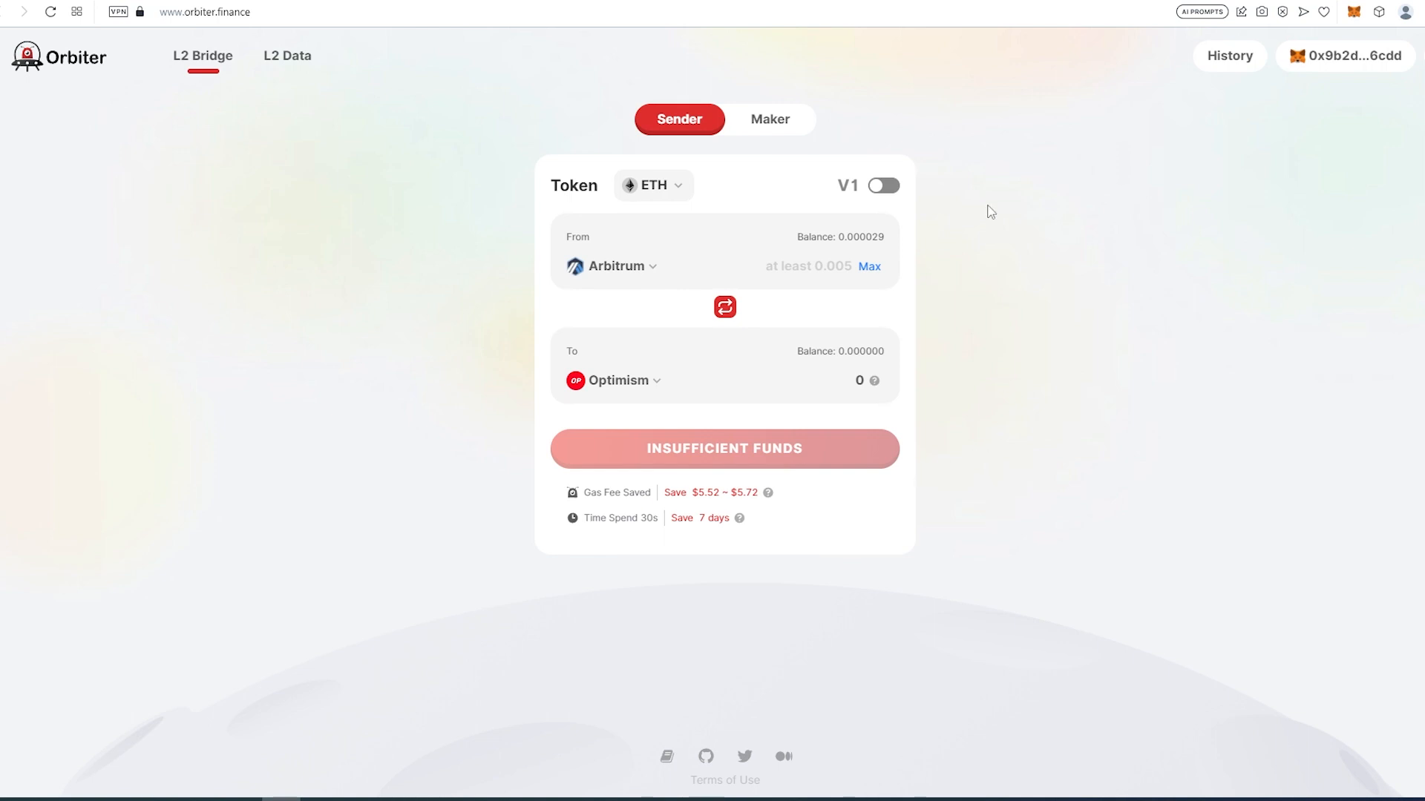
mouse_move(699, 193)
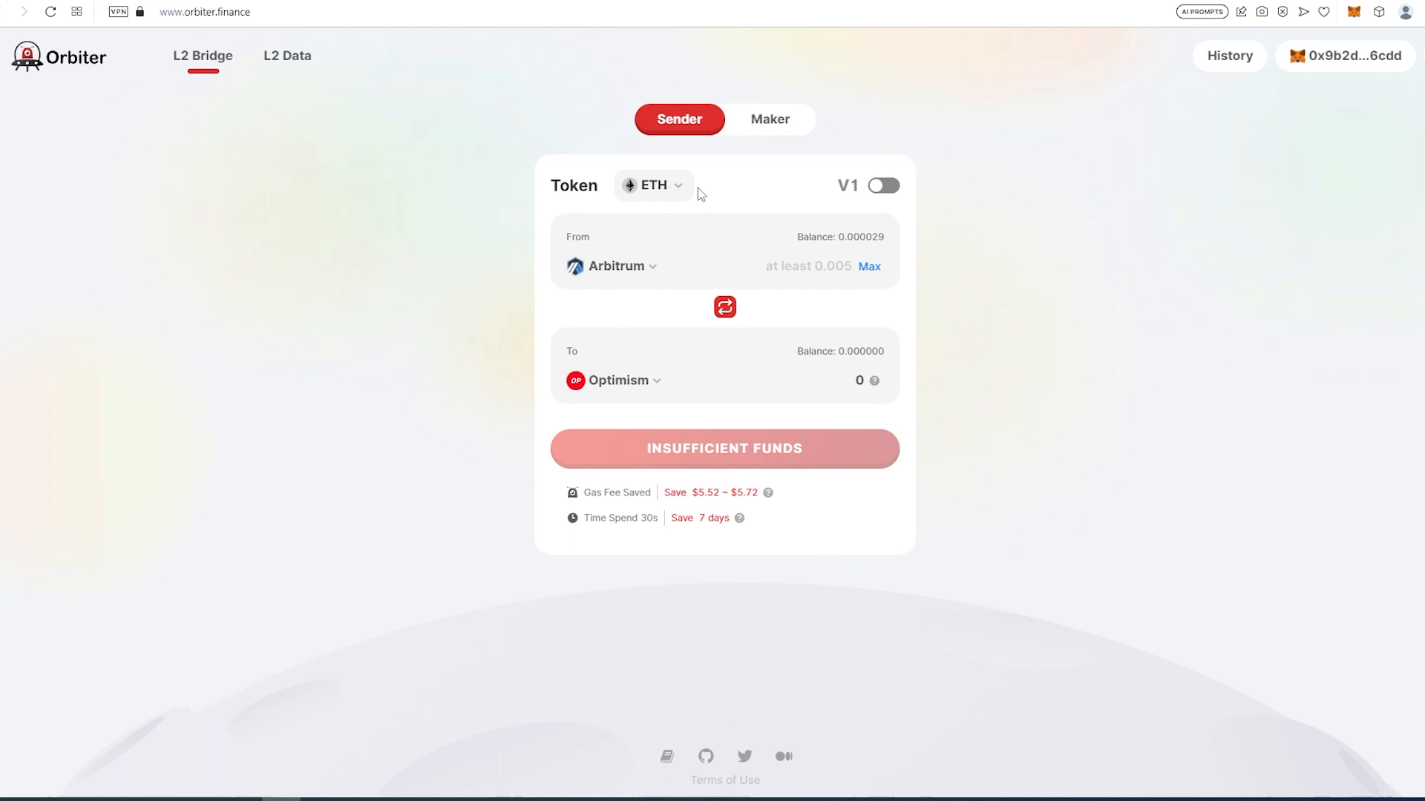
Review the token list (ETH, USDC, USDT, DAI) and keep ETH for Arbitrum to Optimism.
click(652, 185)
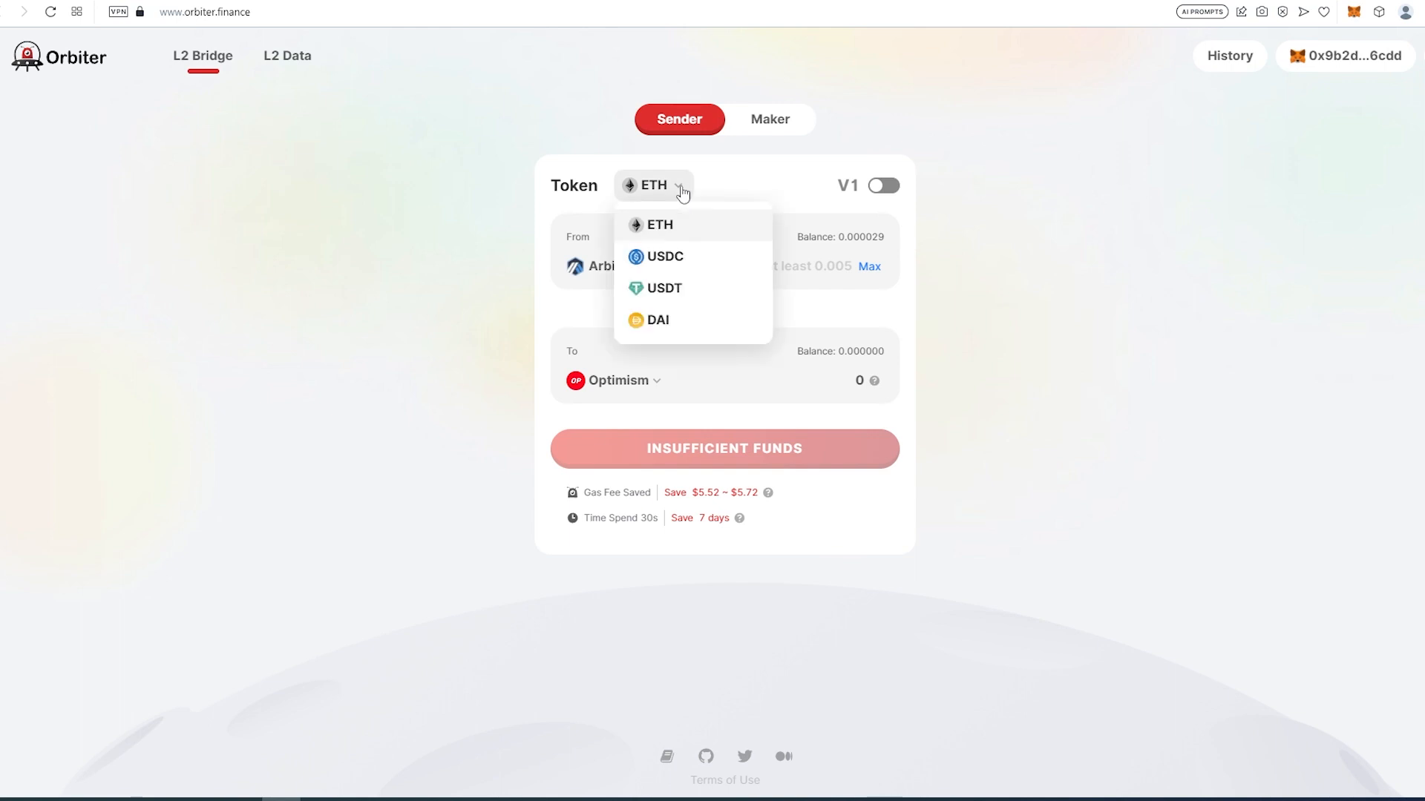
mouse_move(677, 299)
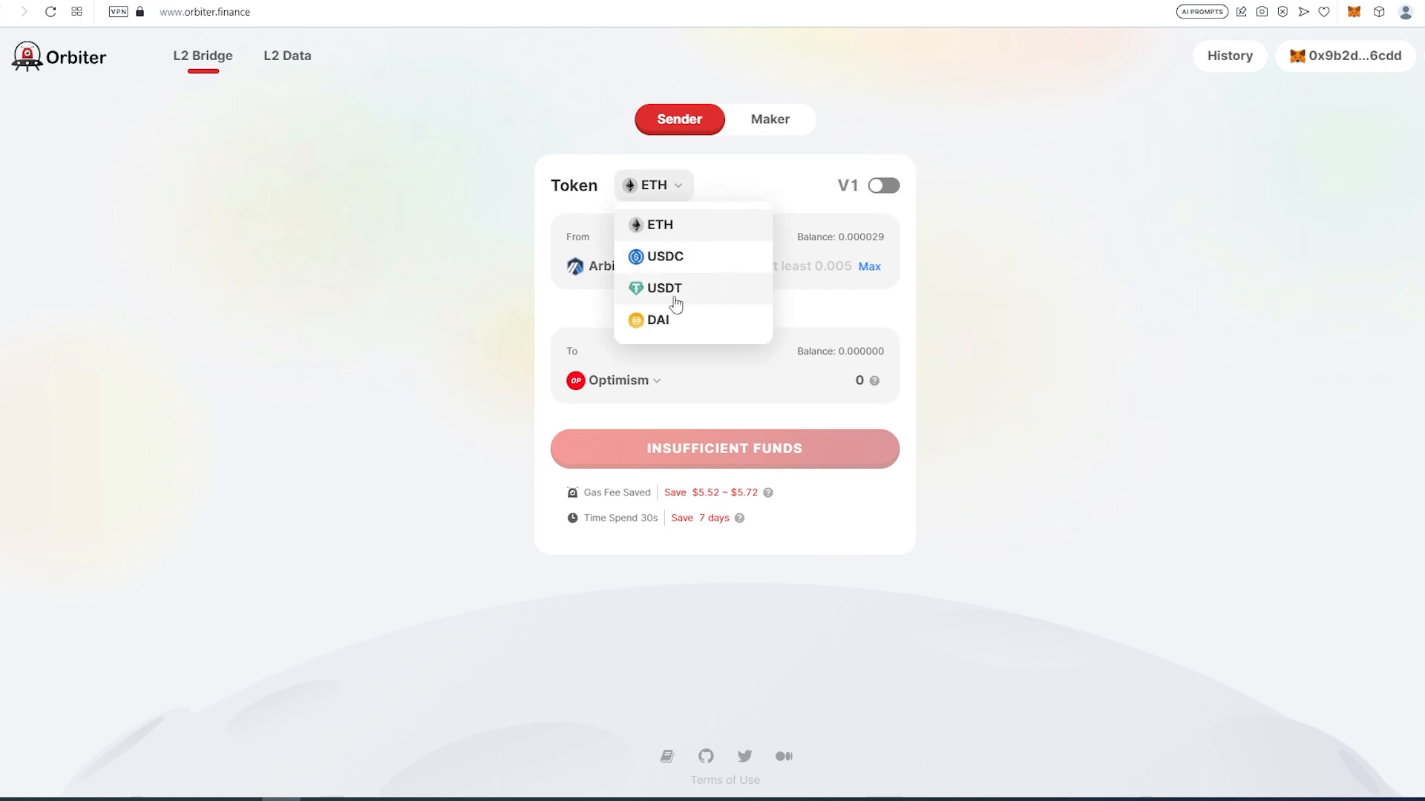
click(923, 211)
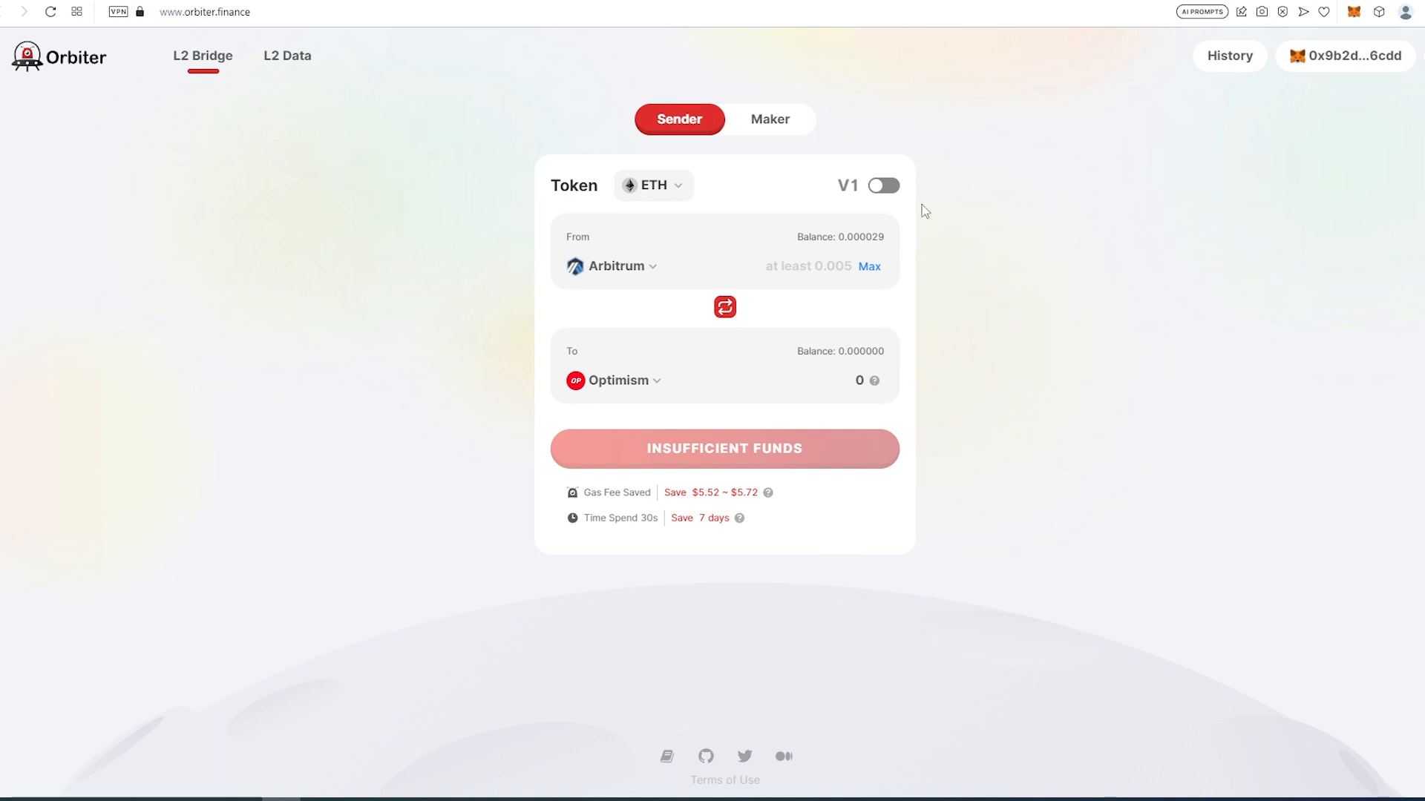
mouse_move(836, 261)
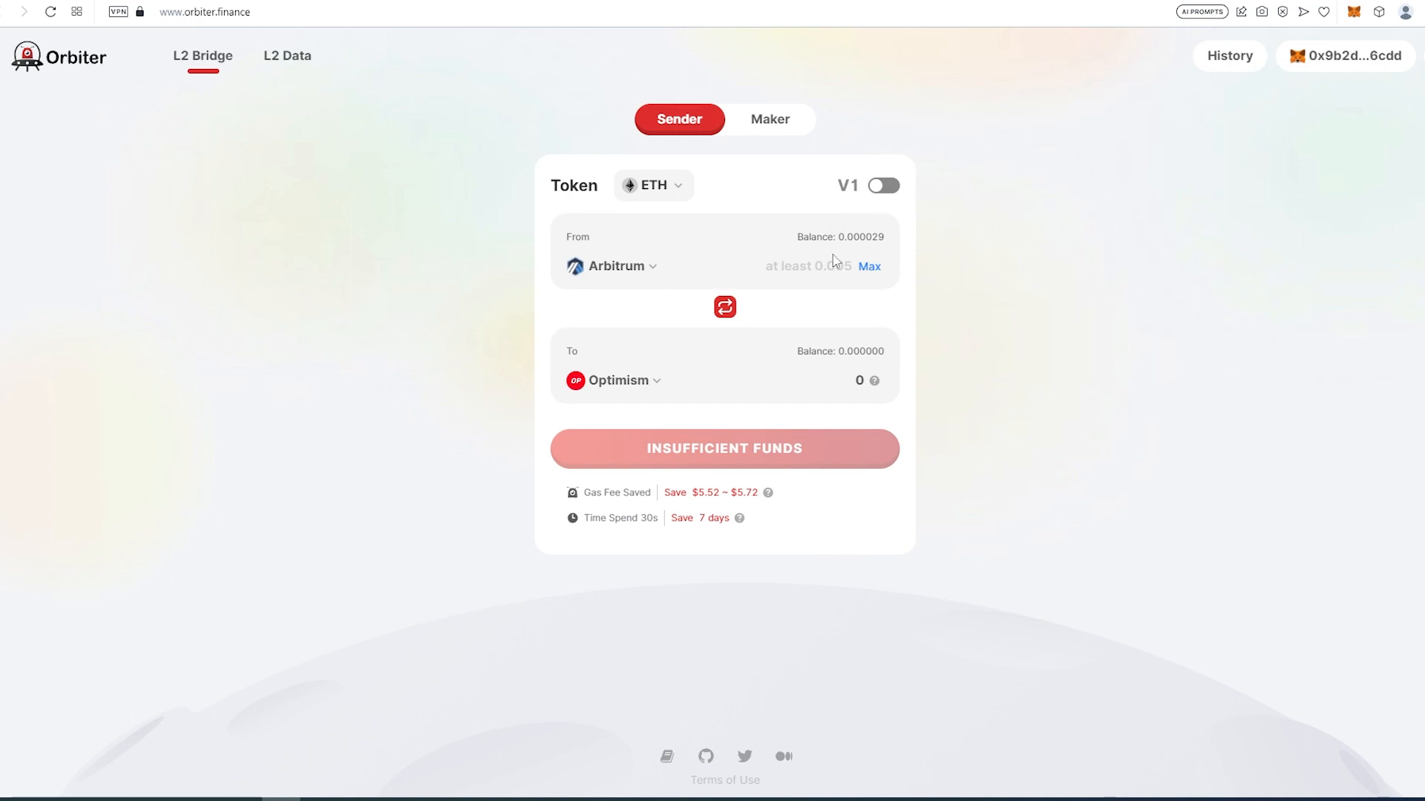
mouse_move(1133, 378)
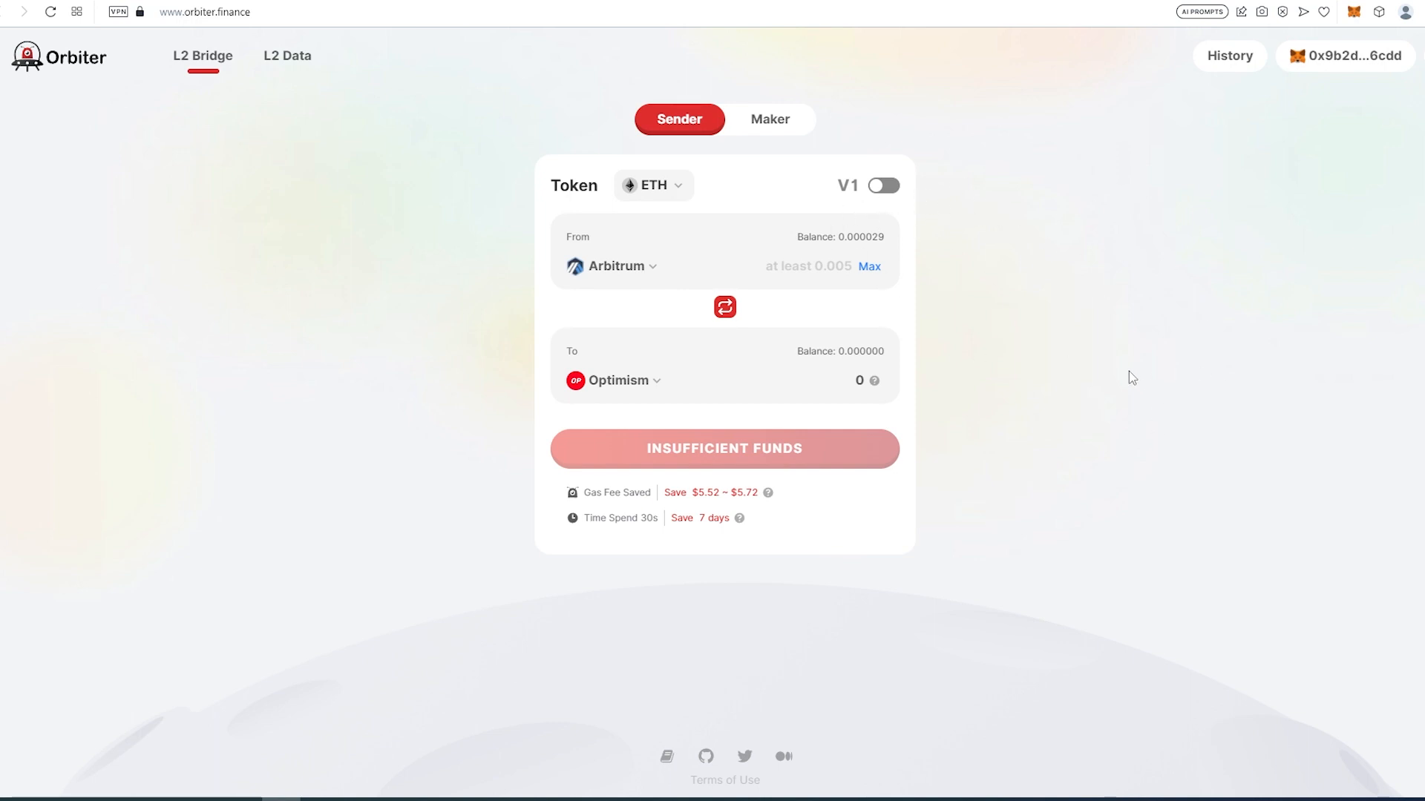
mouse_move(1114, 331)
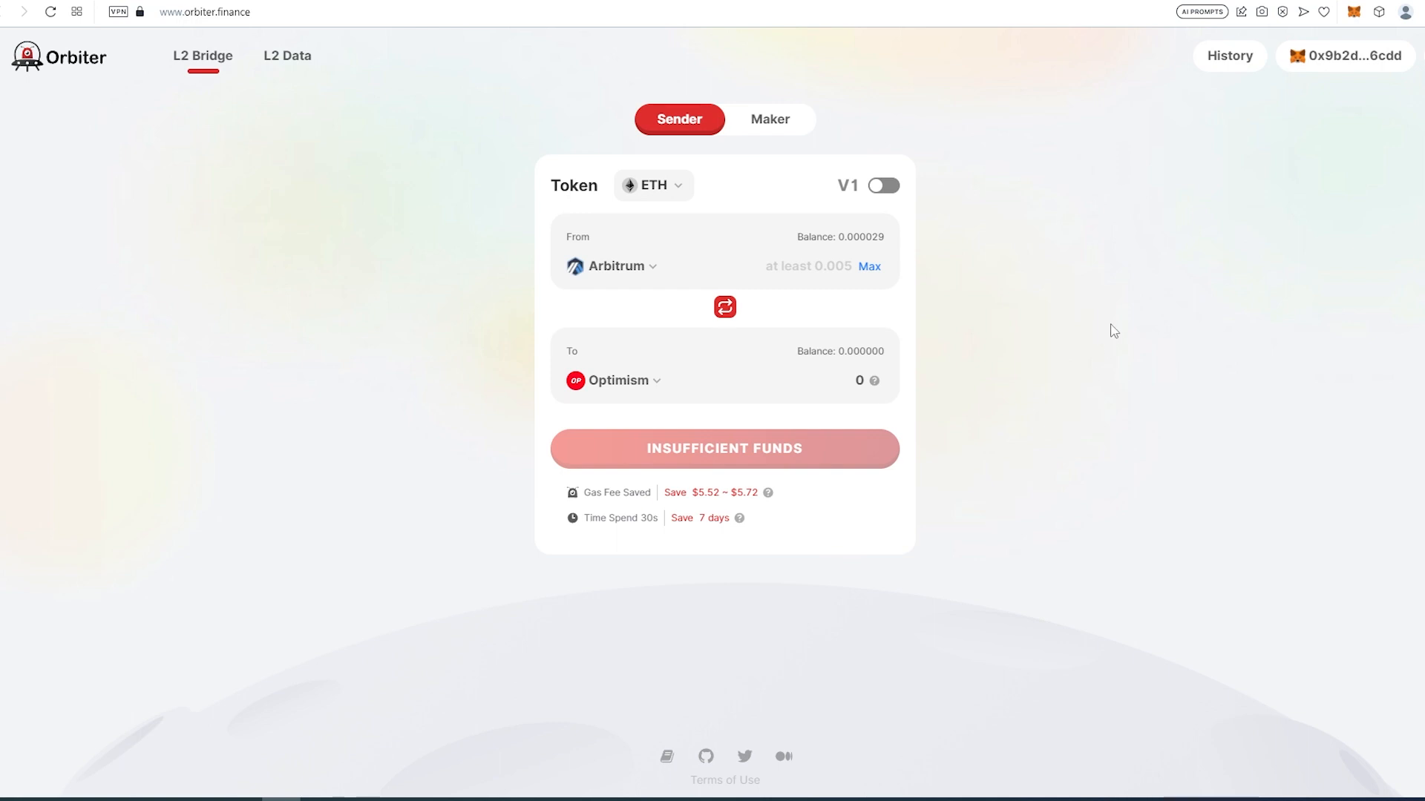
mouse_move(1201, 183)
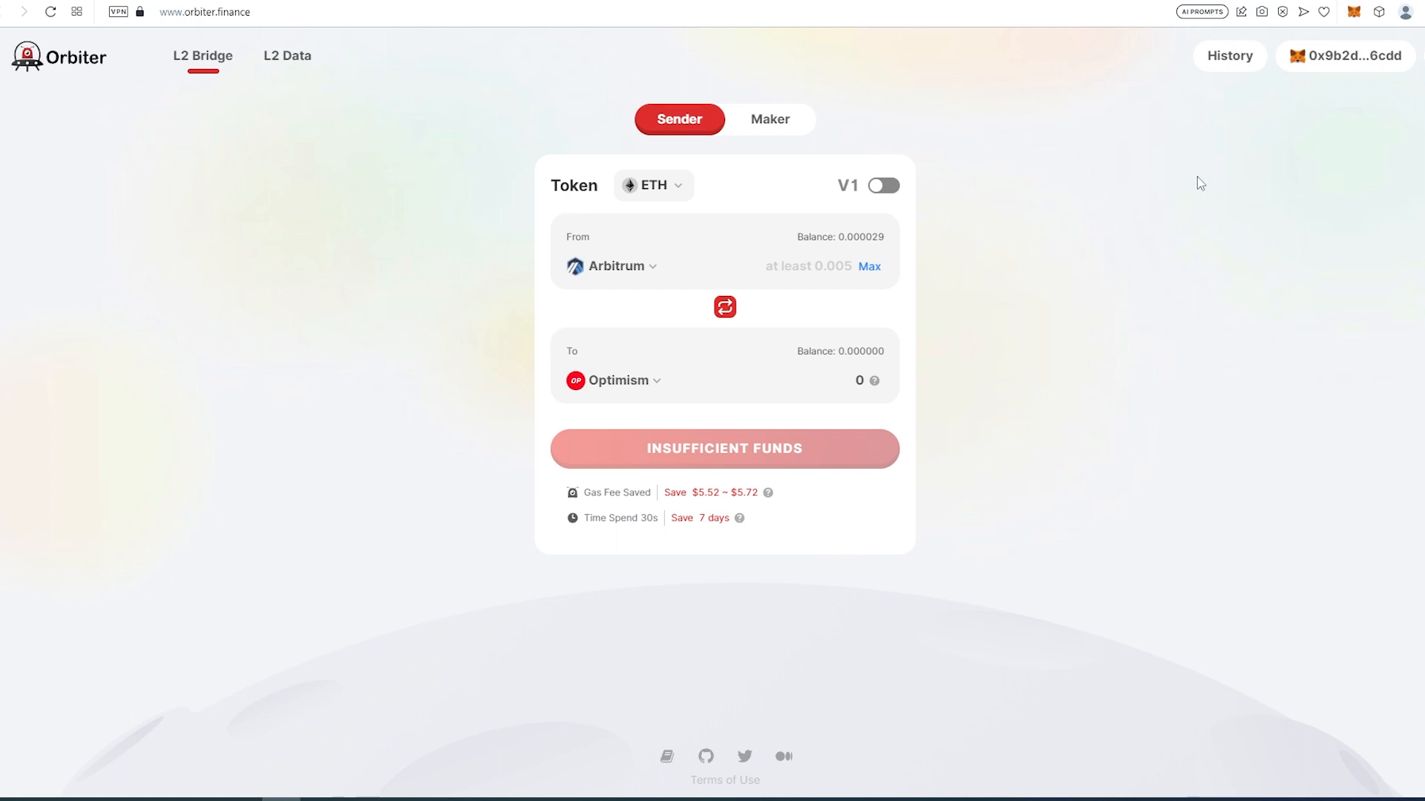
mouse_move(915, 135)
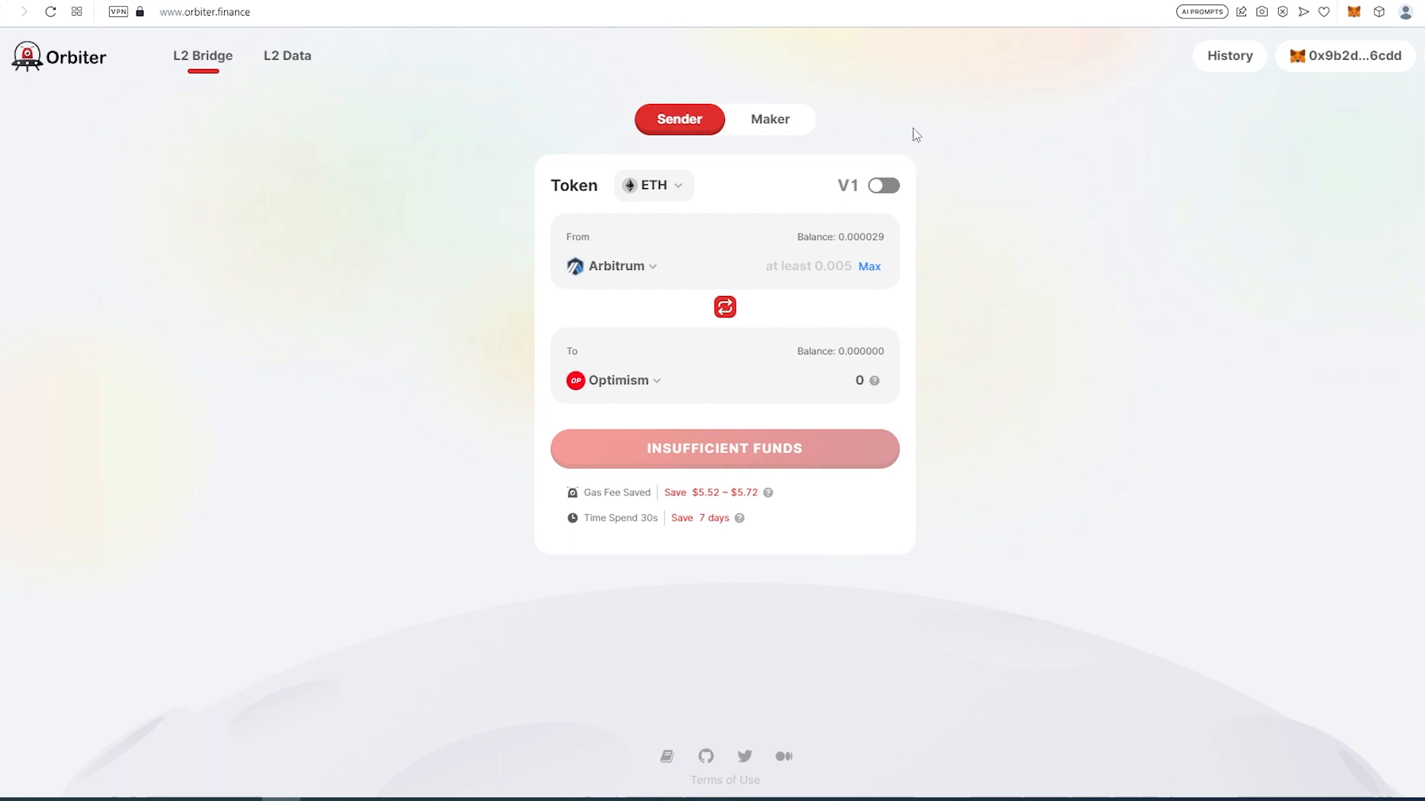
mouse_move(653, 191)
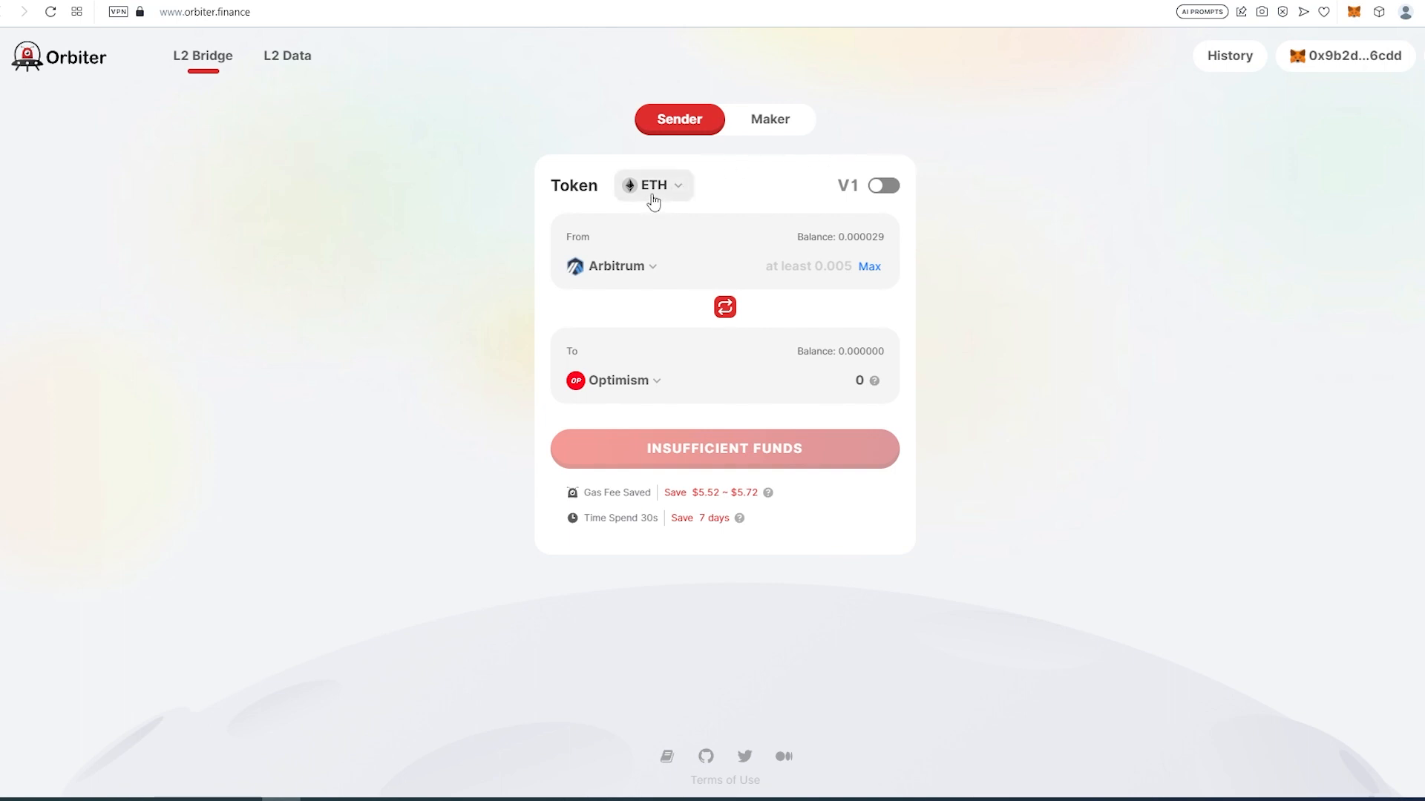
Change the source chain from Arbitrum to Ethereum for the ETH transfer to Optimism.
click(613, 266)
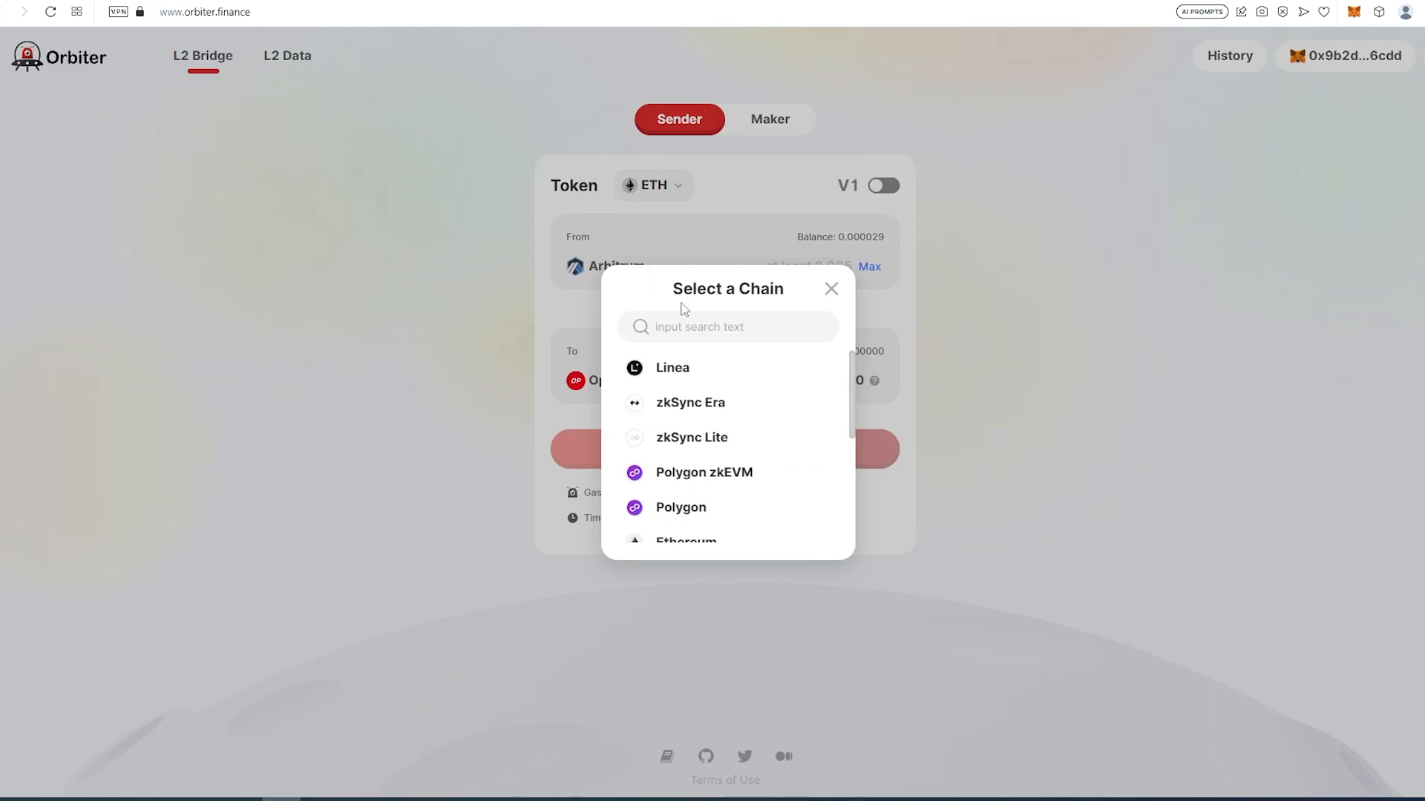
scroll(down, 3)
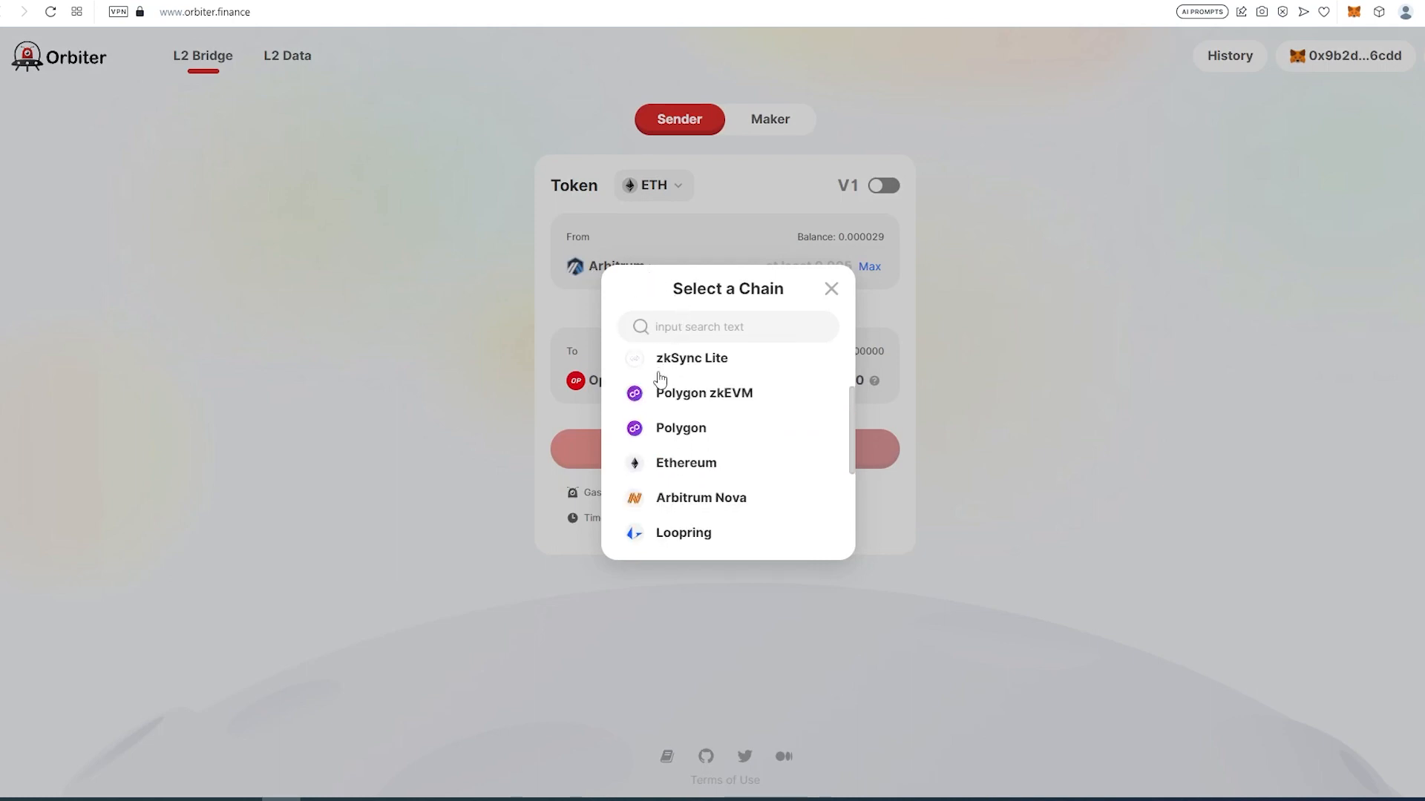
click(686, 463)
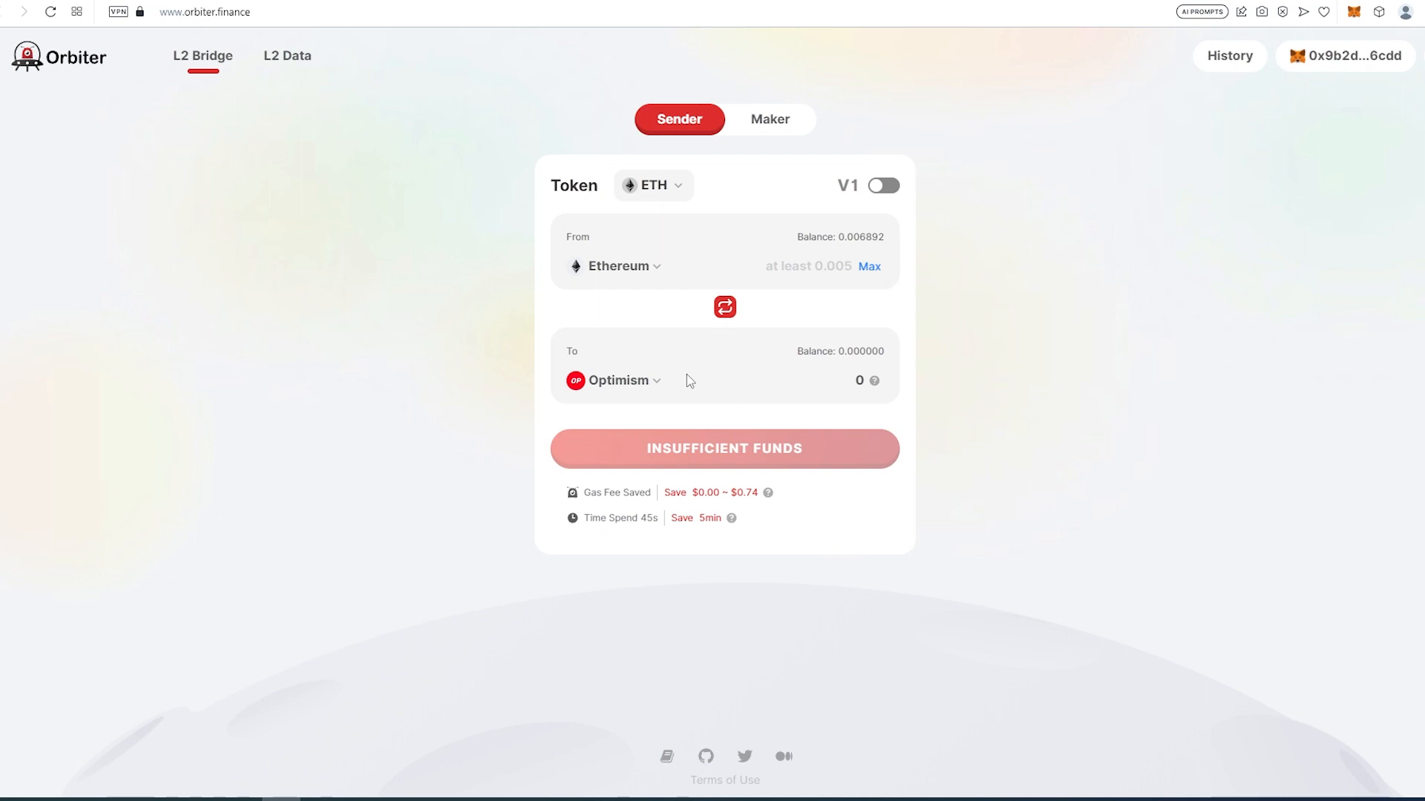
Browse the Select a Chain list and close it without changing chains.
click(619, 380)
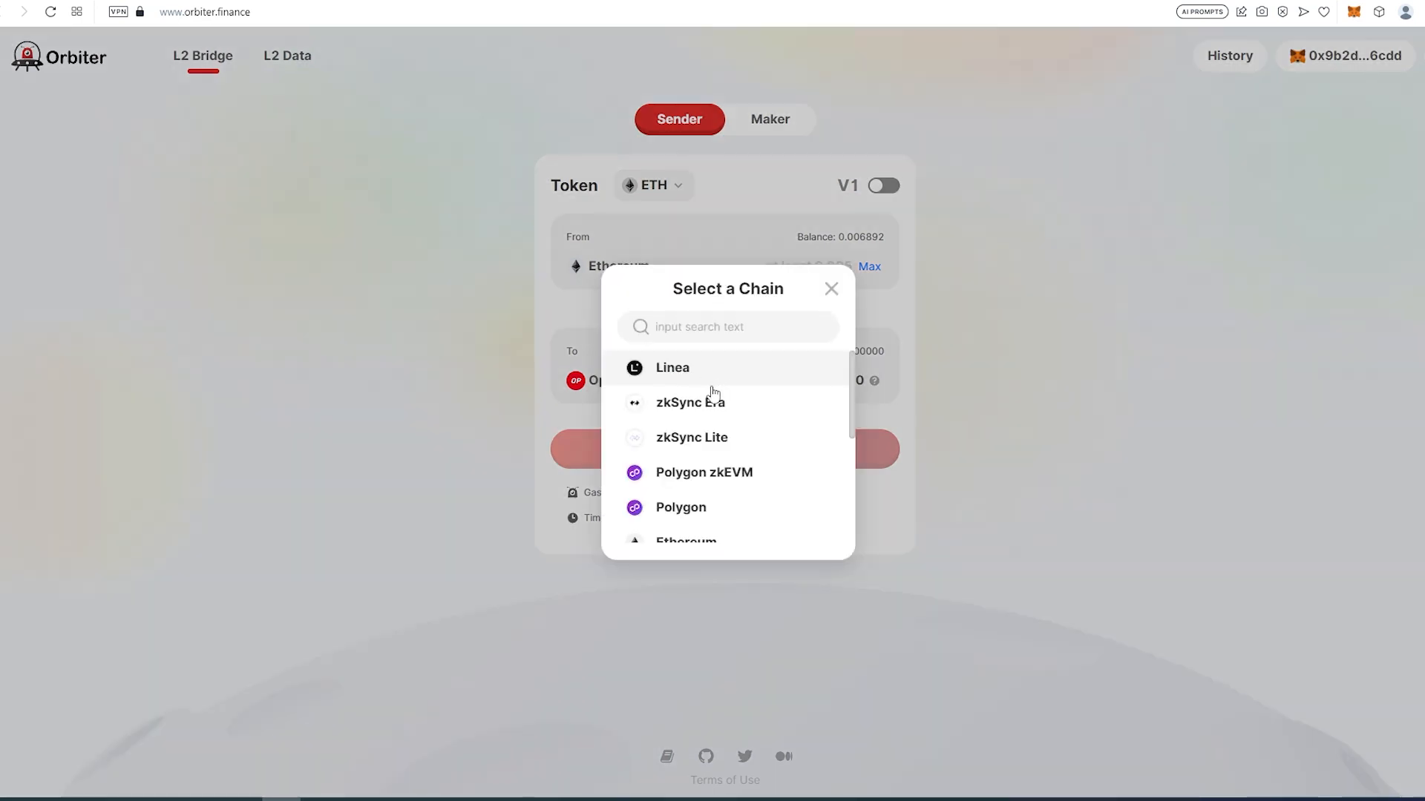
scroll(down, 3)
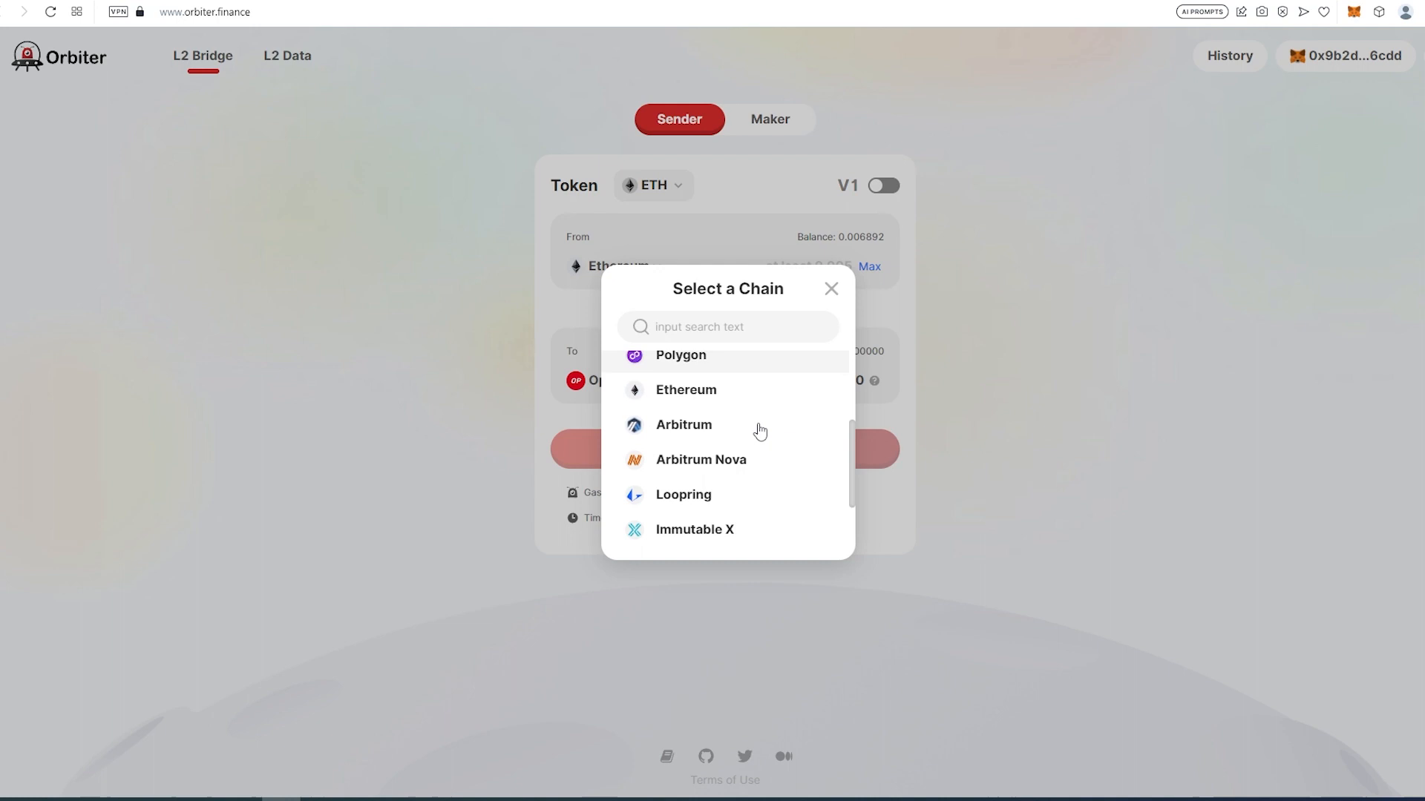
scroll(down, 3)
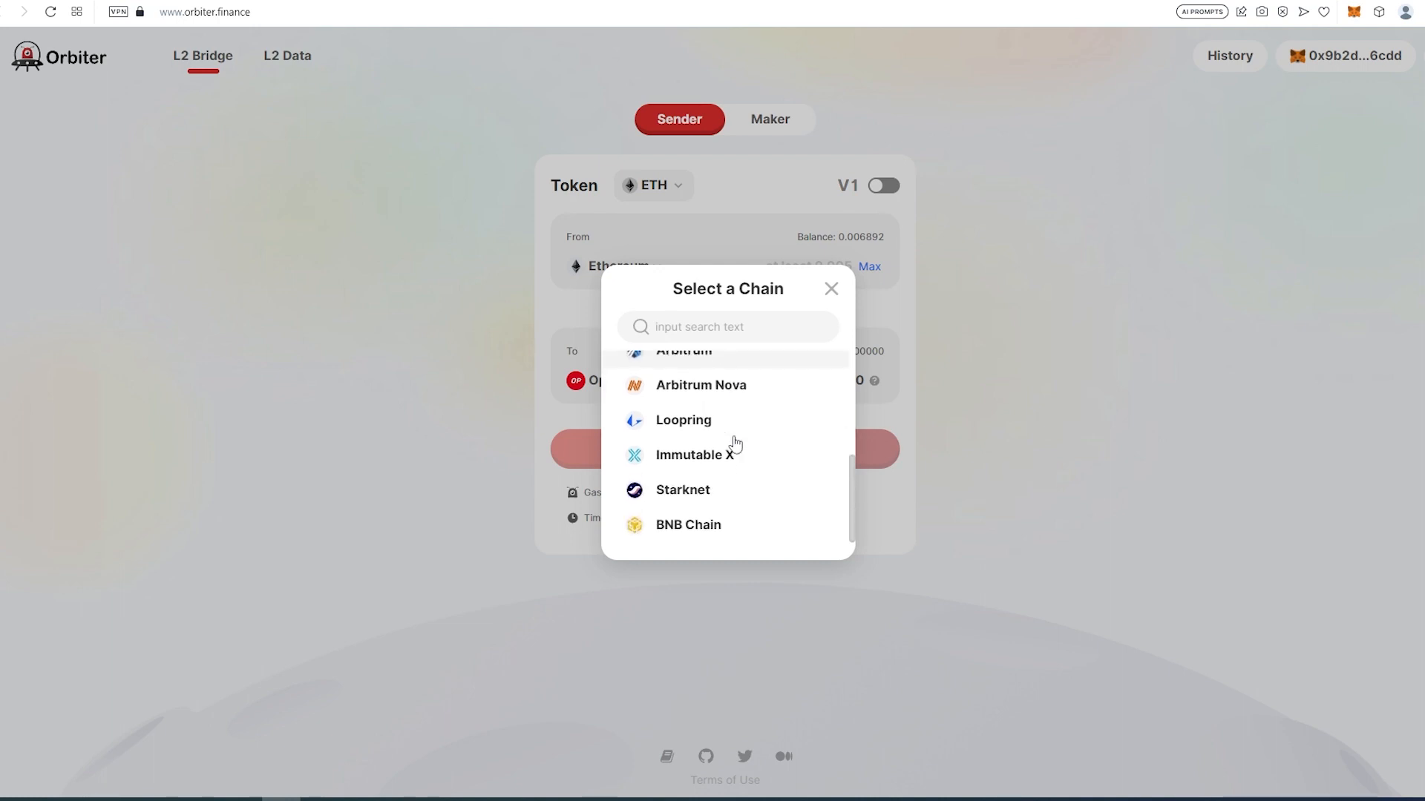
mouse_move(745, 474)
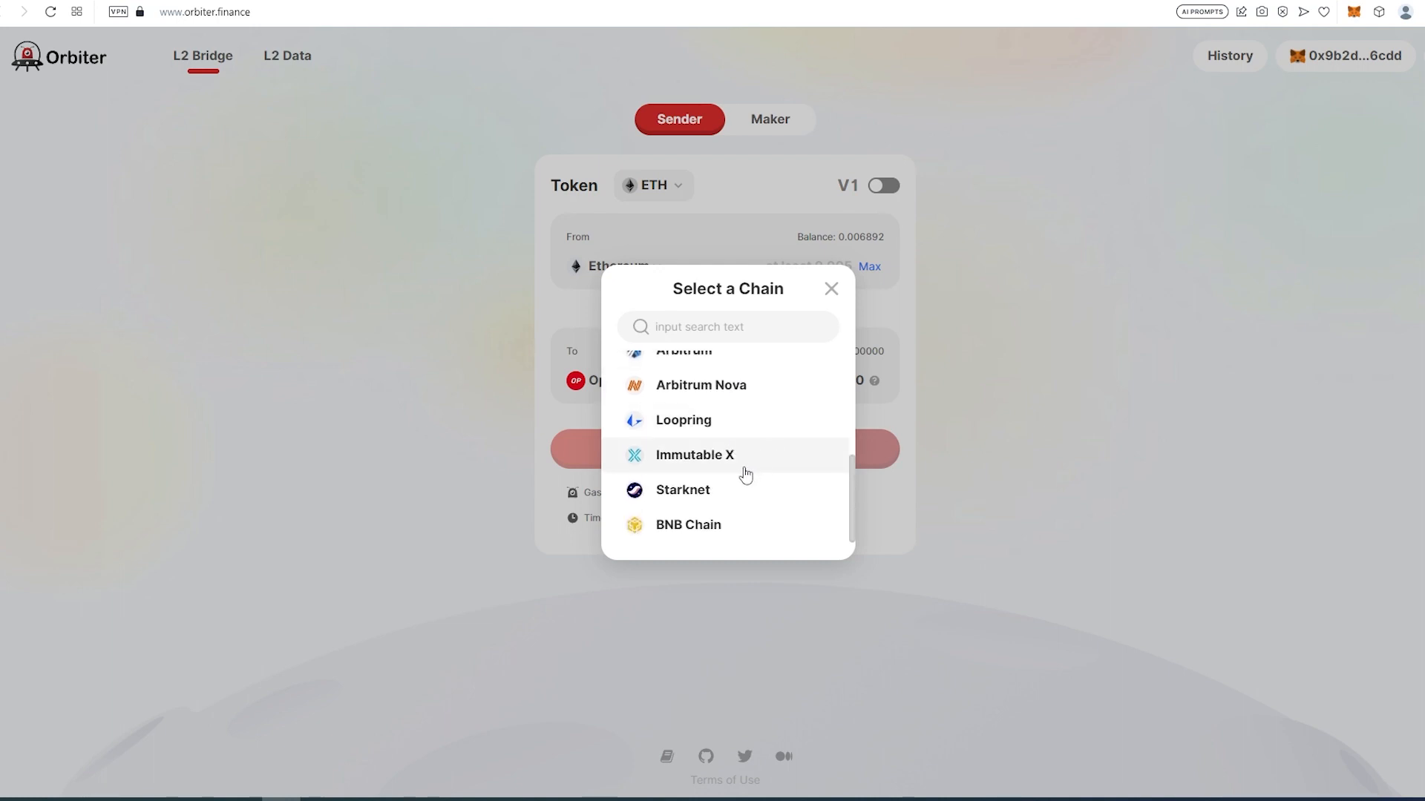
scroll(up, 3)
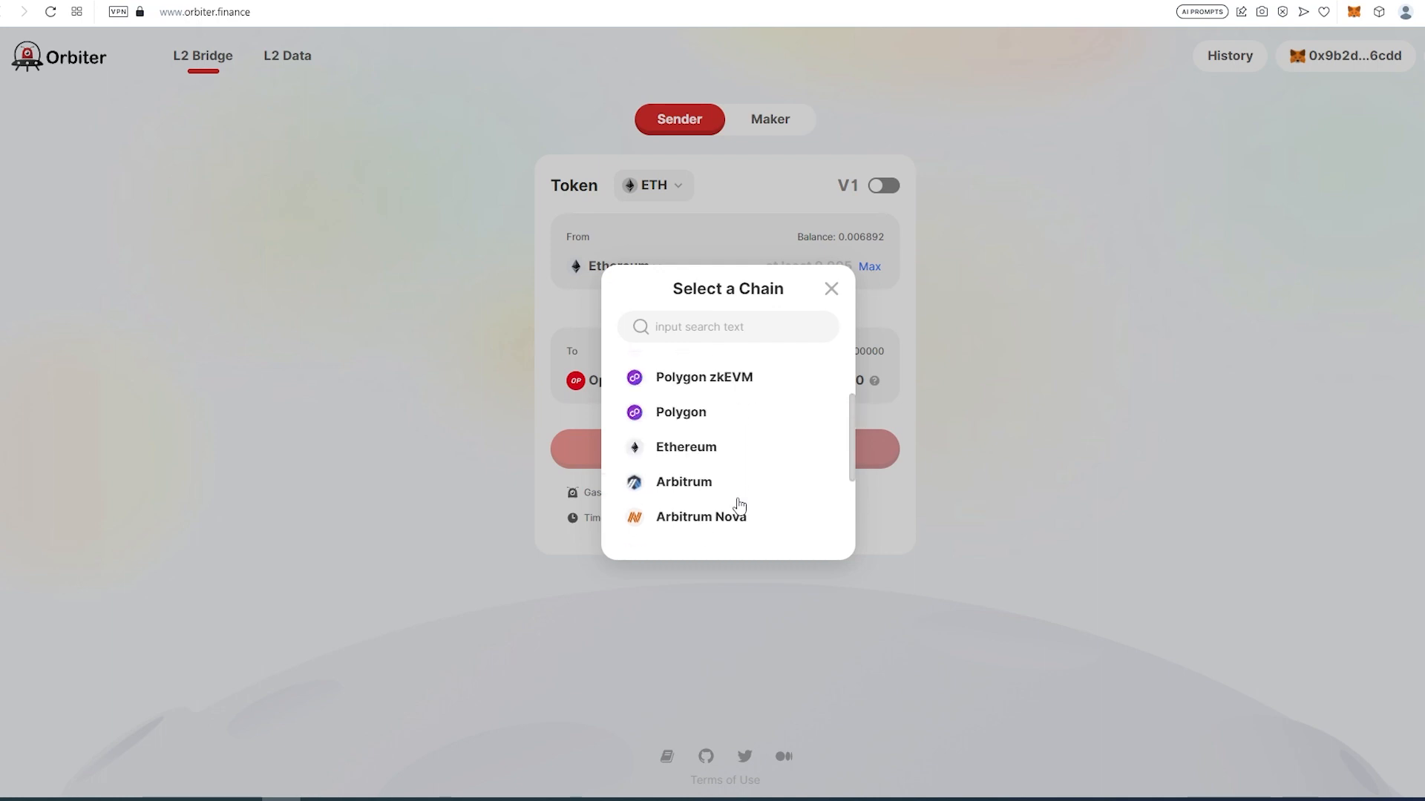
click(829, 289)
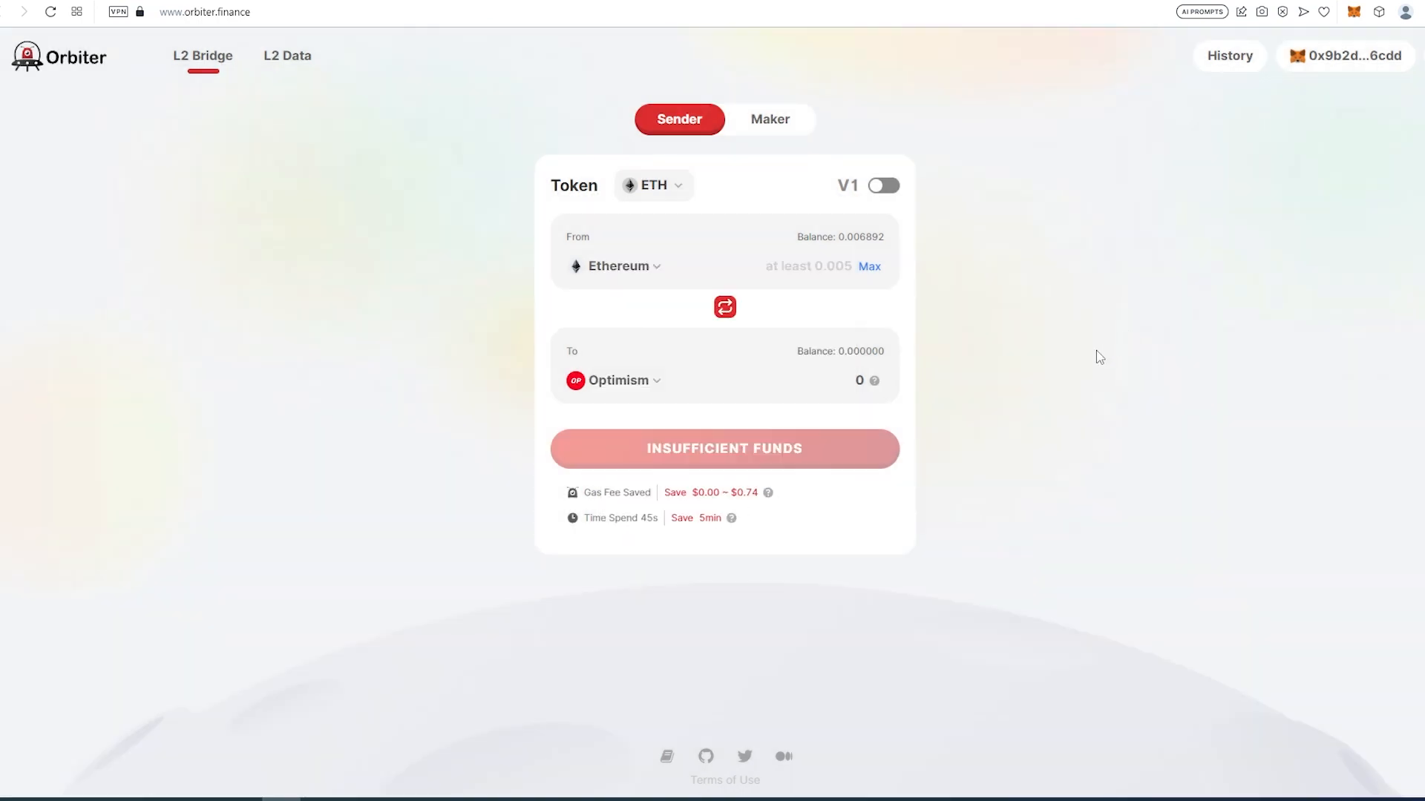
mouse_move(1070, 362)
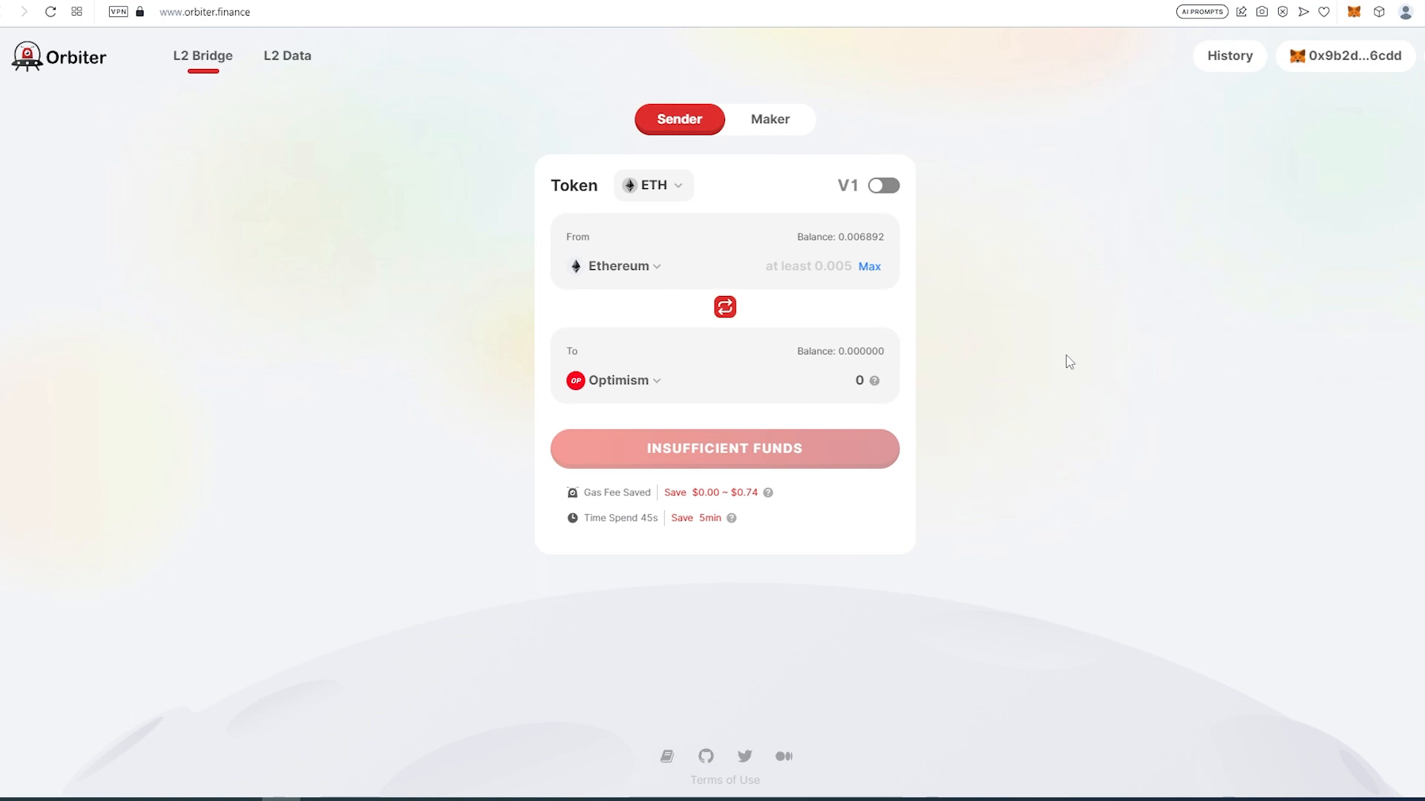
mouse_move(990, 379)
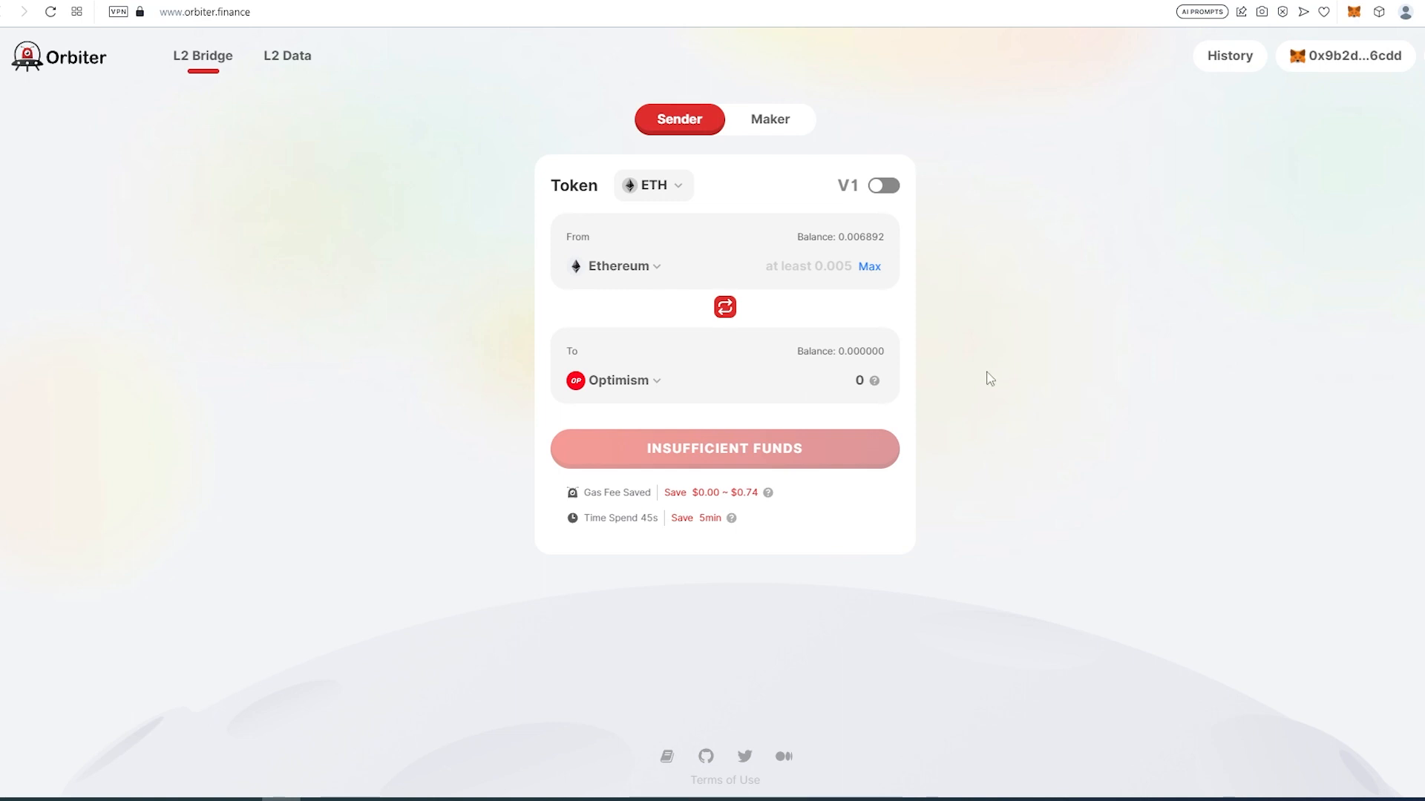
mouse_move(849, 293)
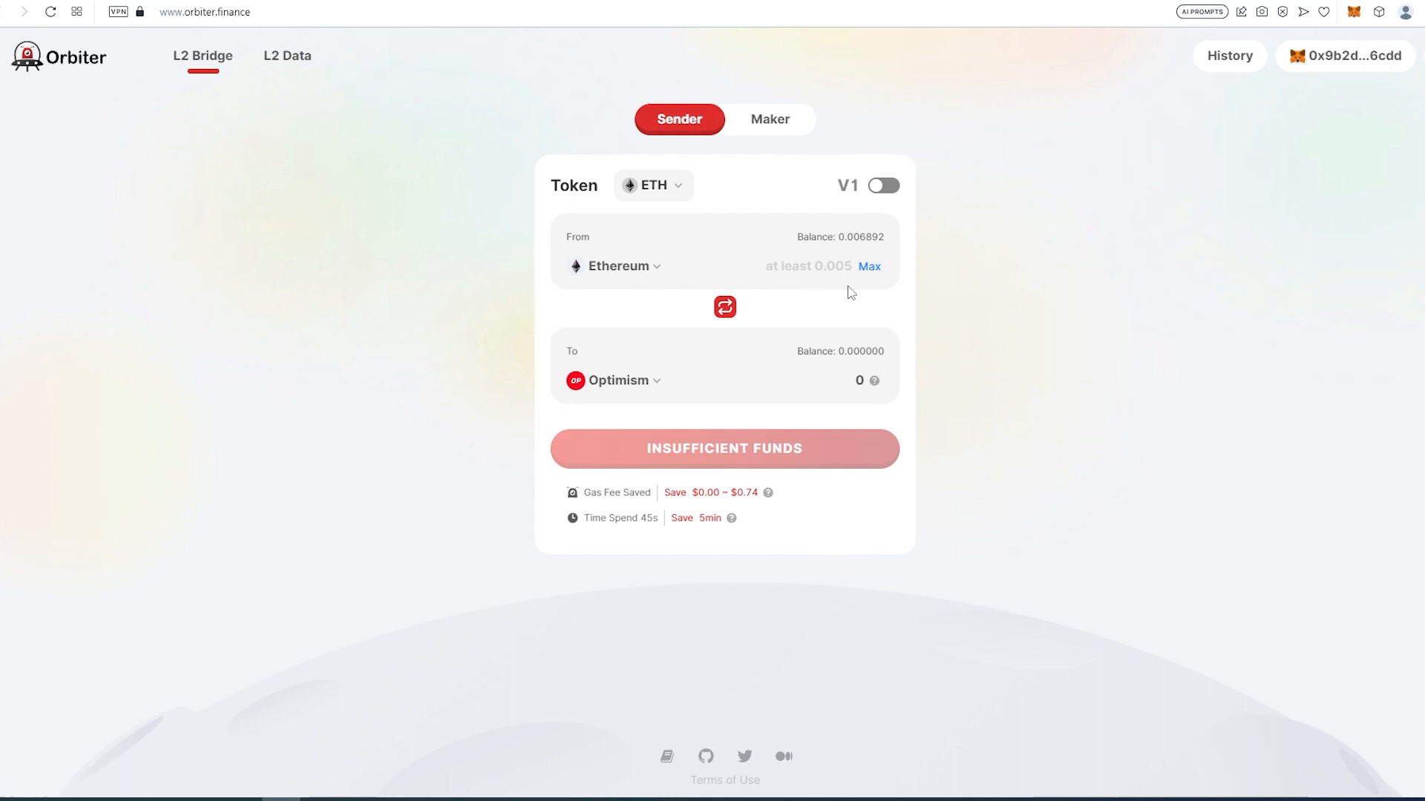
mouse_move(861, 270)
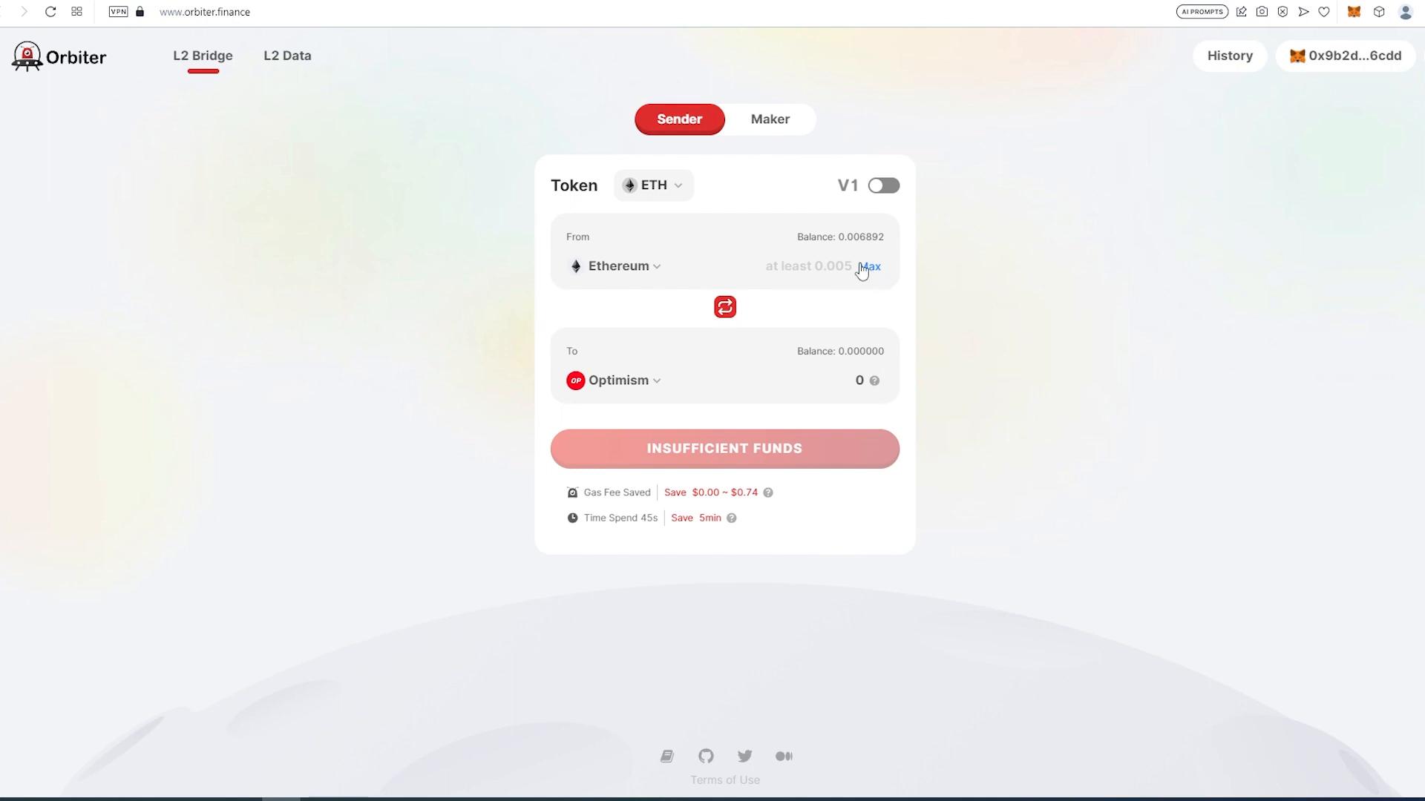
mouse_move(825, 266)
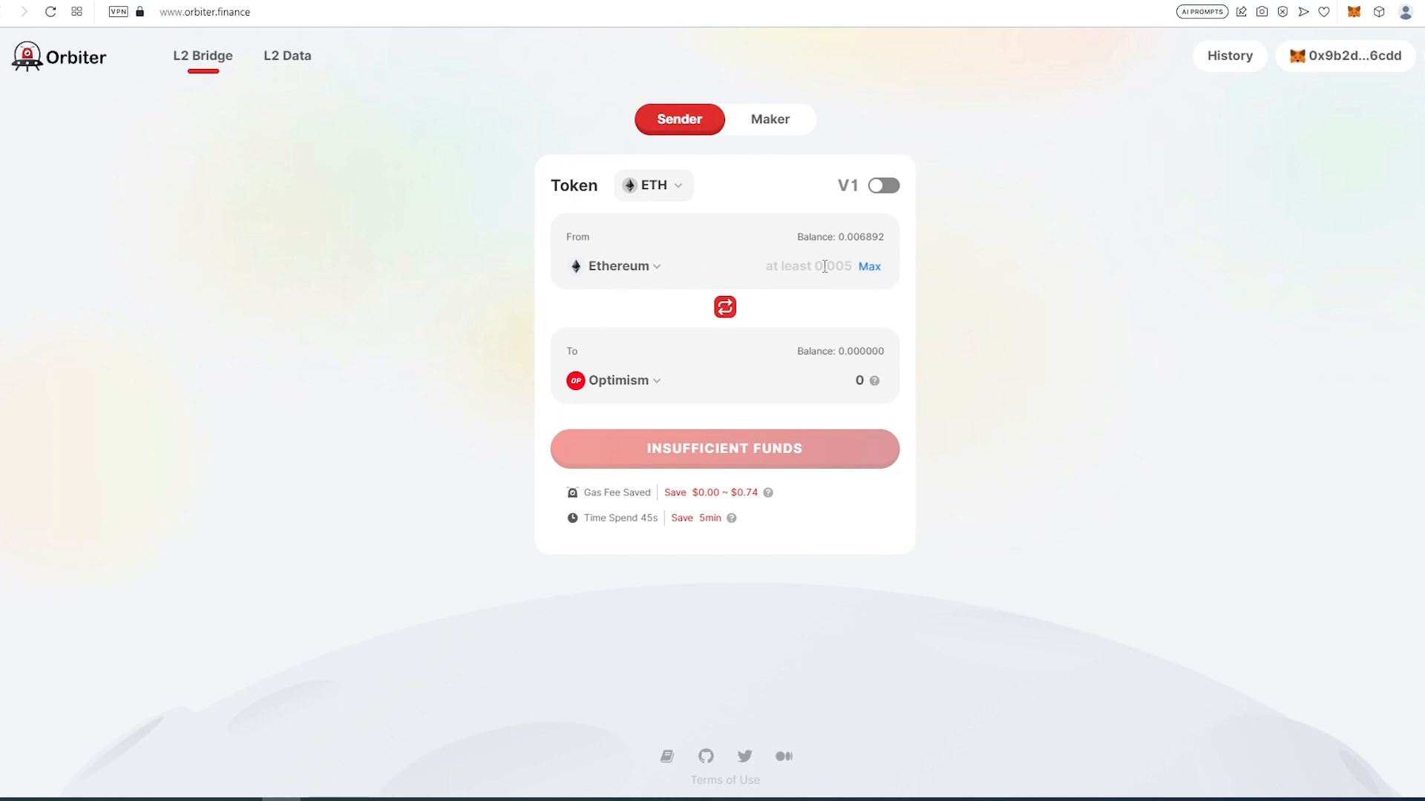
mouse_move(709, 447)
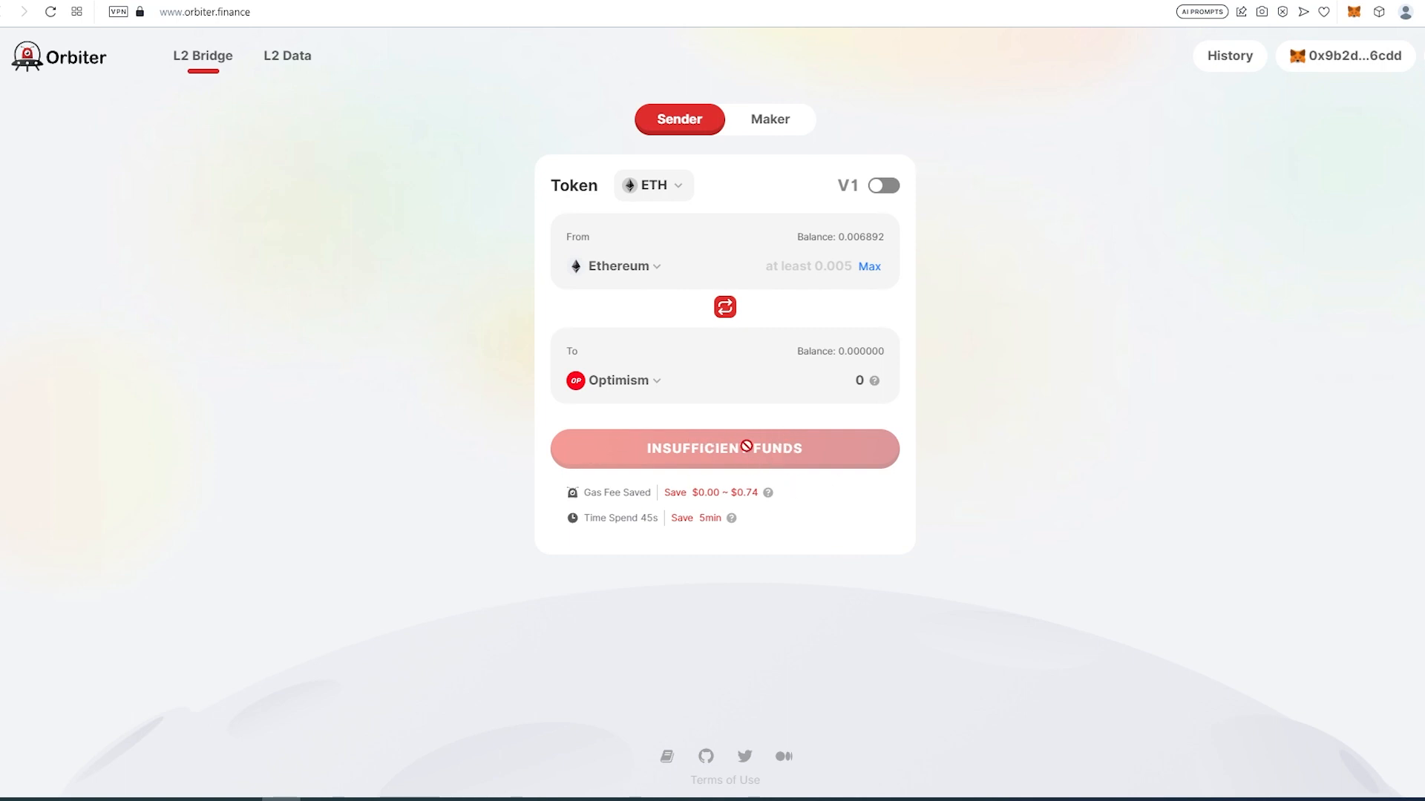
mouse_move(740, 468)
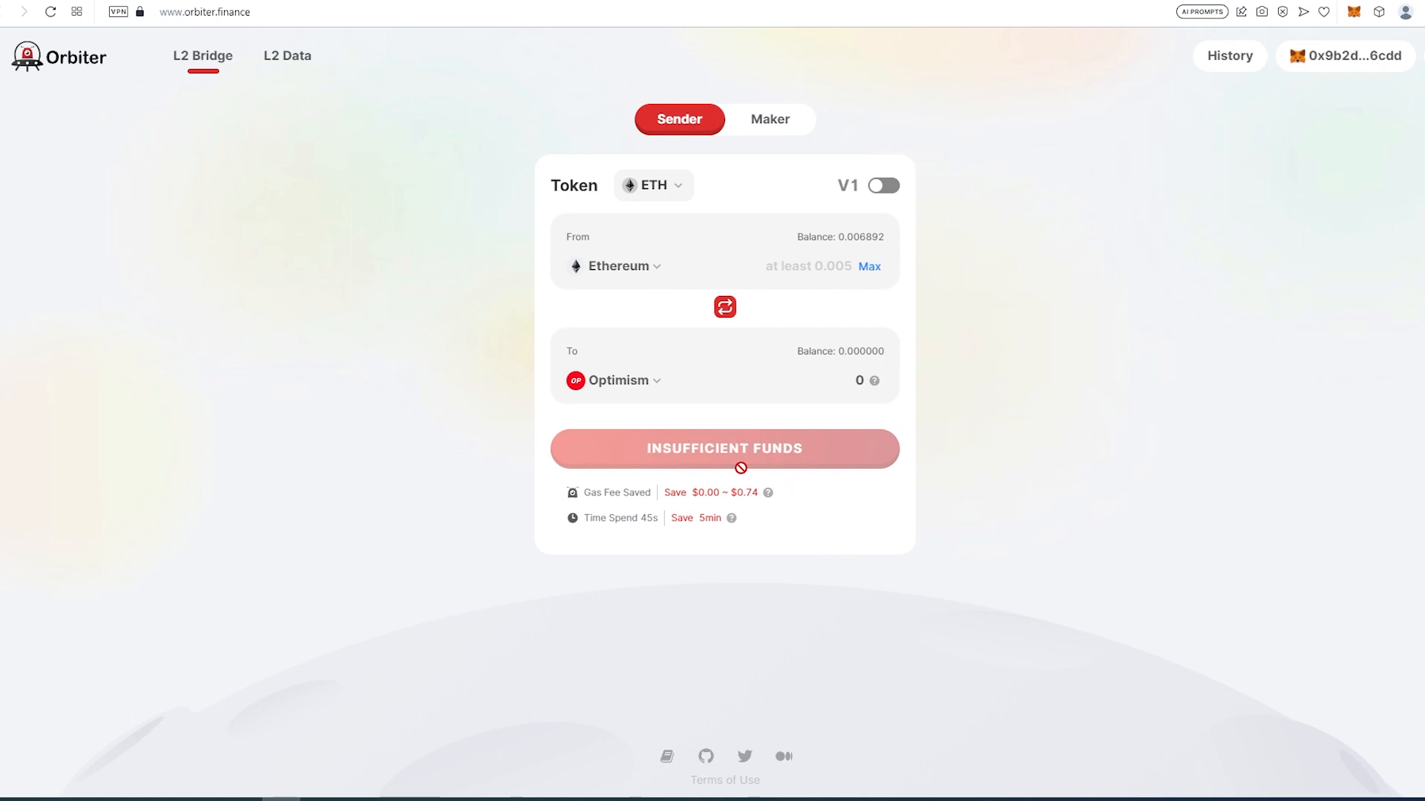
mouse_move(660, 308)
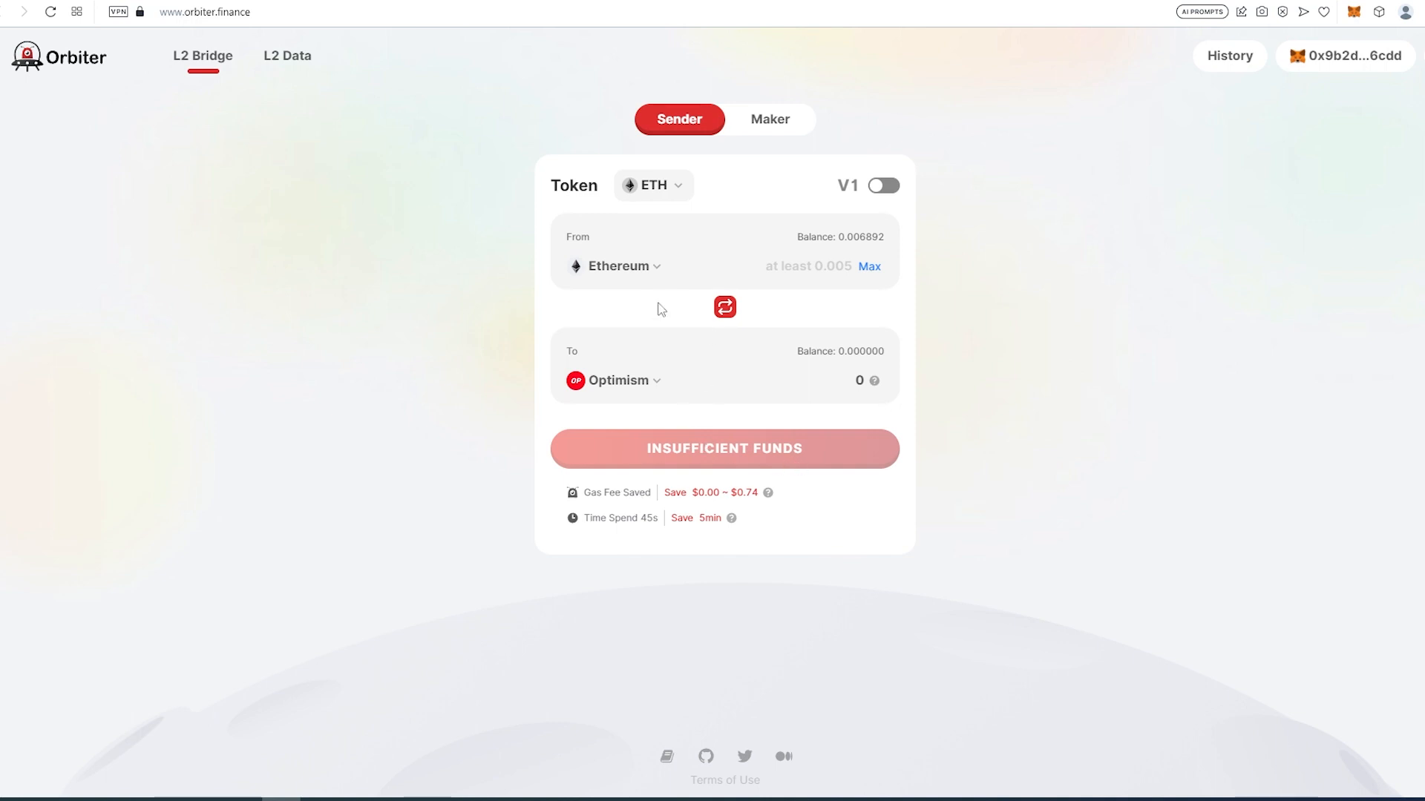
mouse_move(640, 388)
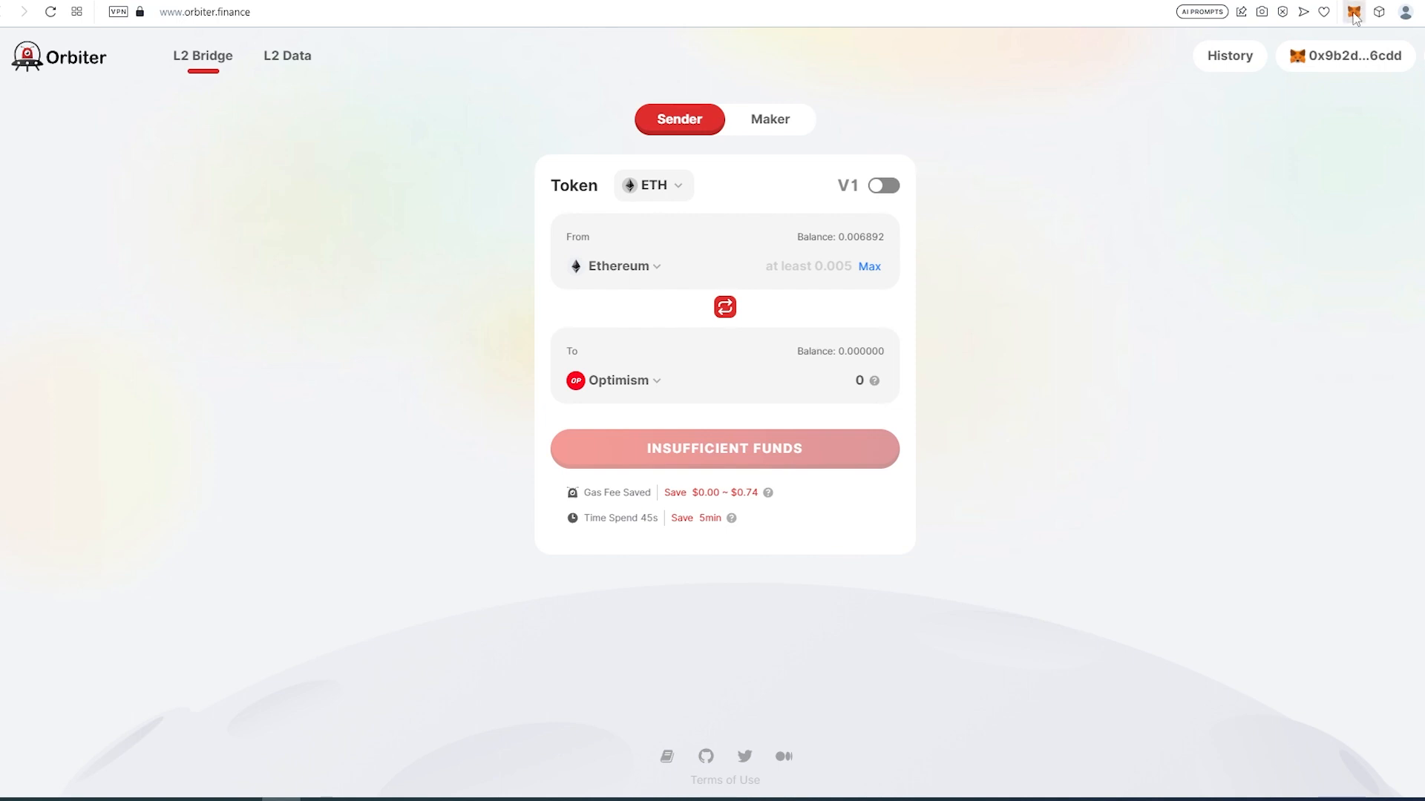
Bring up MetaMask and its network choices to reach the Add a network settings.
click(1353, 10)
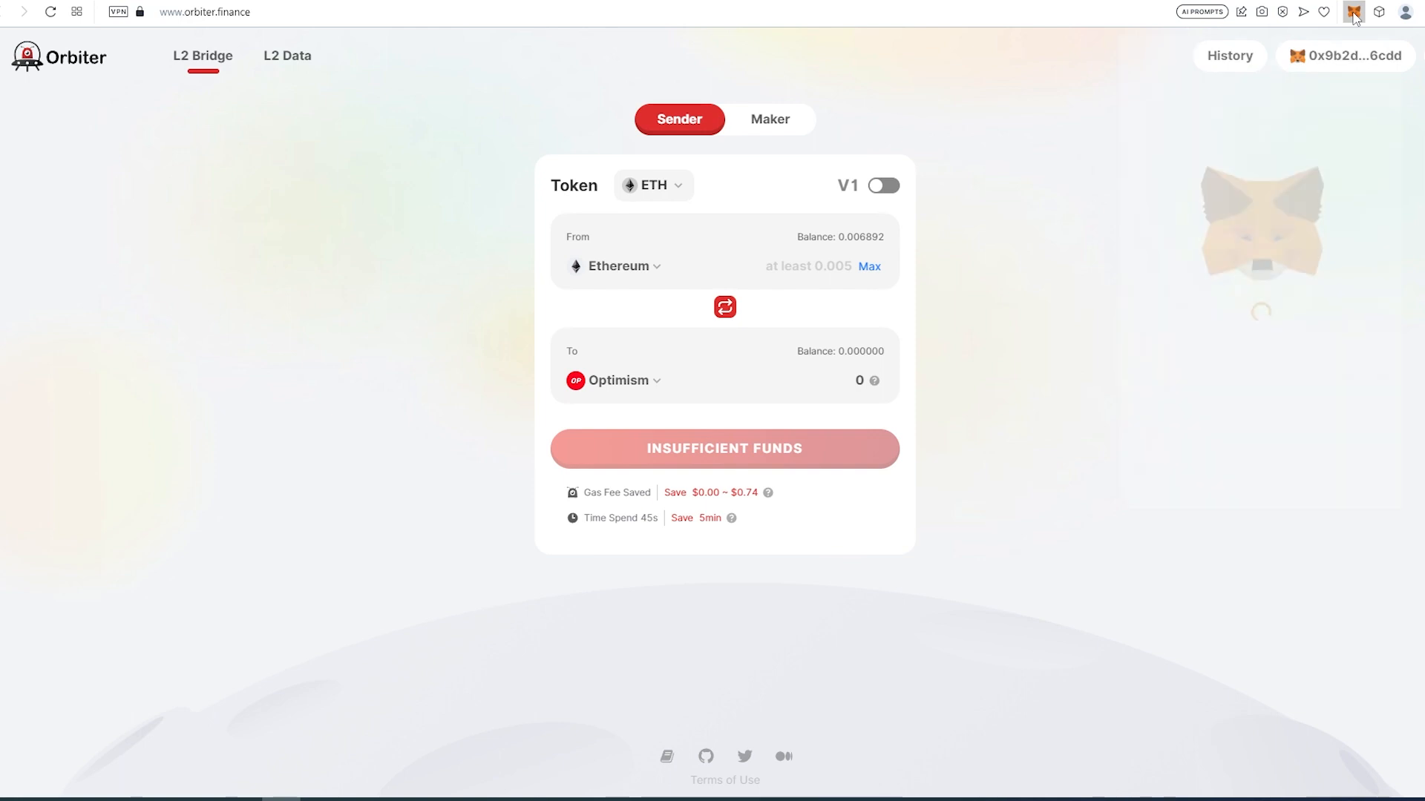
click(1355, 12)
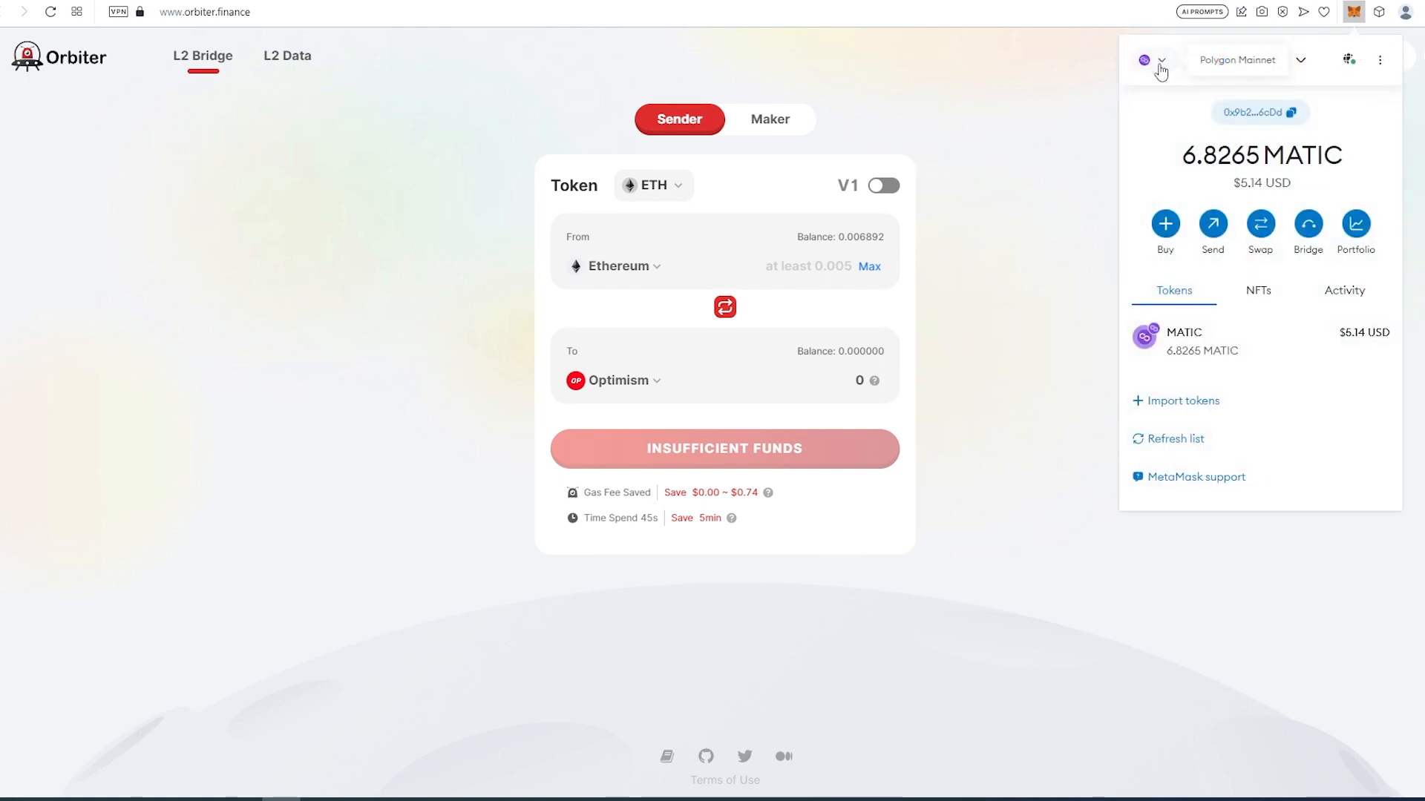
click(1354, 10)
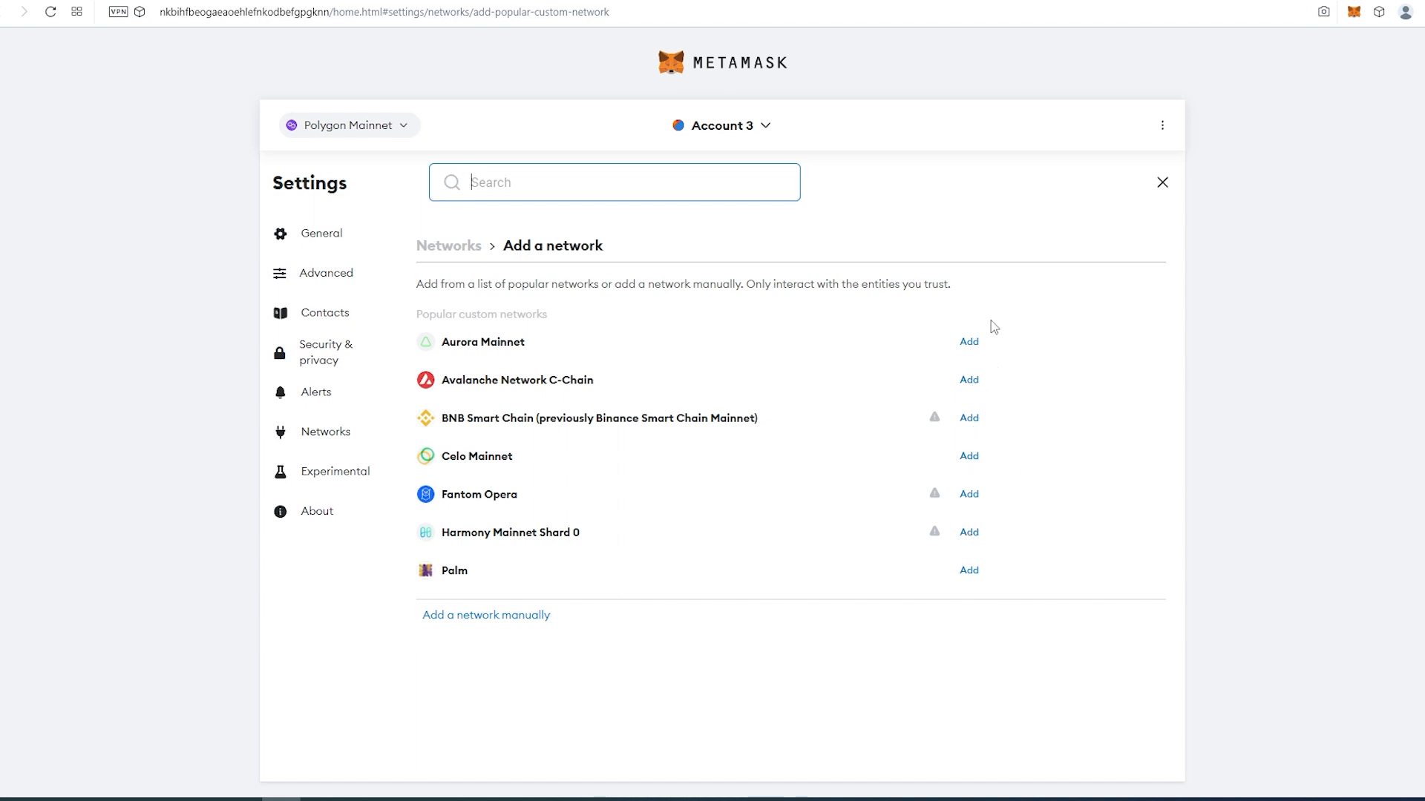
mouse_move(953, 440)
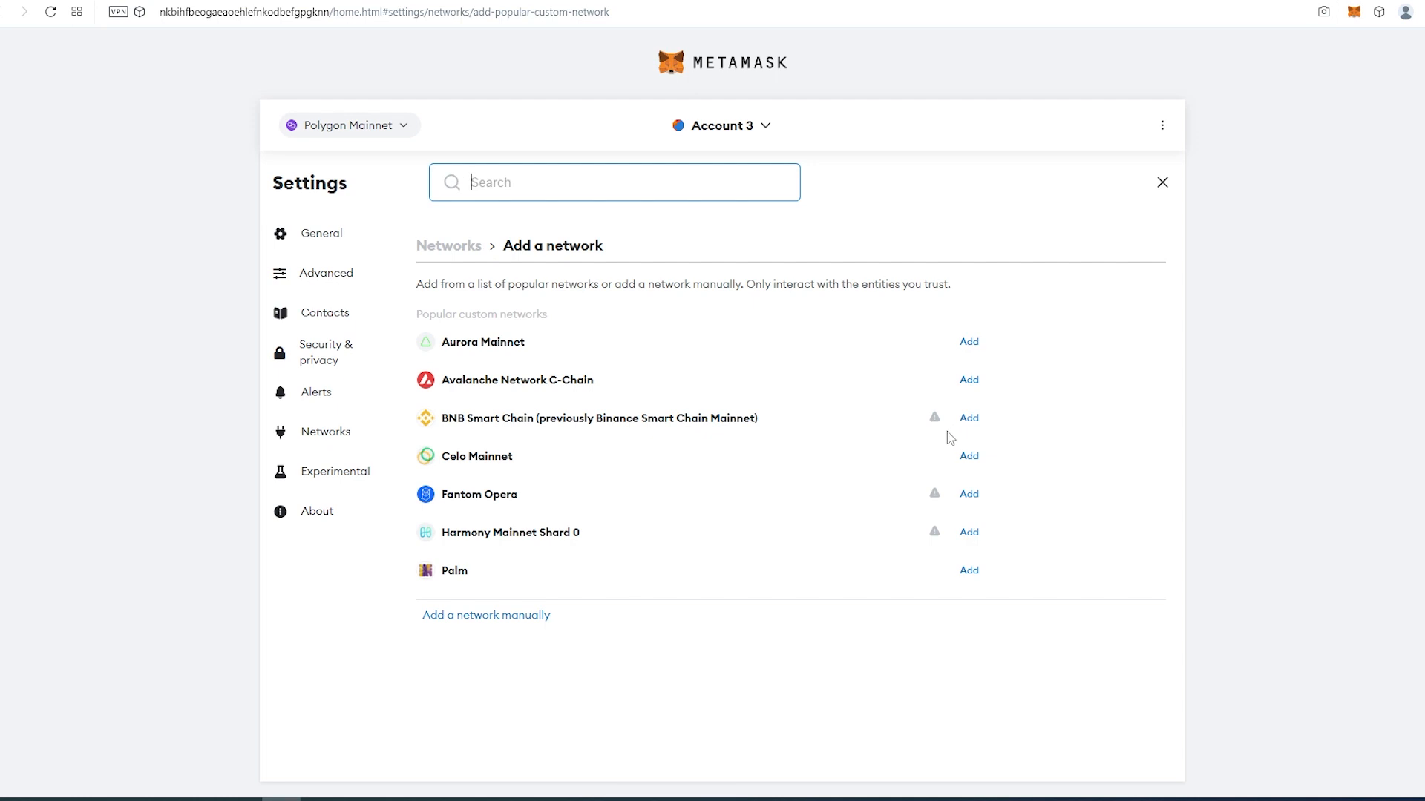
mouse_move(861, 509)
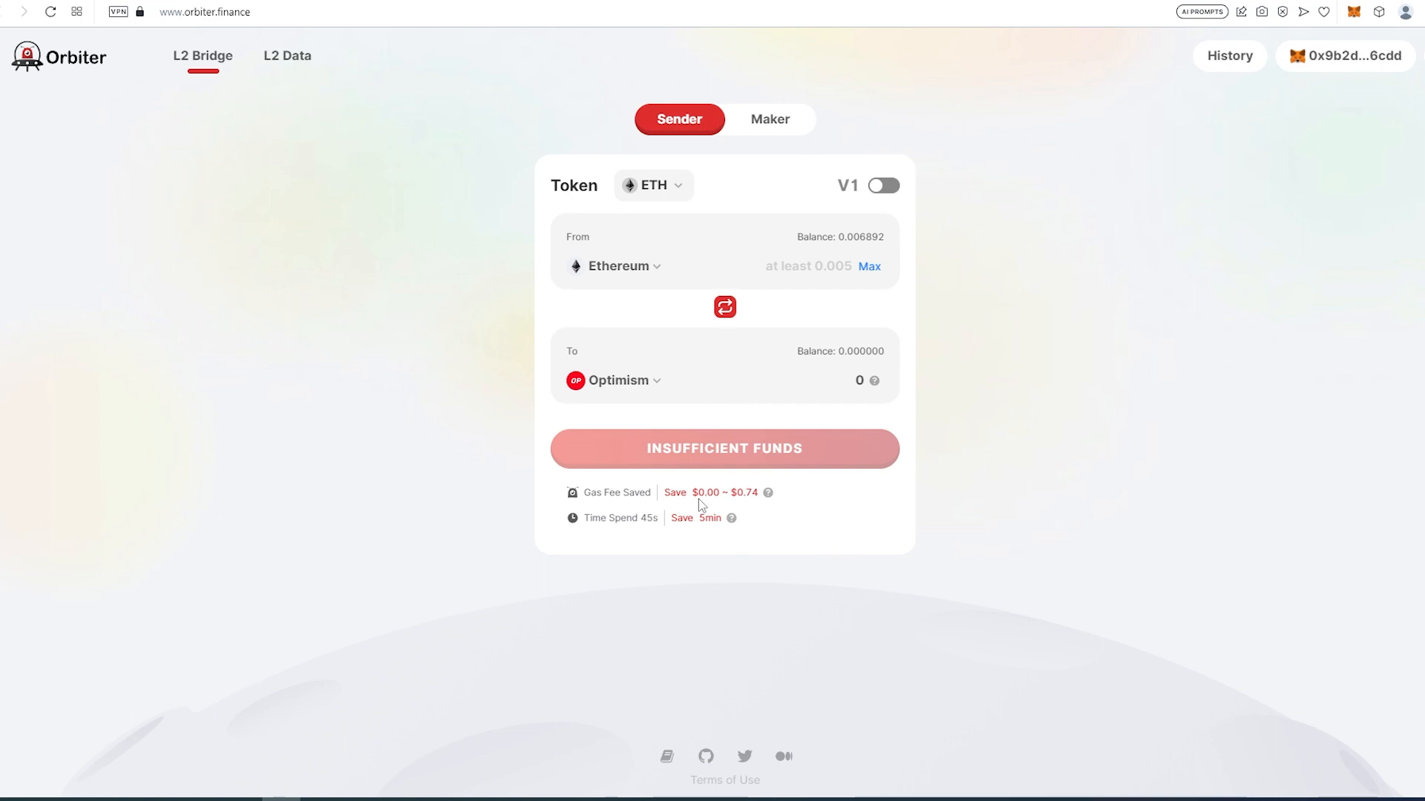
mouse_move(767, 459)
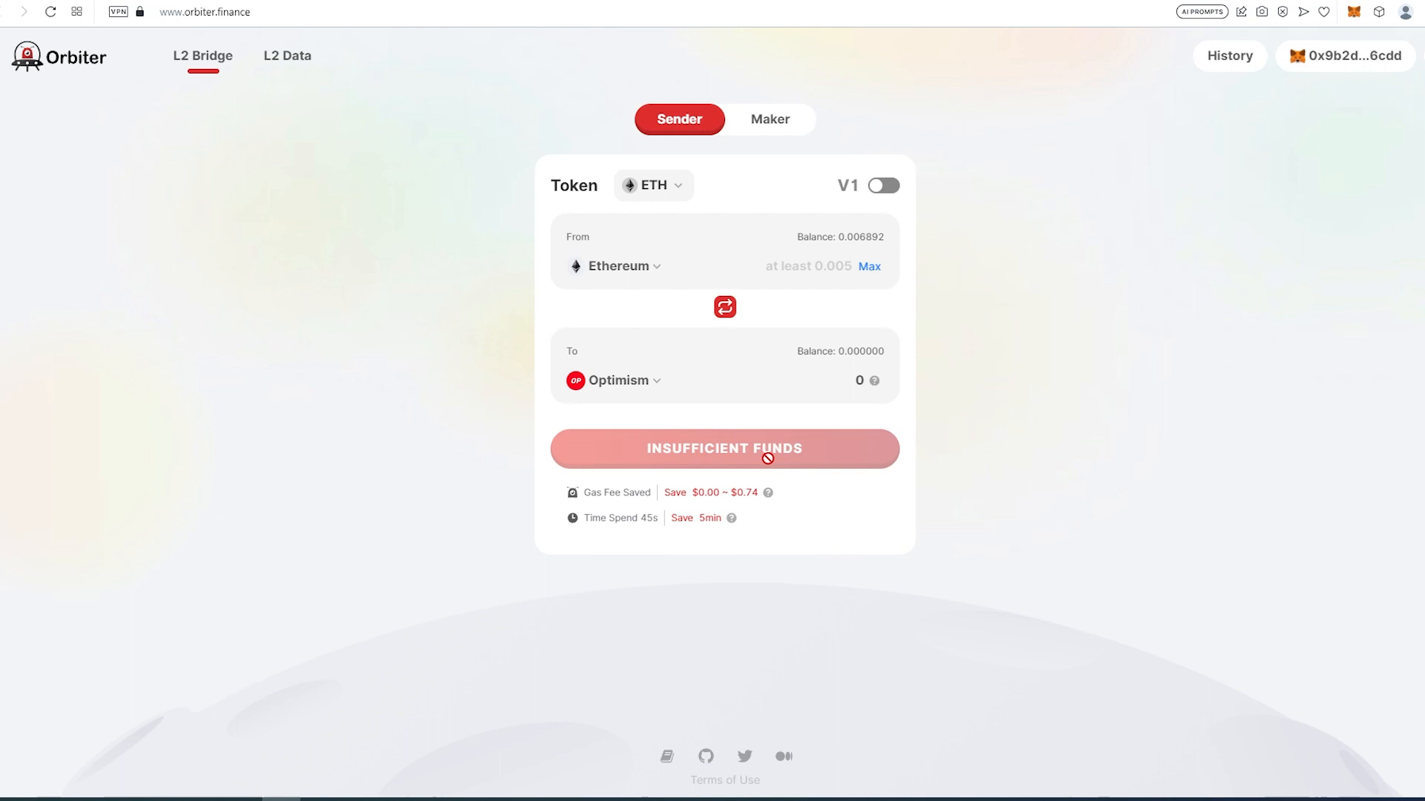
mouse_move(1018, 310)
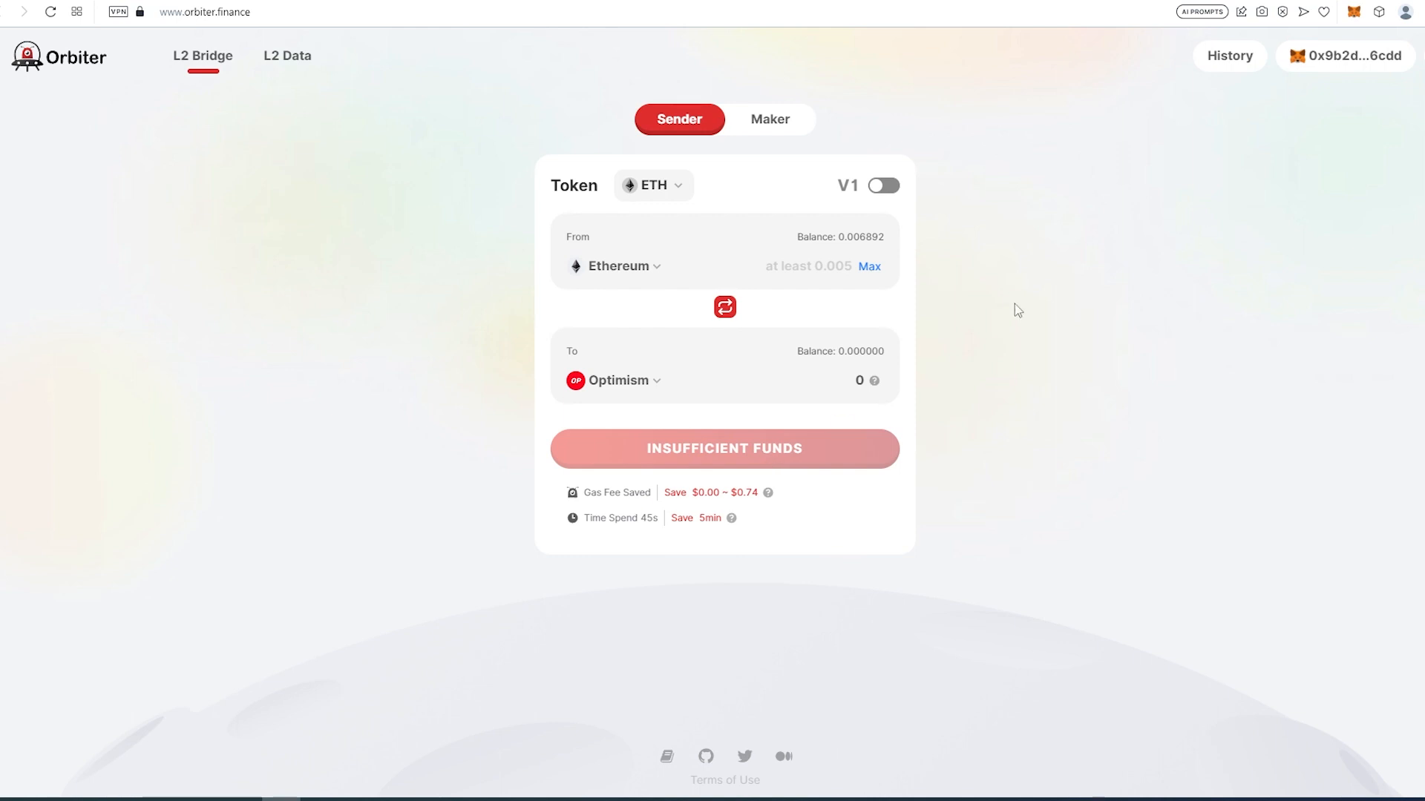
mouse_move(1229, 71)
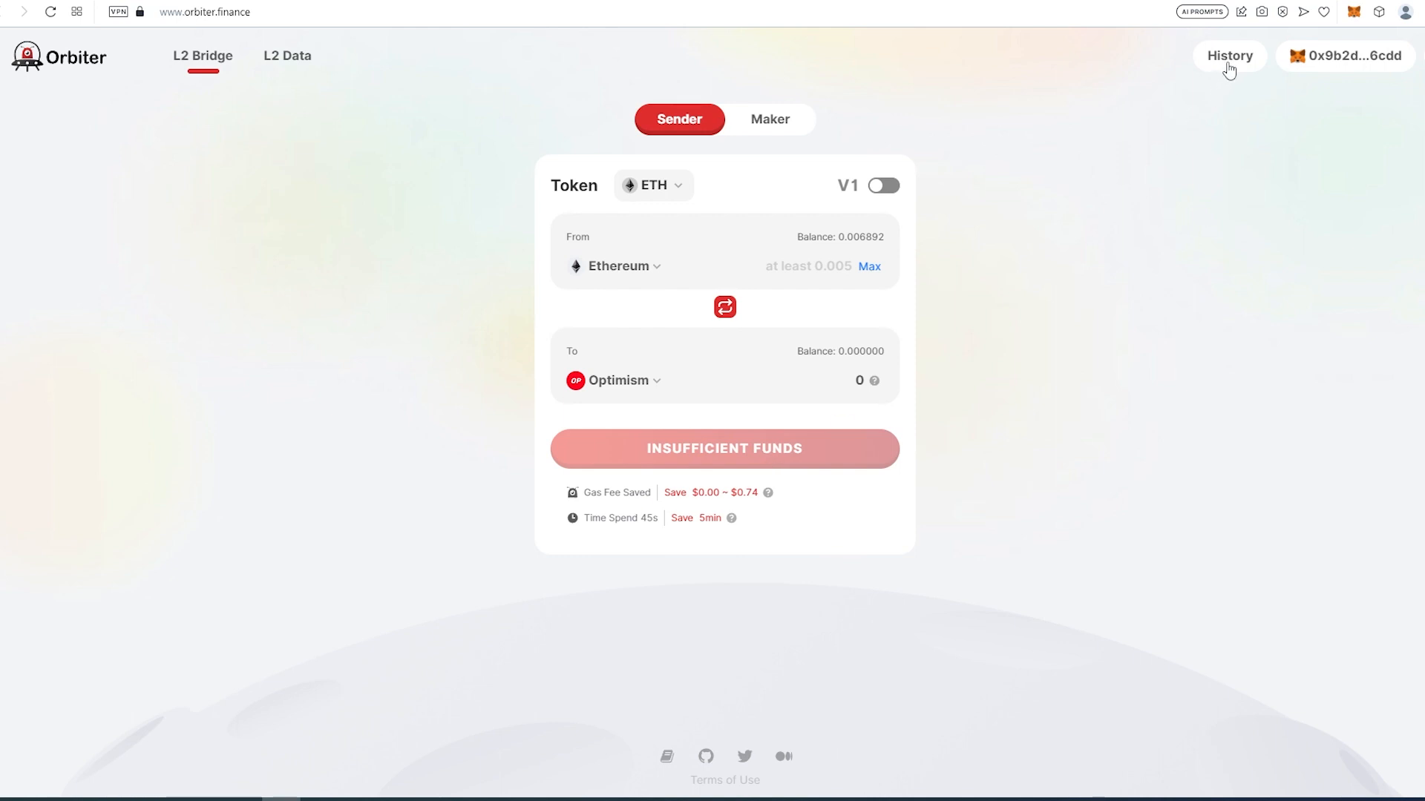
Show Orbiter's transaction history of completed ETH transfers.
click(1229, 55)
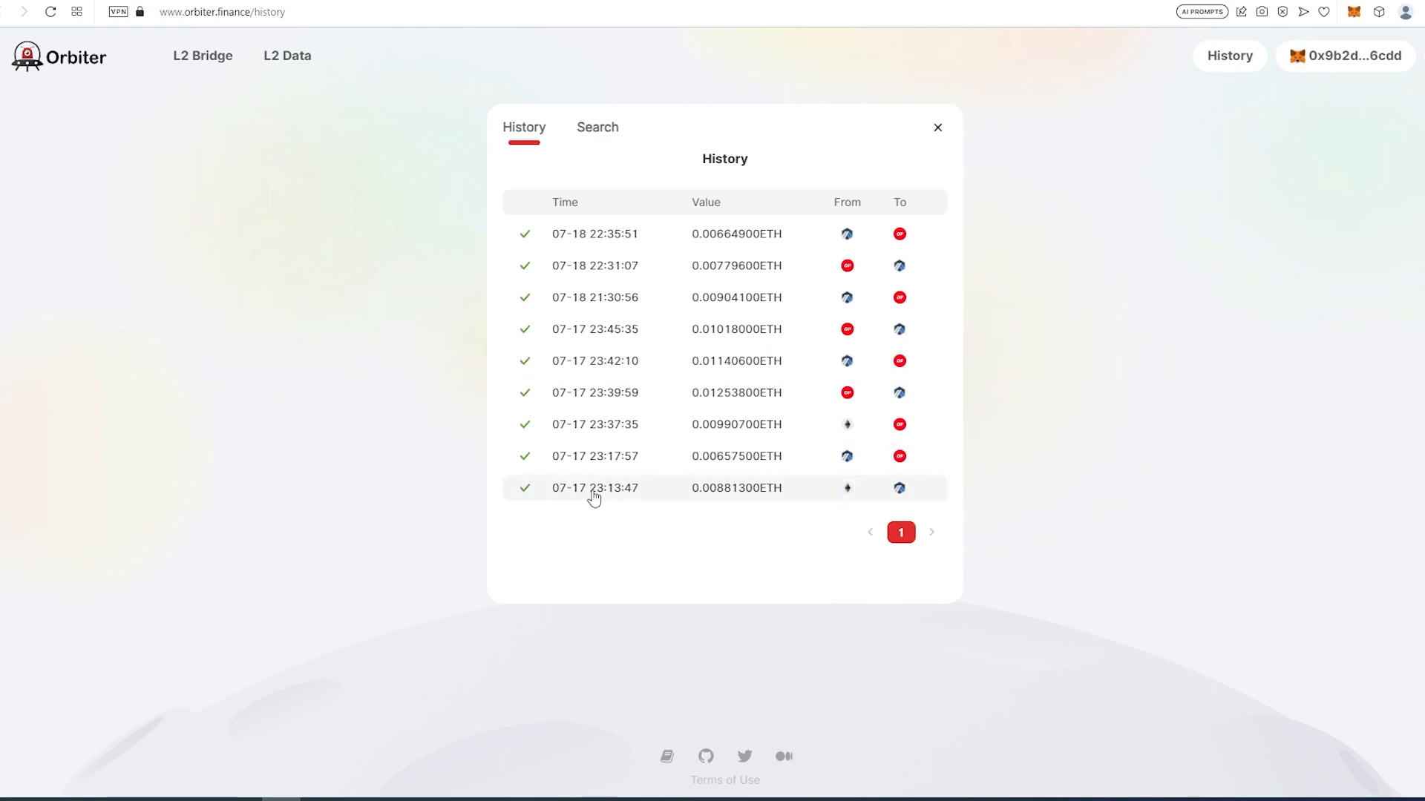
mouse_move(882, 490)
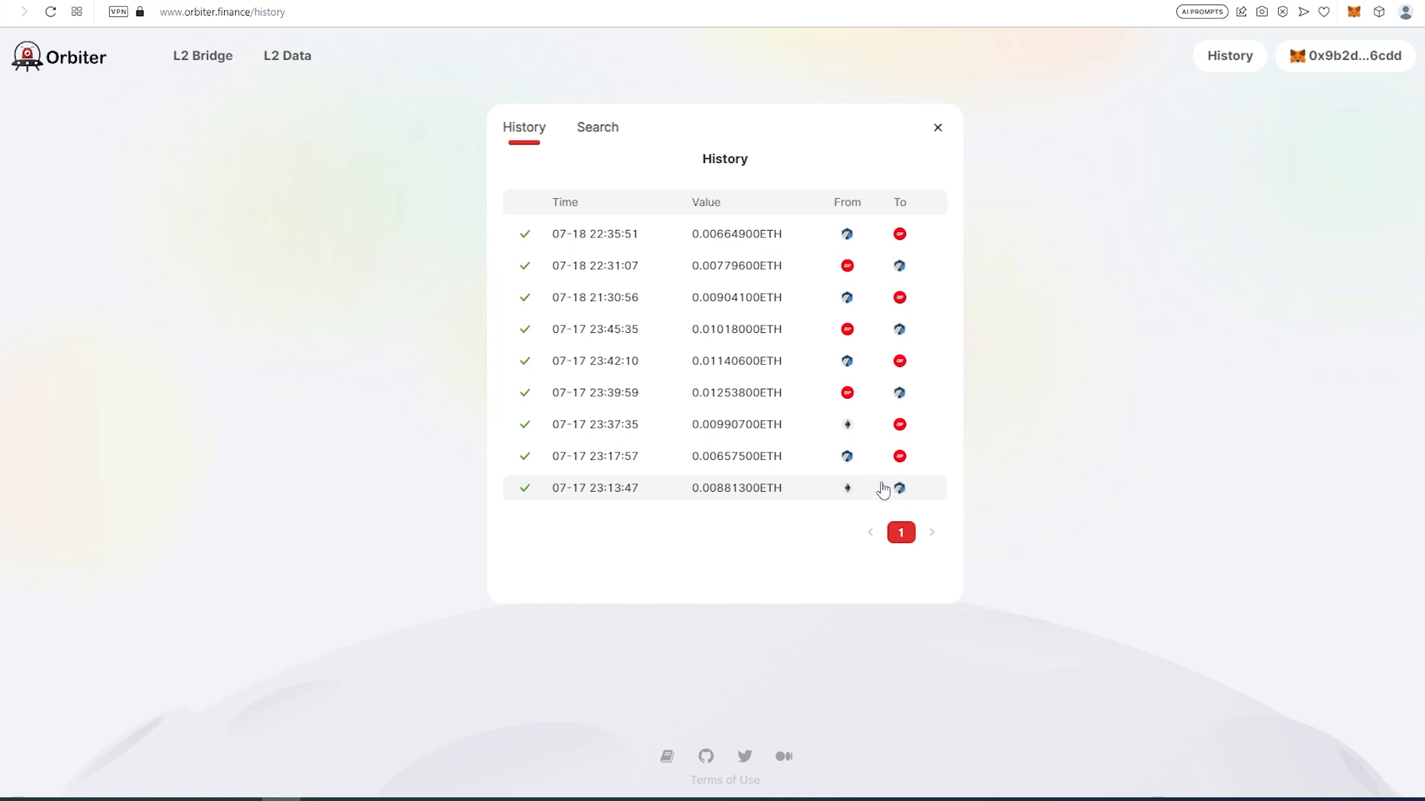
mouse_move(942, 379)
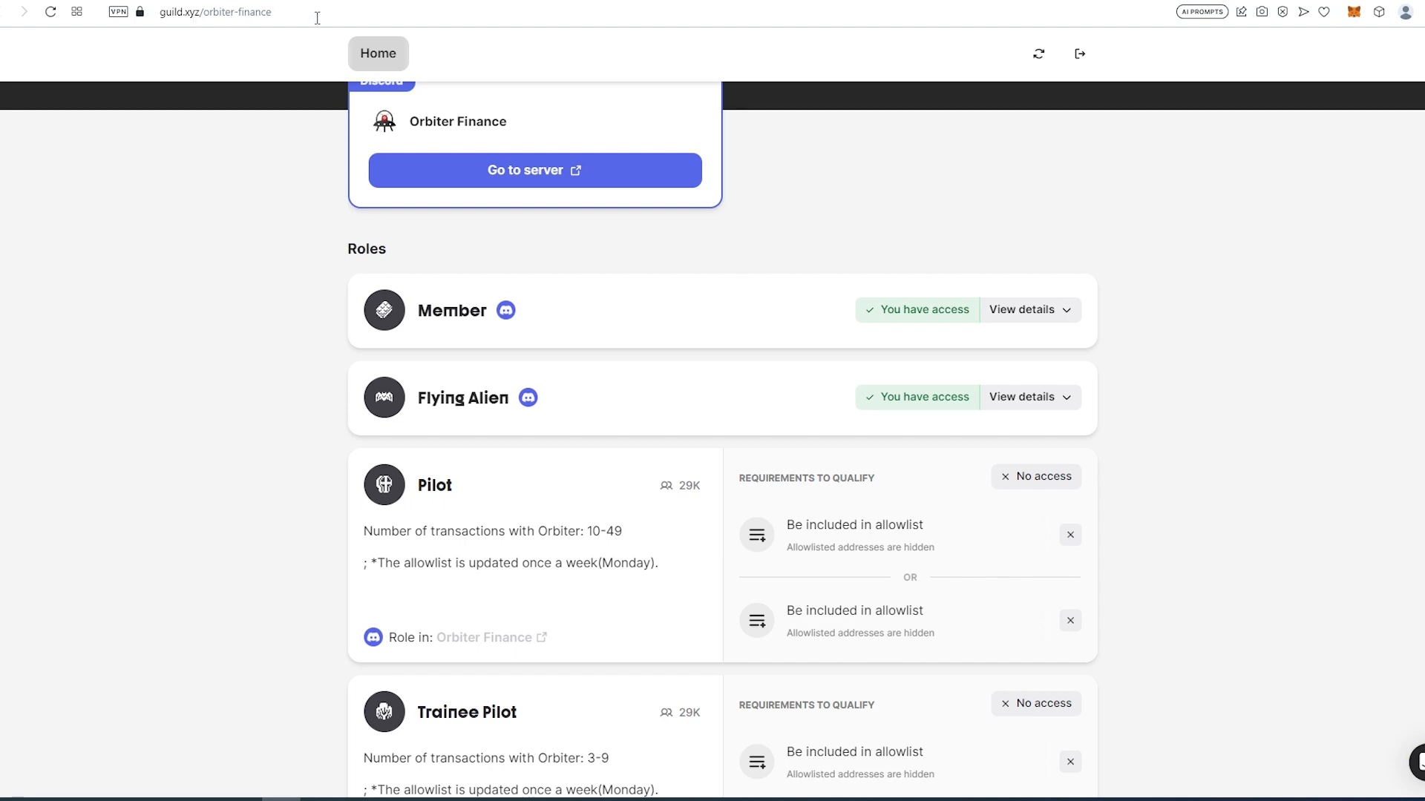
mouse_move(1339, 277)
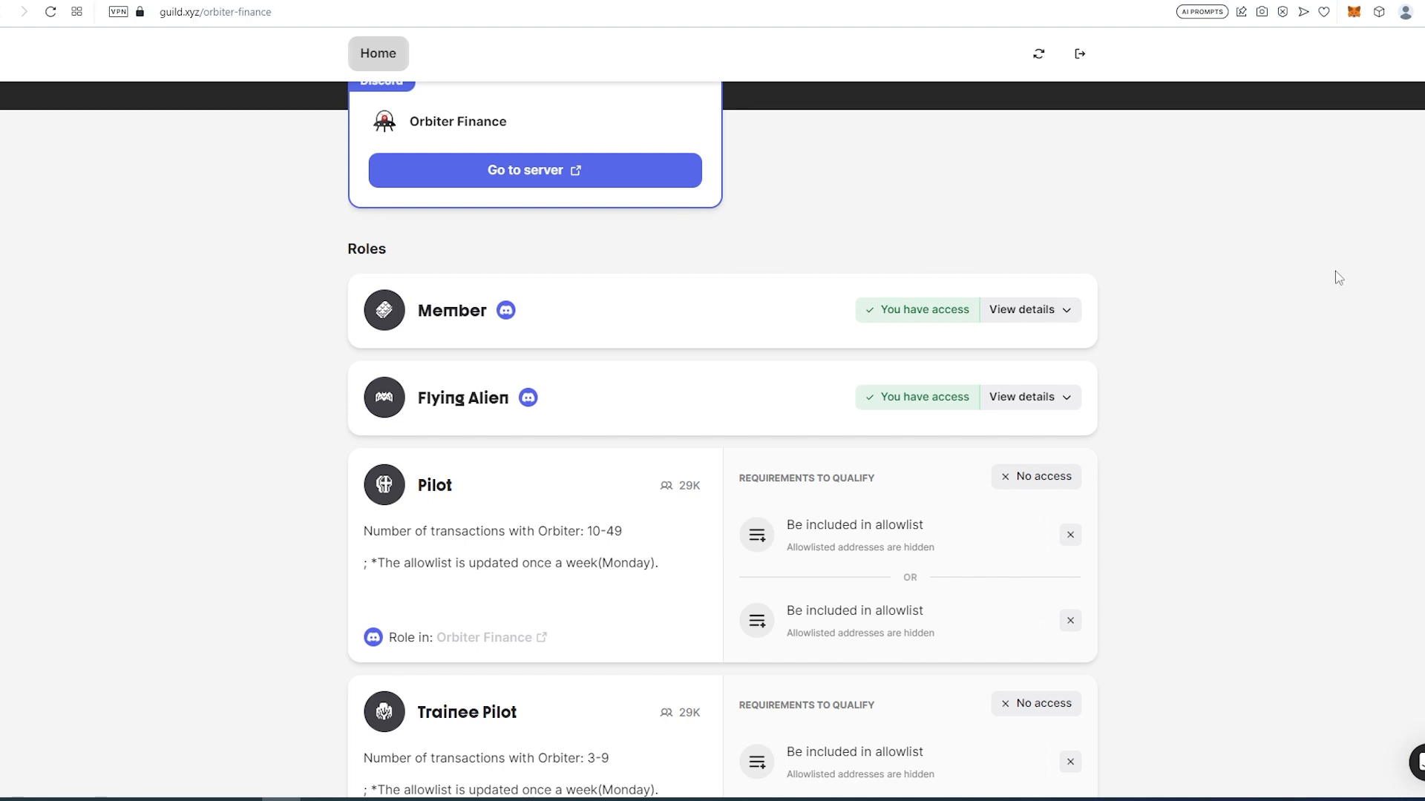
Scroll down the Orbiter Finance guild roles from Pilot through Trainee and Elite Pilot.
scroll(up, 3)
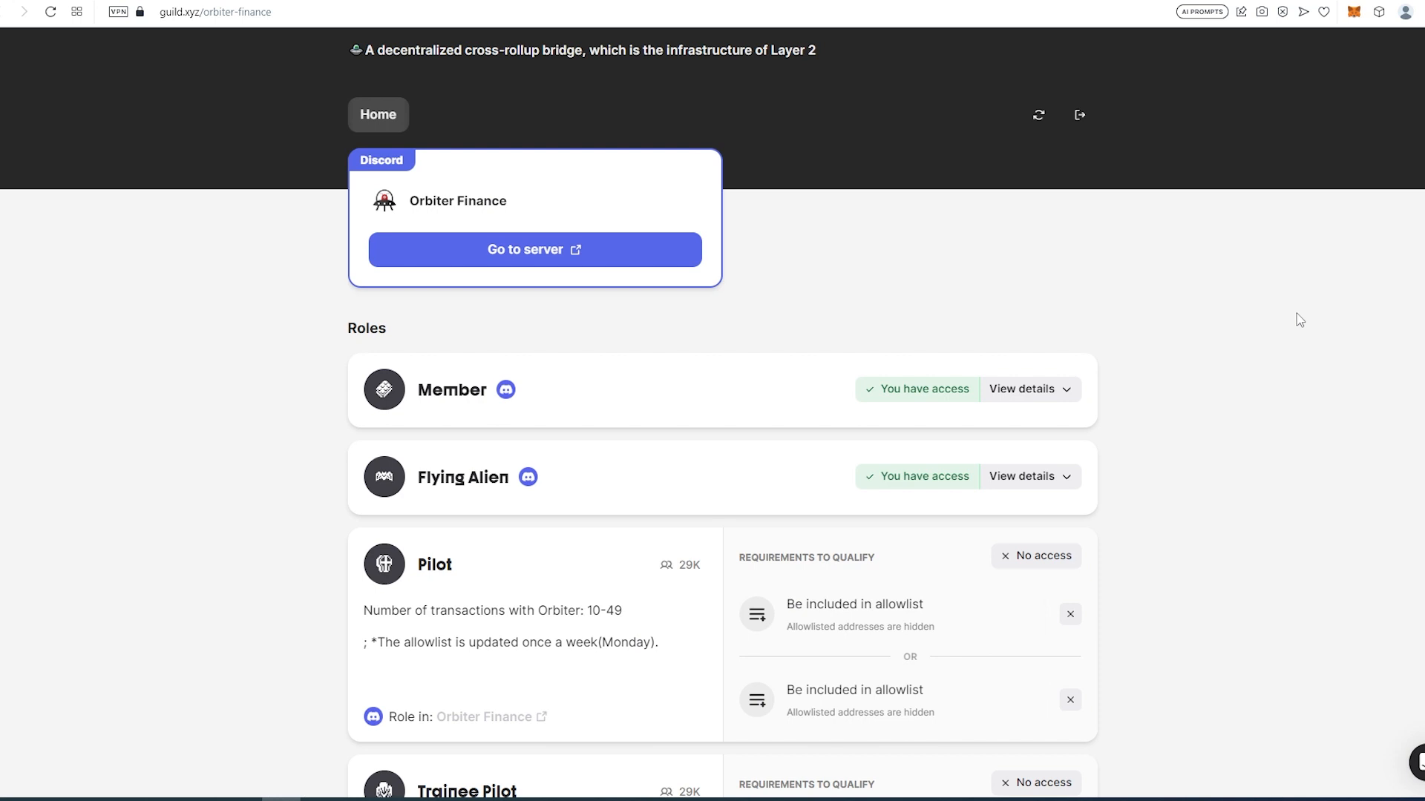
mouse_move(398, 367)
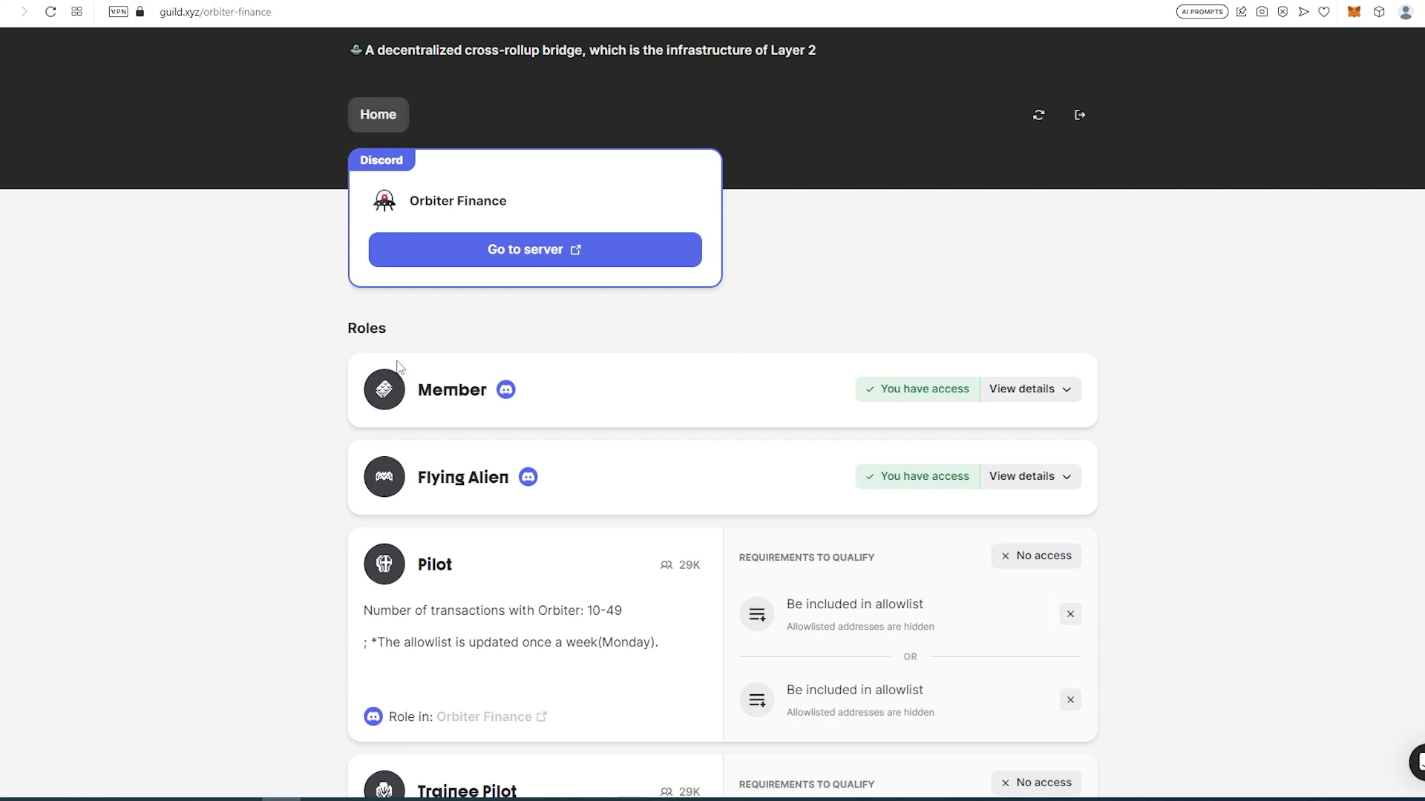
mouse_move(625, 375)
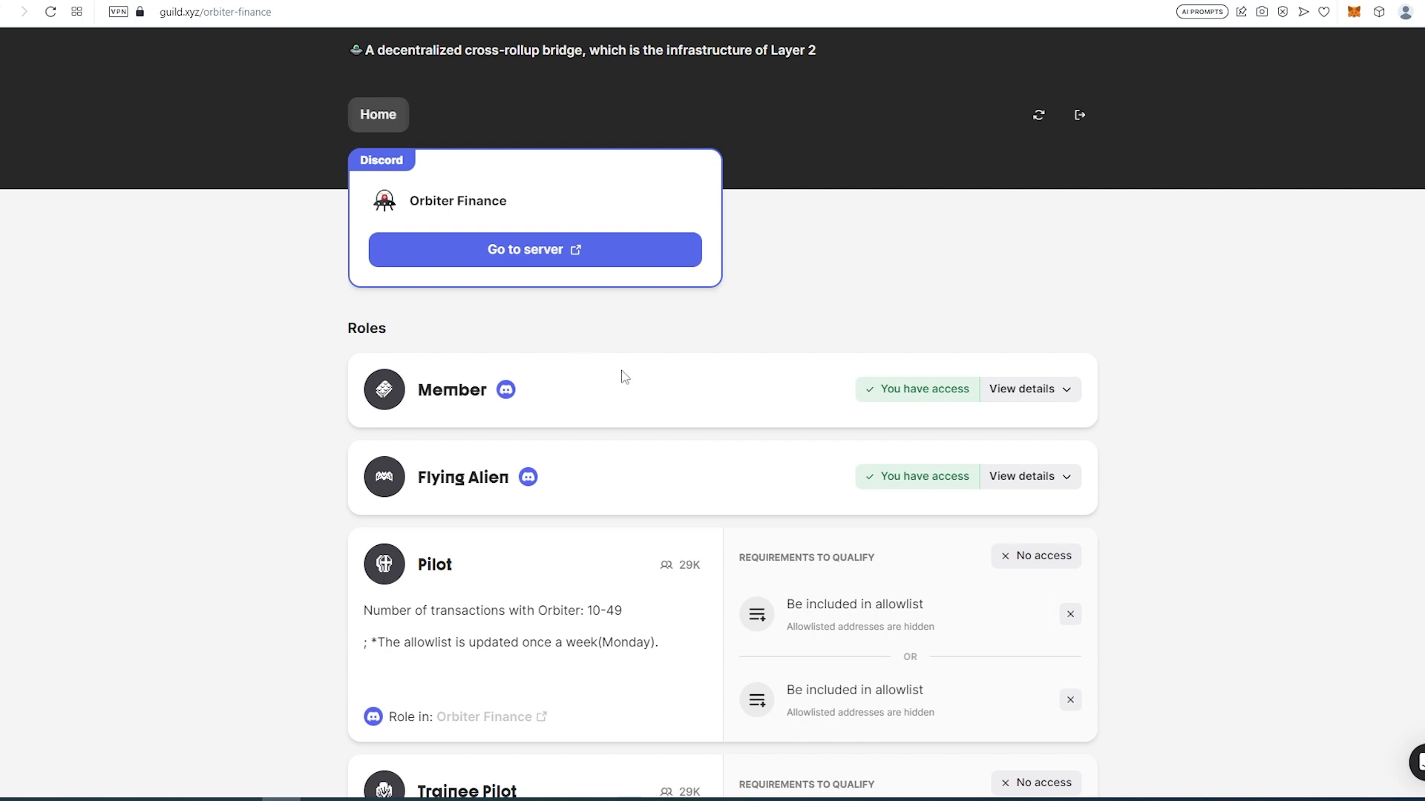
mouse_move(743, 434)
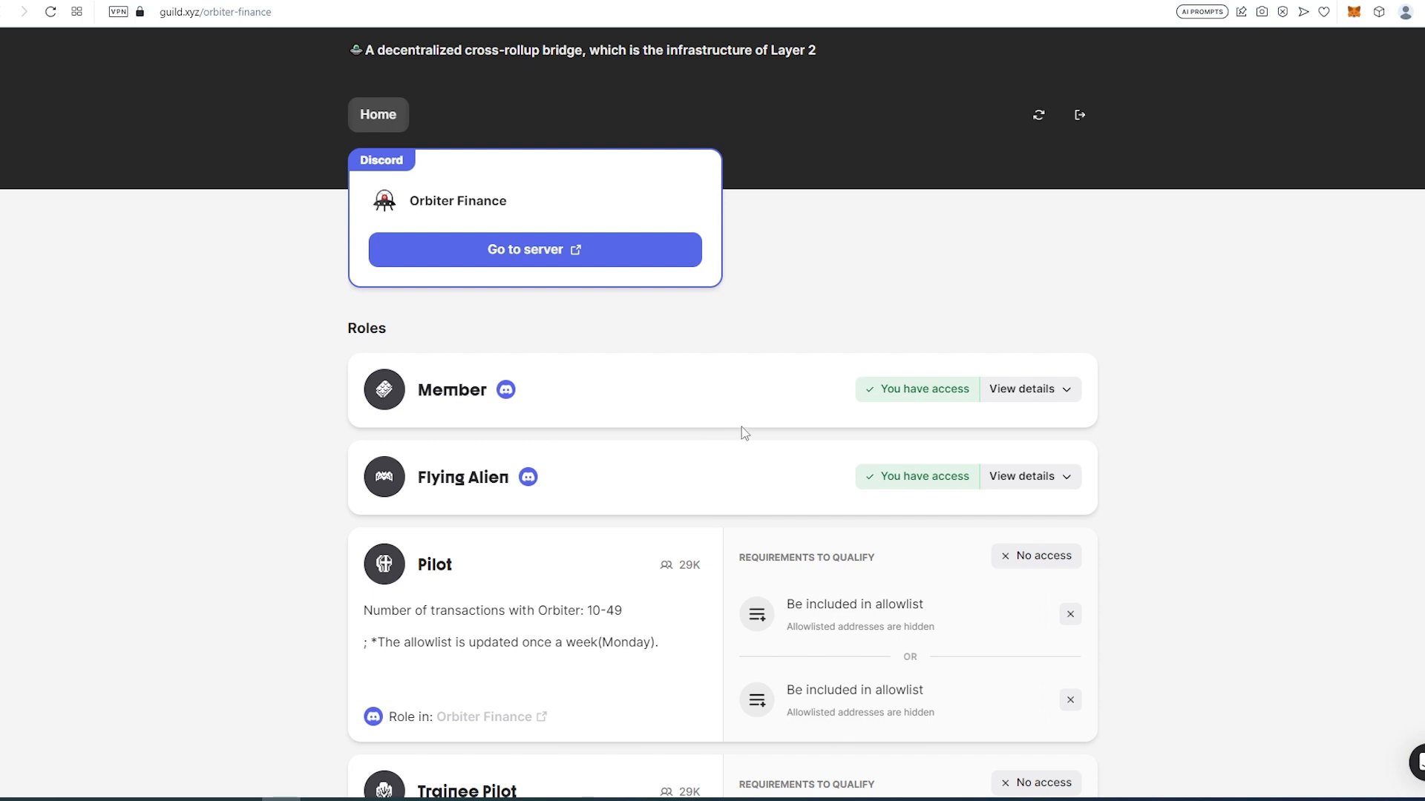
scroll(down, 3)
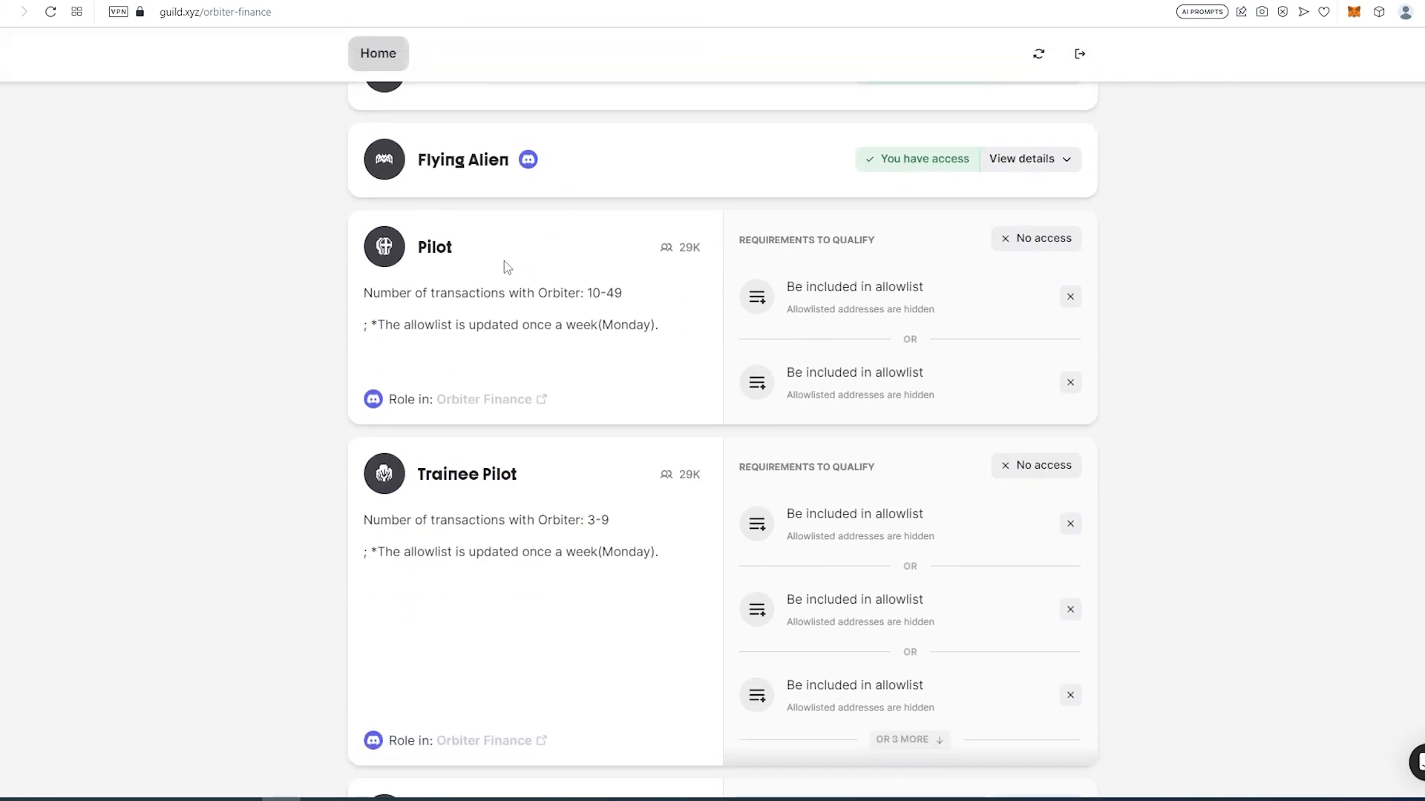
mouse_move(519, 258)
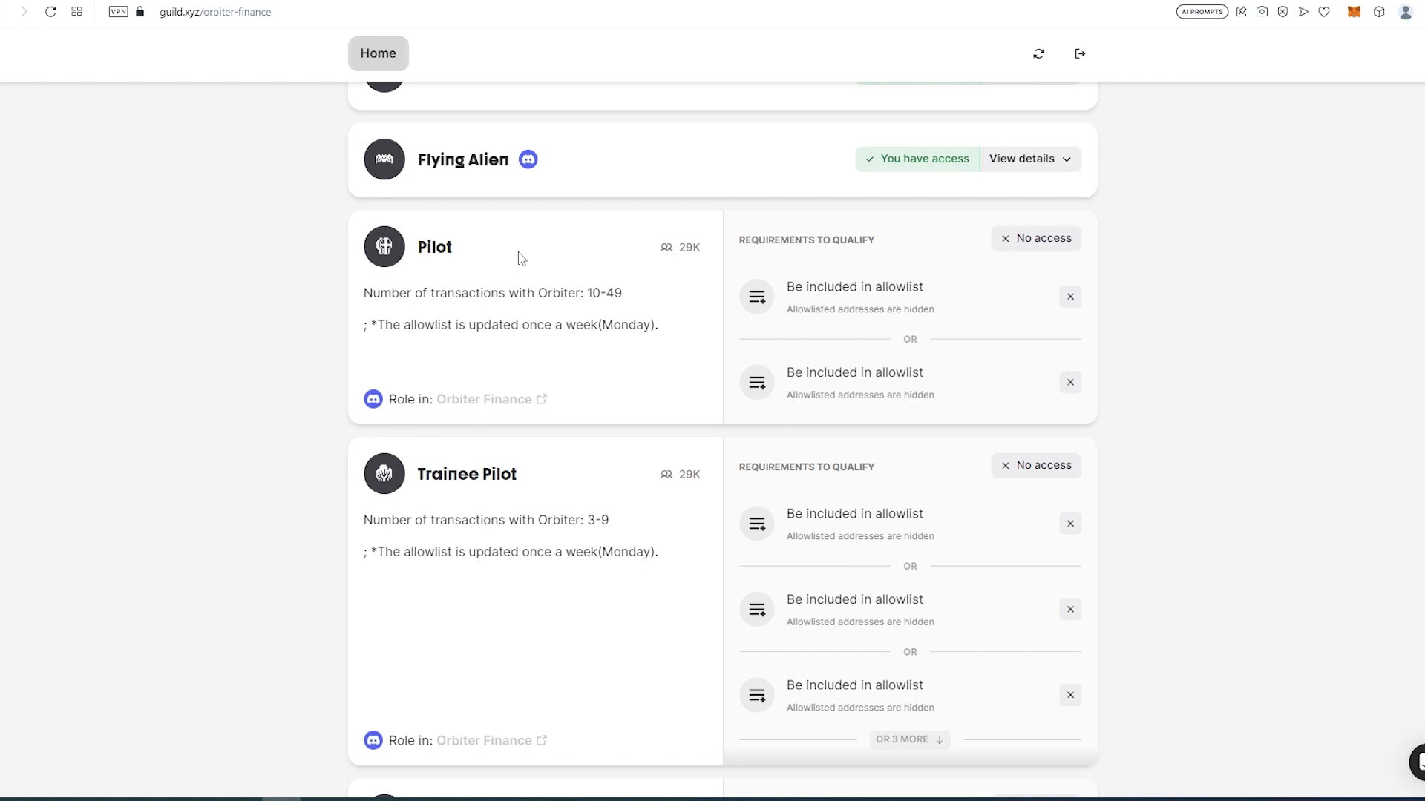
mouse_move(415, 264)
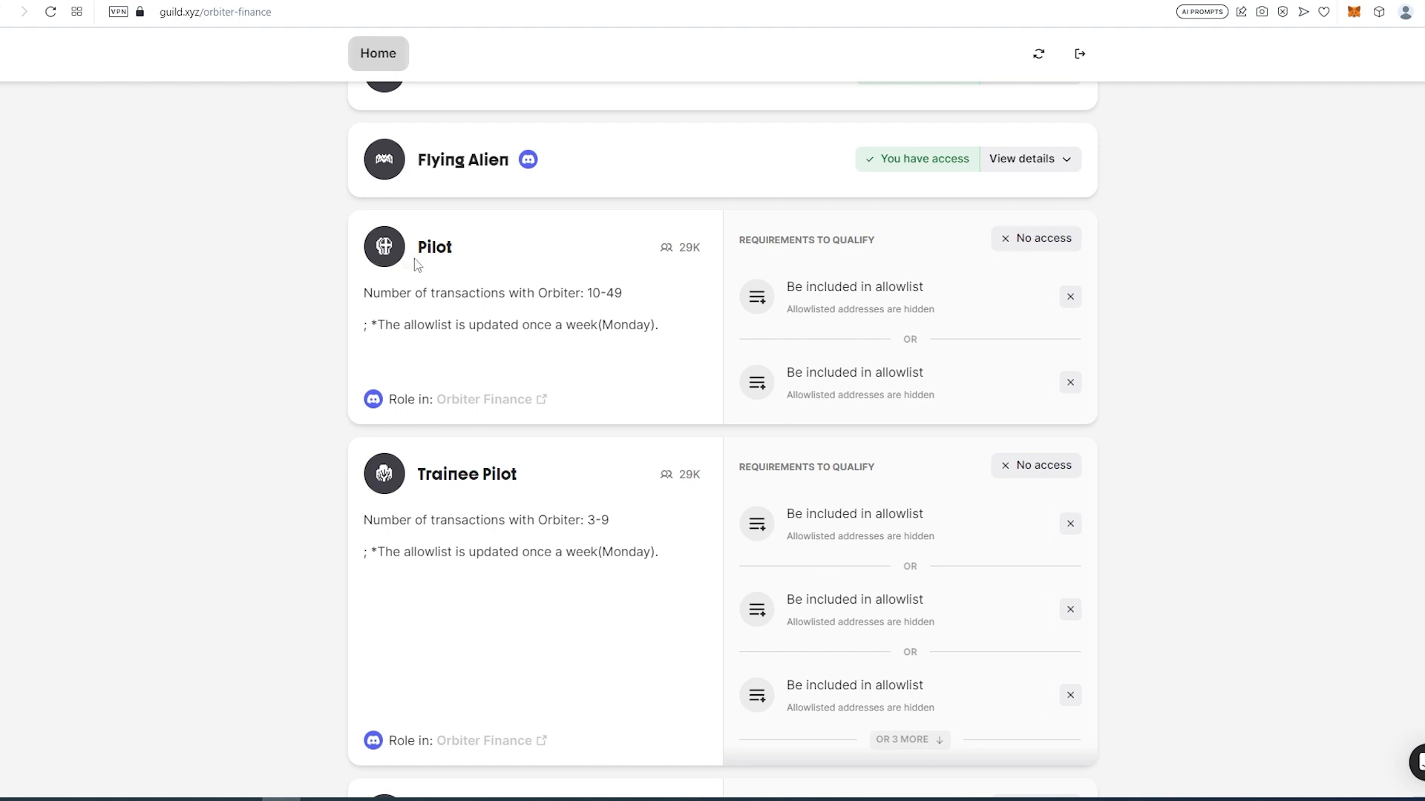
mouse_move(653, 301)
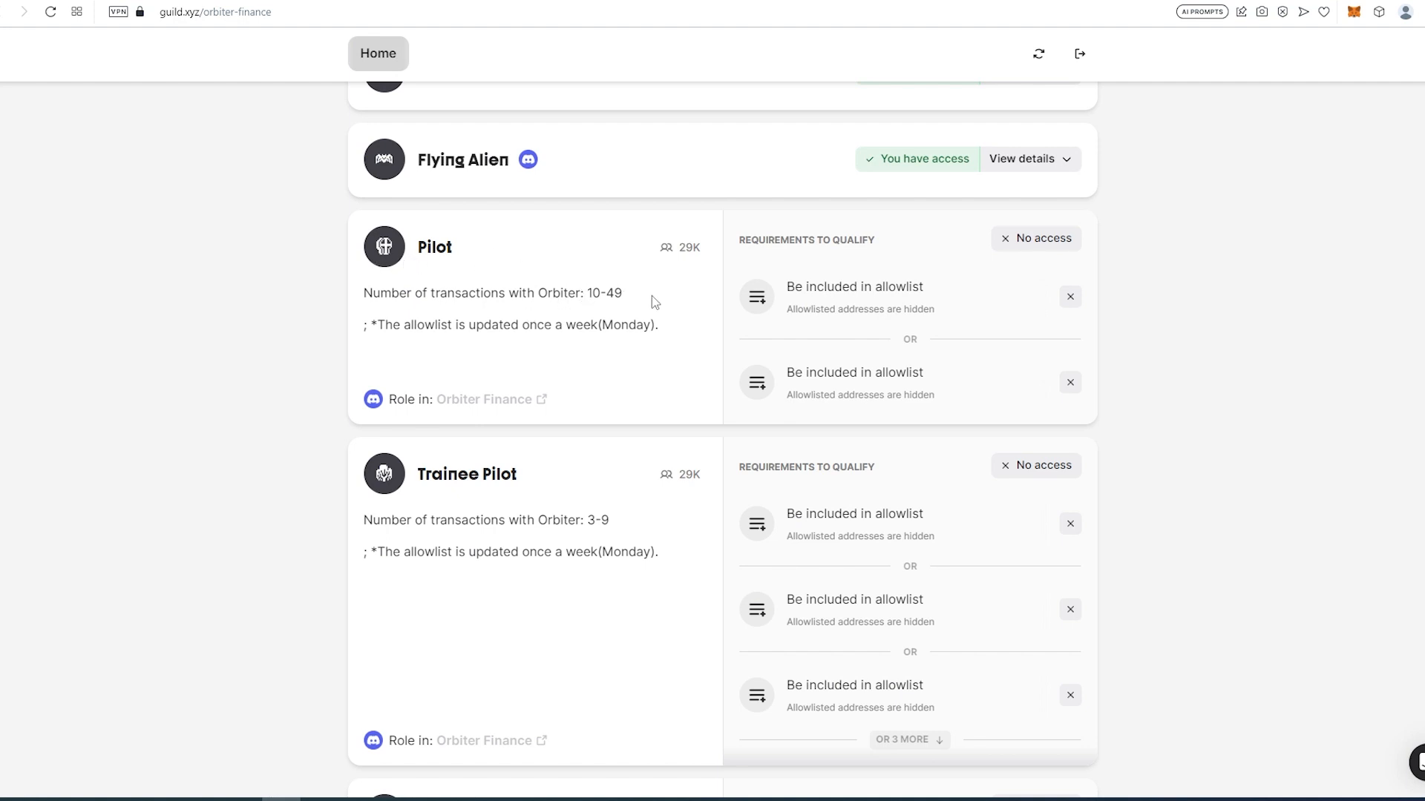
scroll(down, 3)
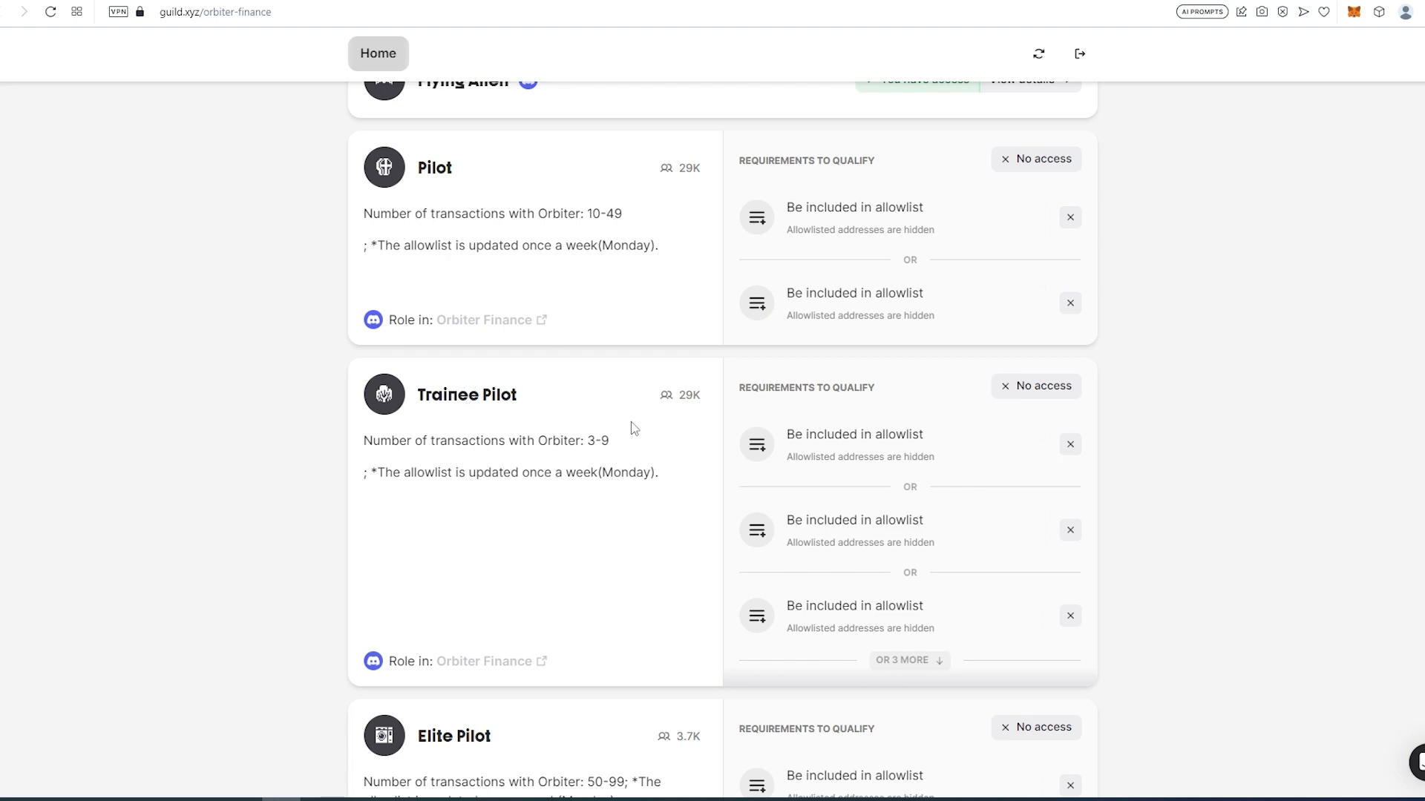
scroll(down, 3)
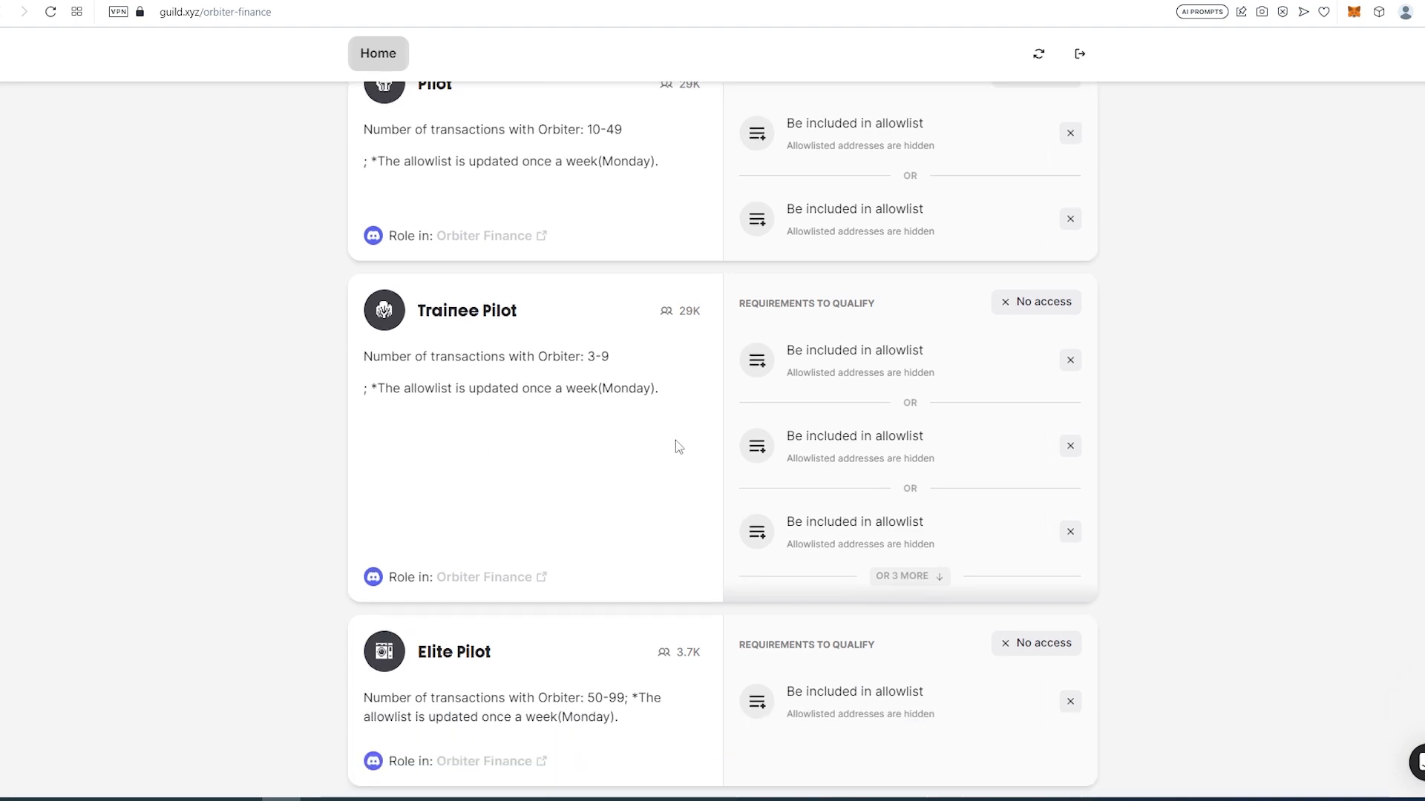
scroll(down, 3)
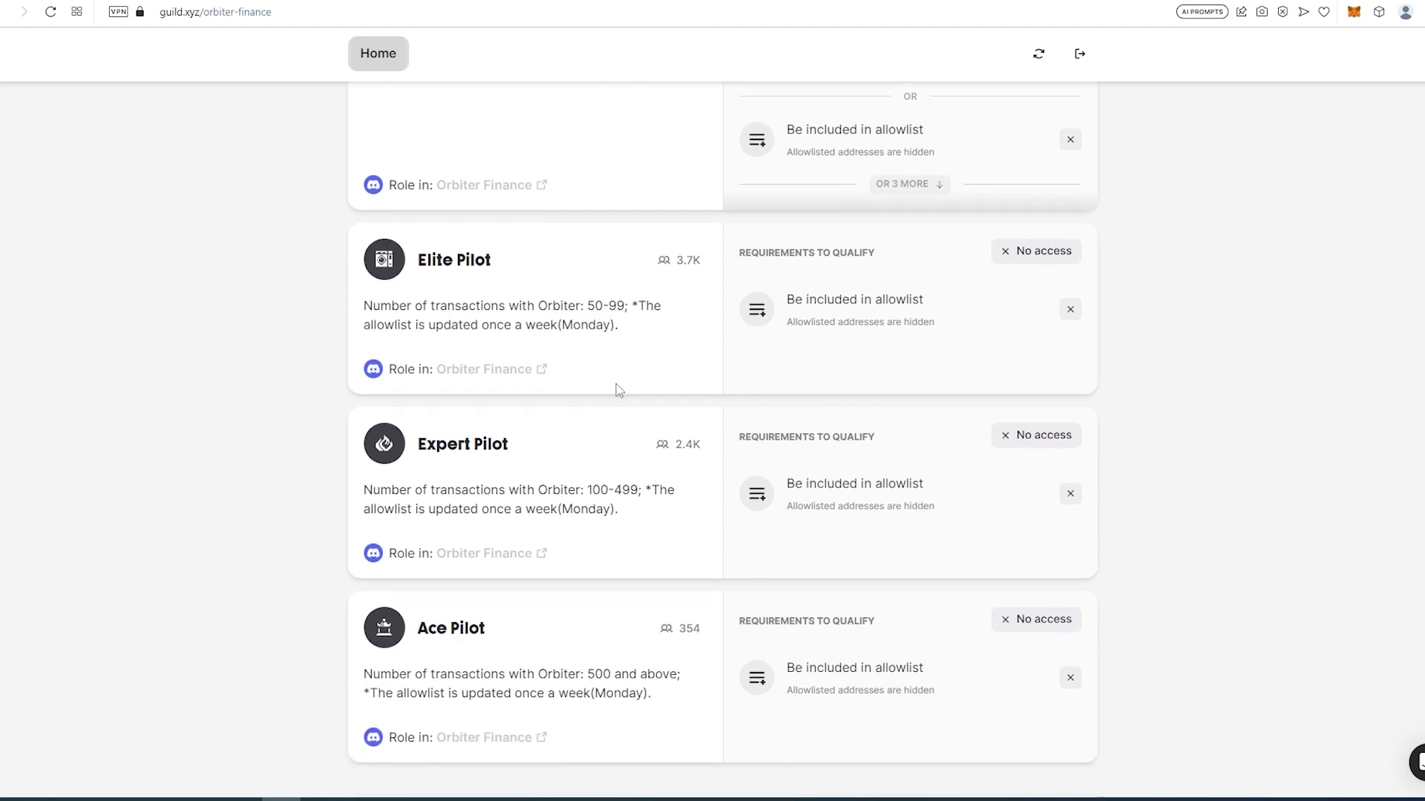
Review the Expert and Ace Pilot roles and Members section, then return toward the top.
scroll(down, 3)
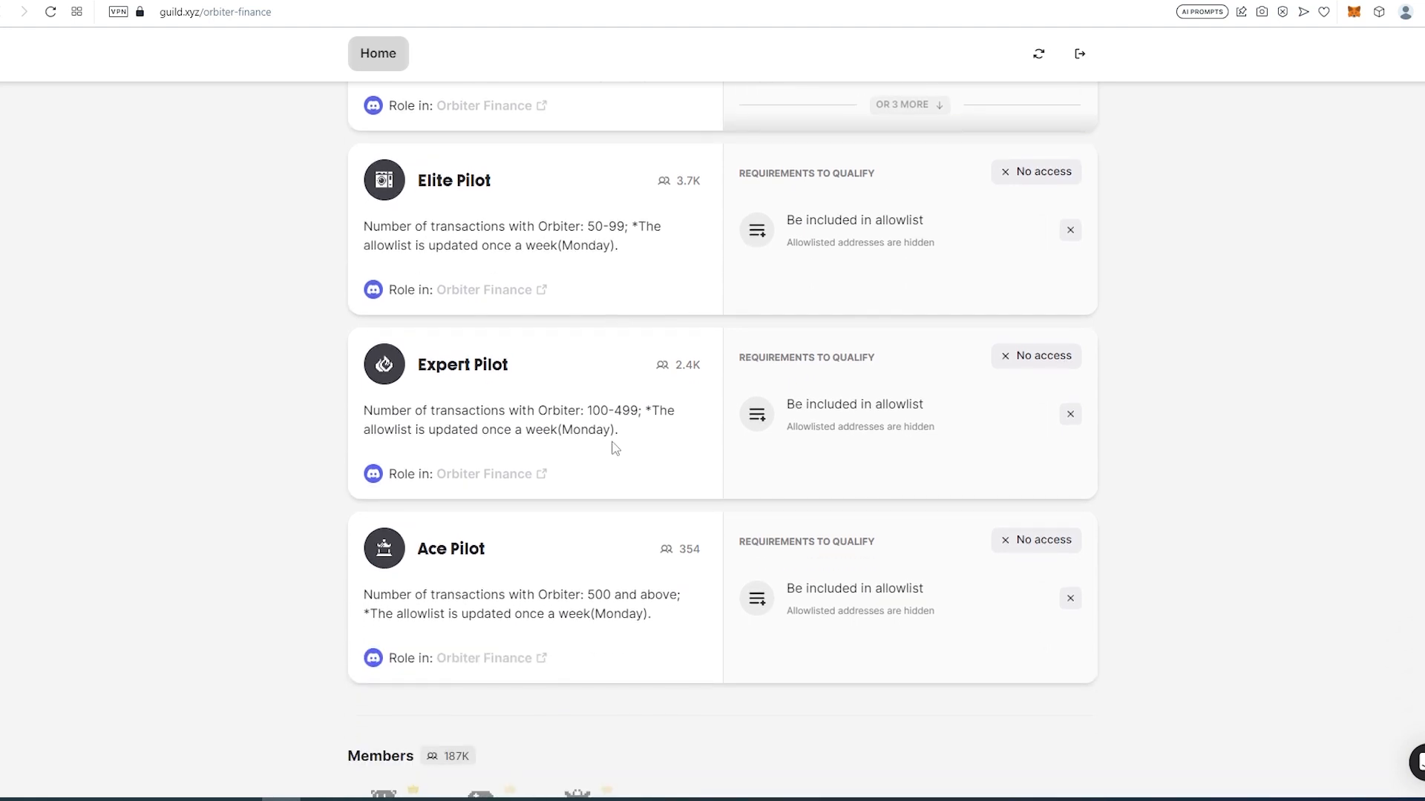
scroll(down, 3)
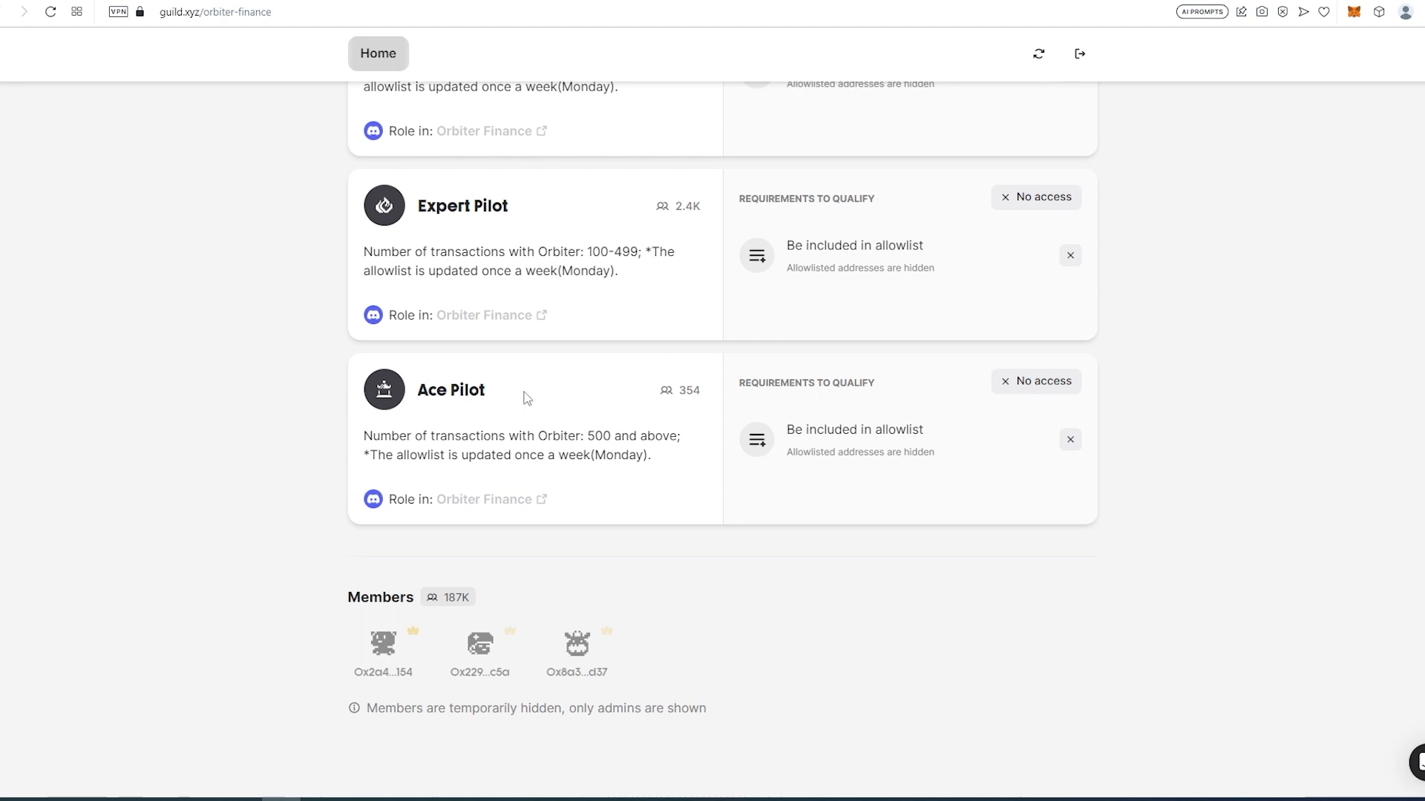
mouse_move(629, 430)
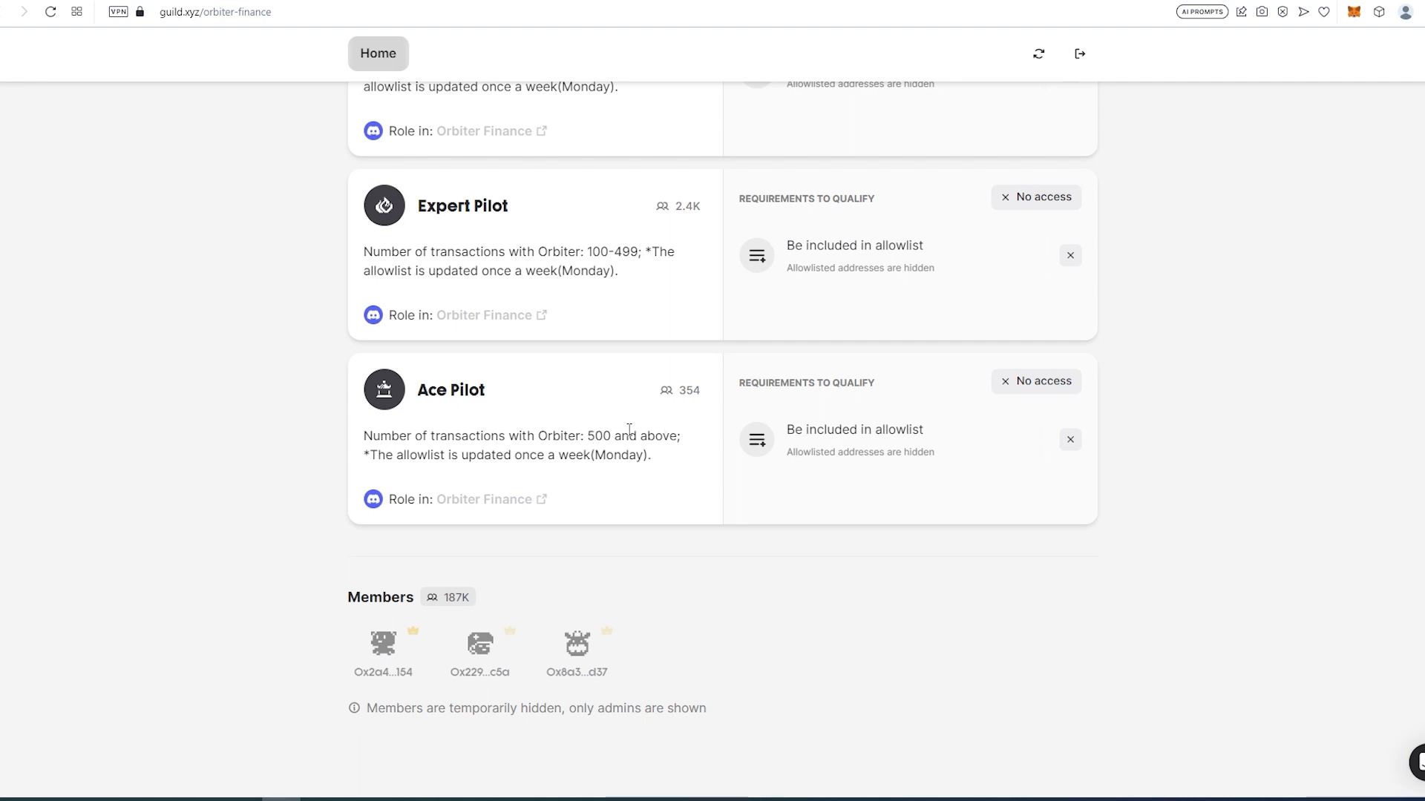
mouse_move(677, 435)
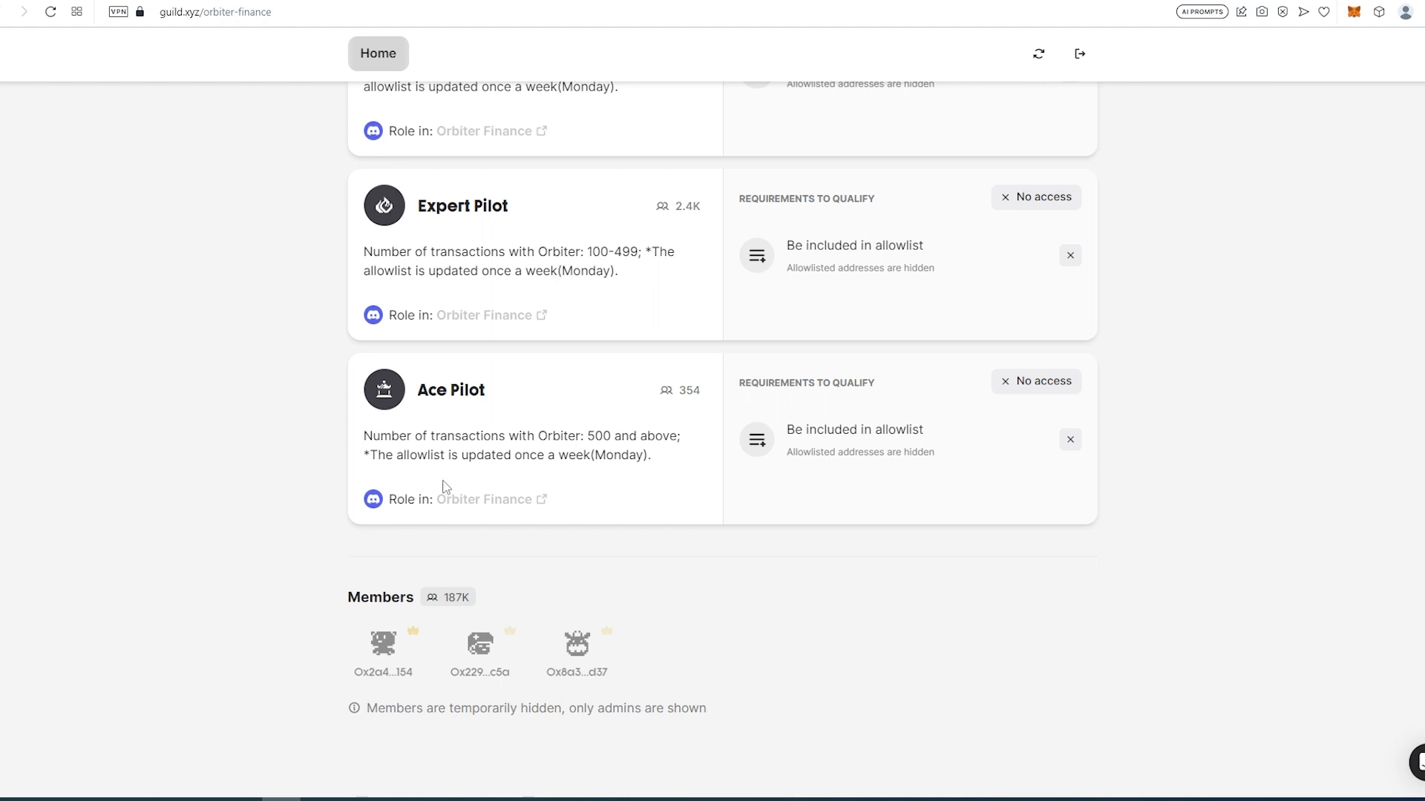
mouse_move(607, 479)
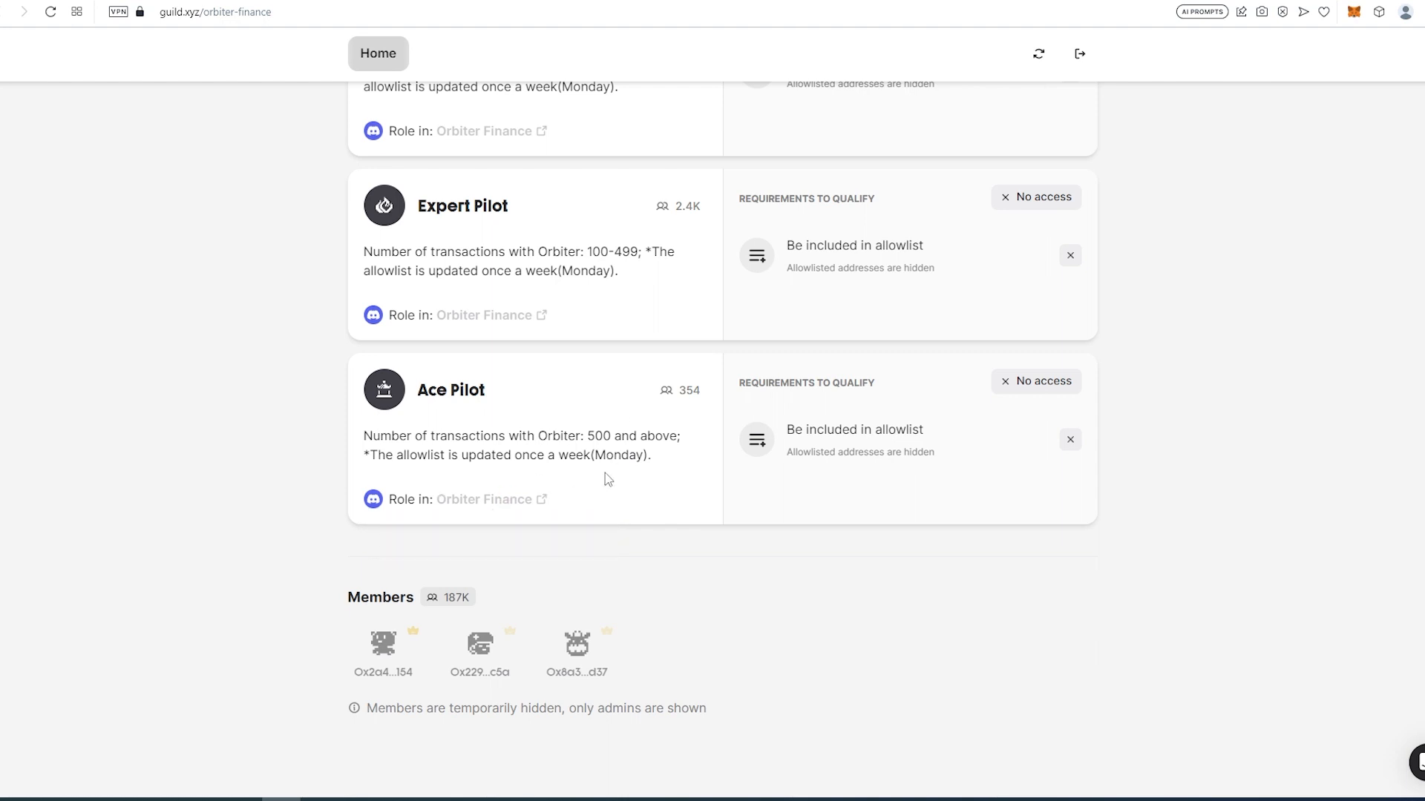
mouse_move(526, 390)
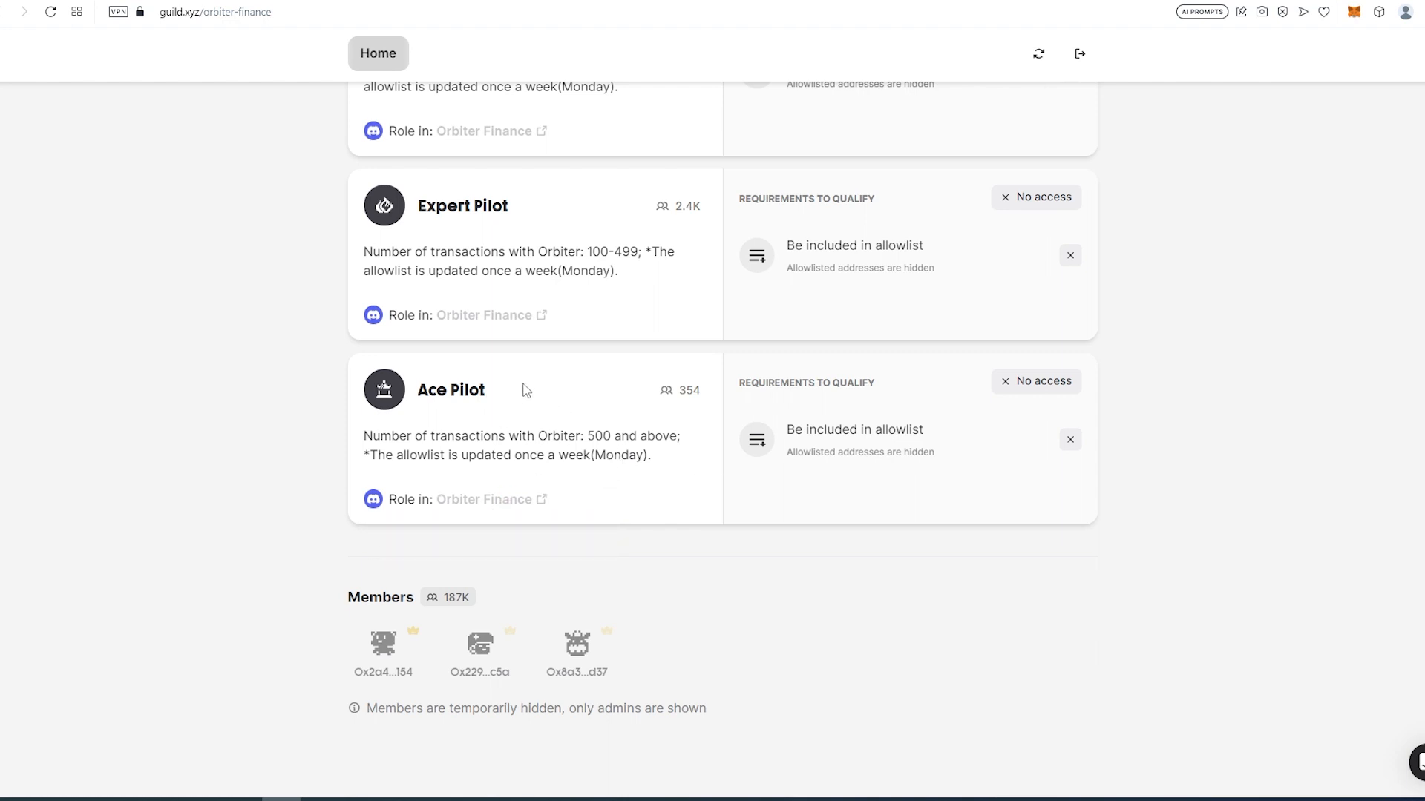
mouse_move(546, 411)
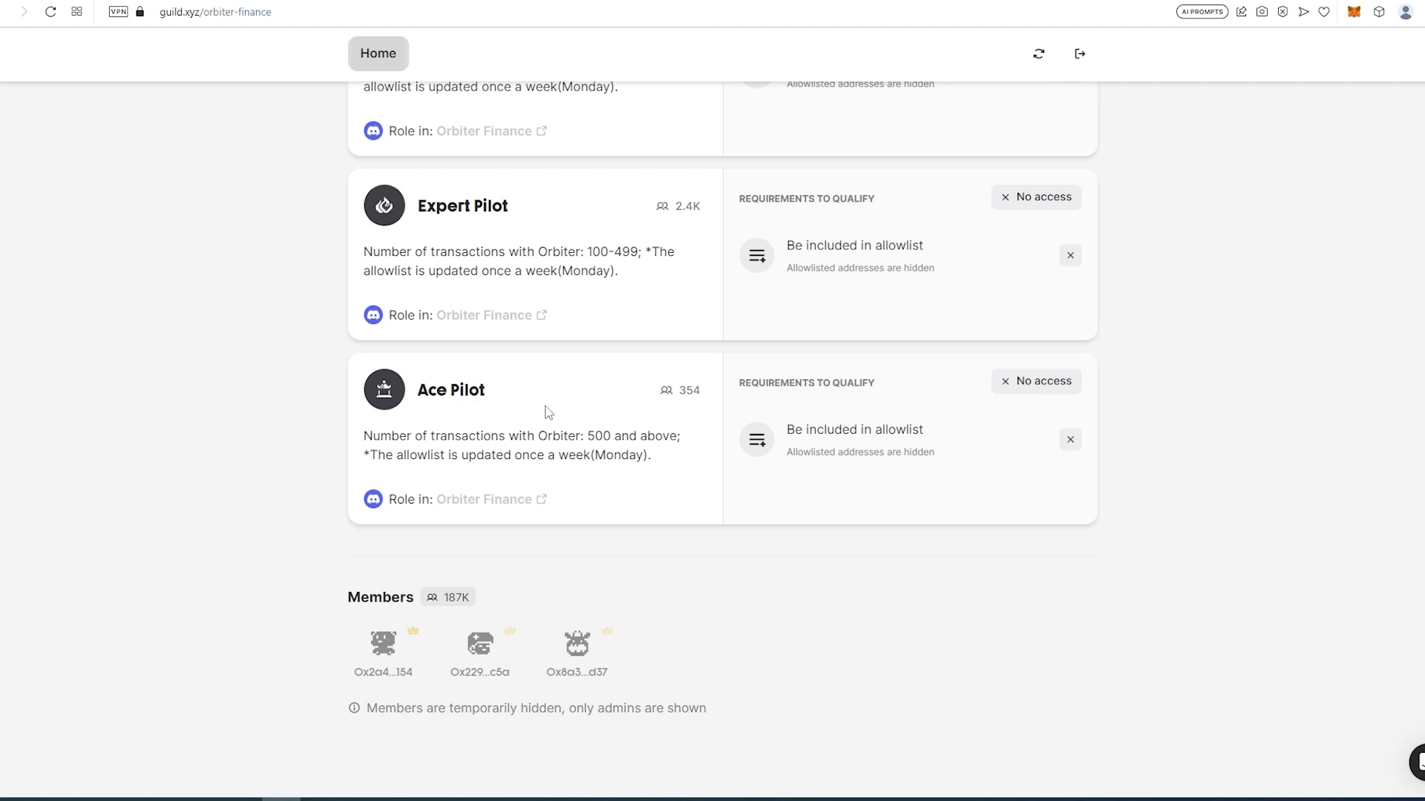
mouse_move(681, 392)
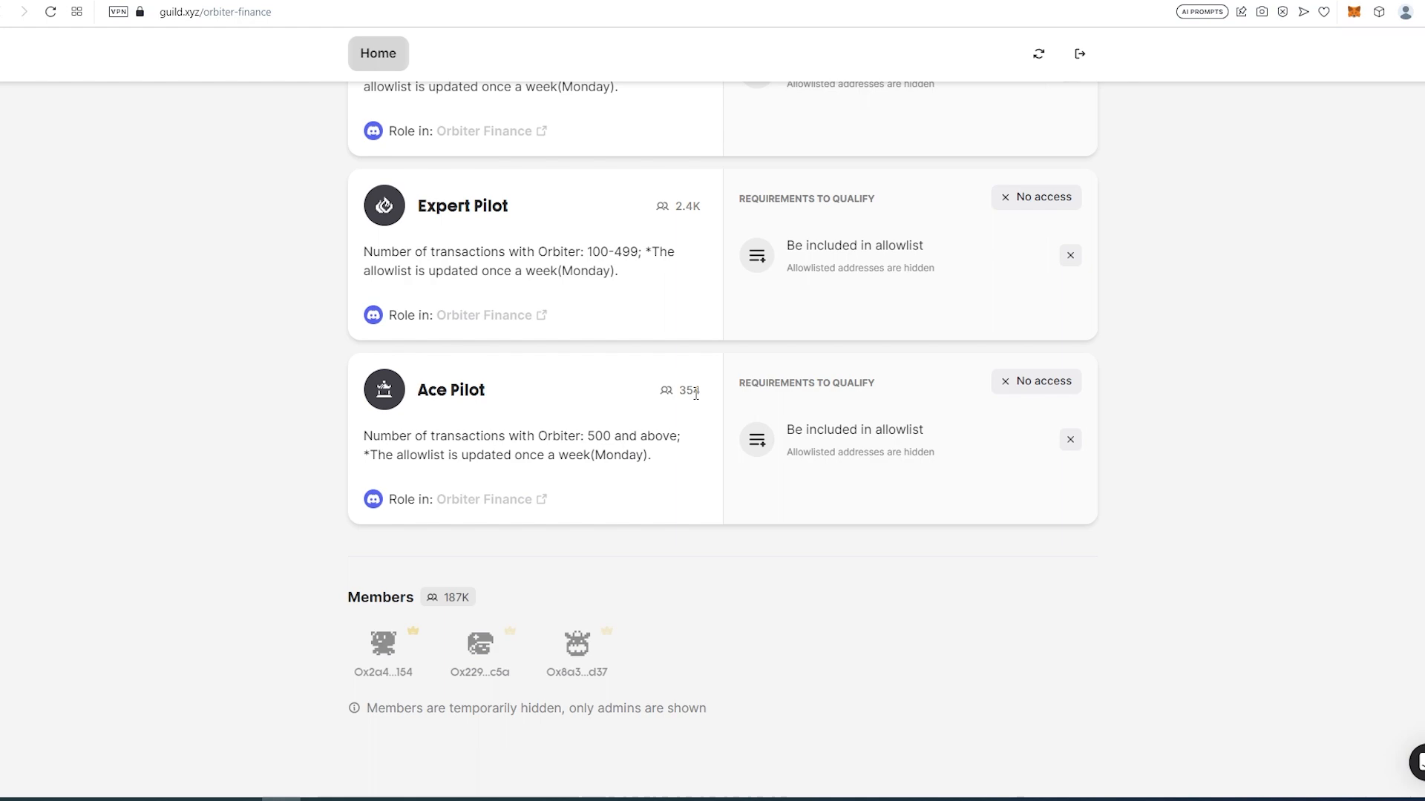
scroll(up, 3)
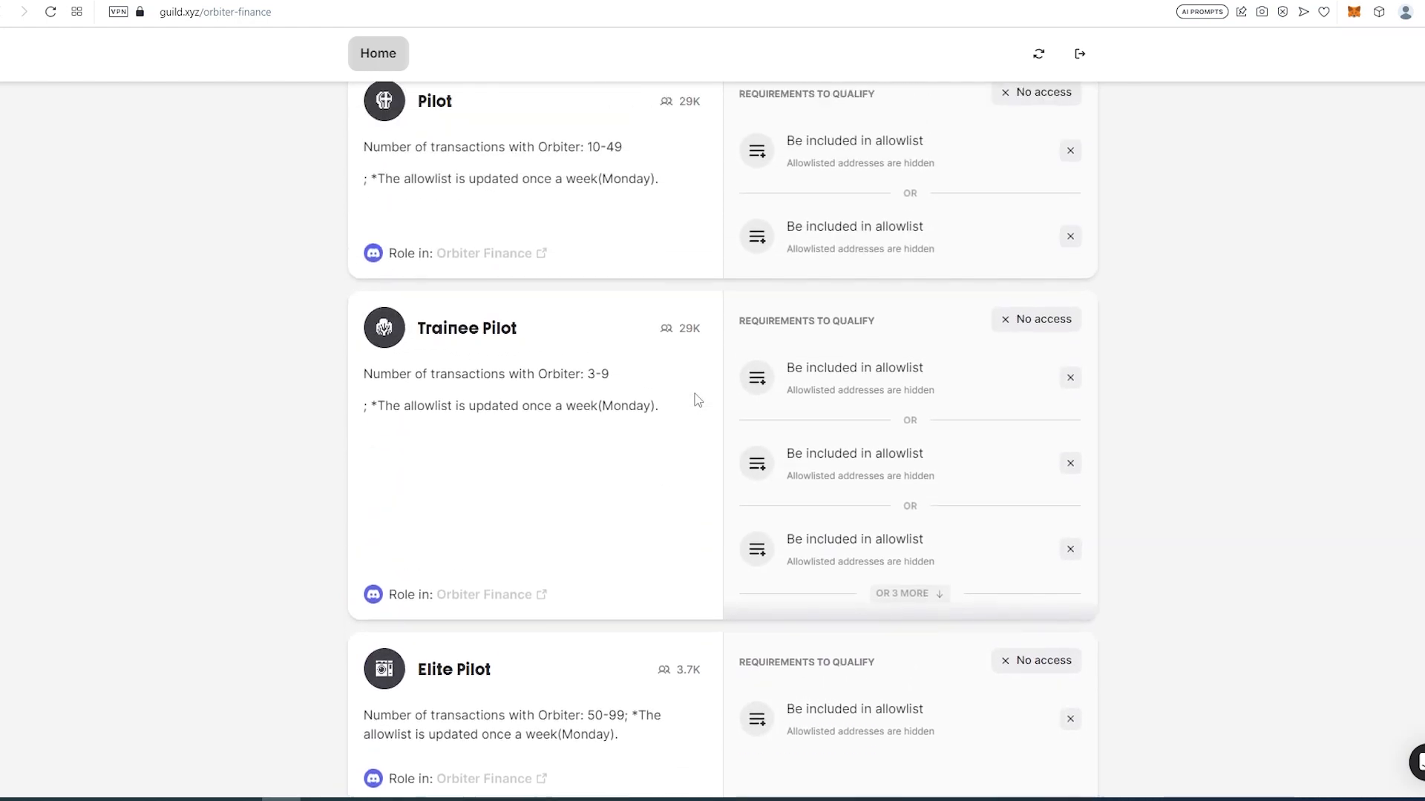
scroll(up, 3)
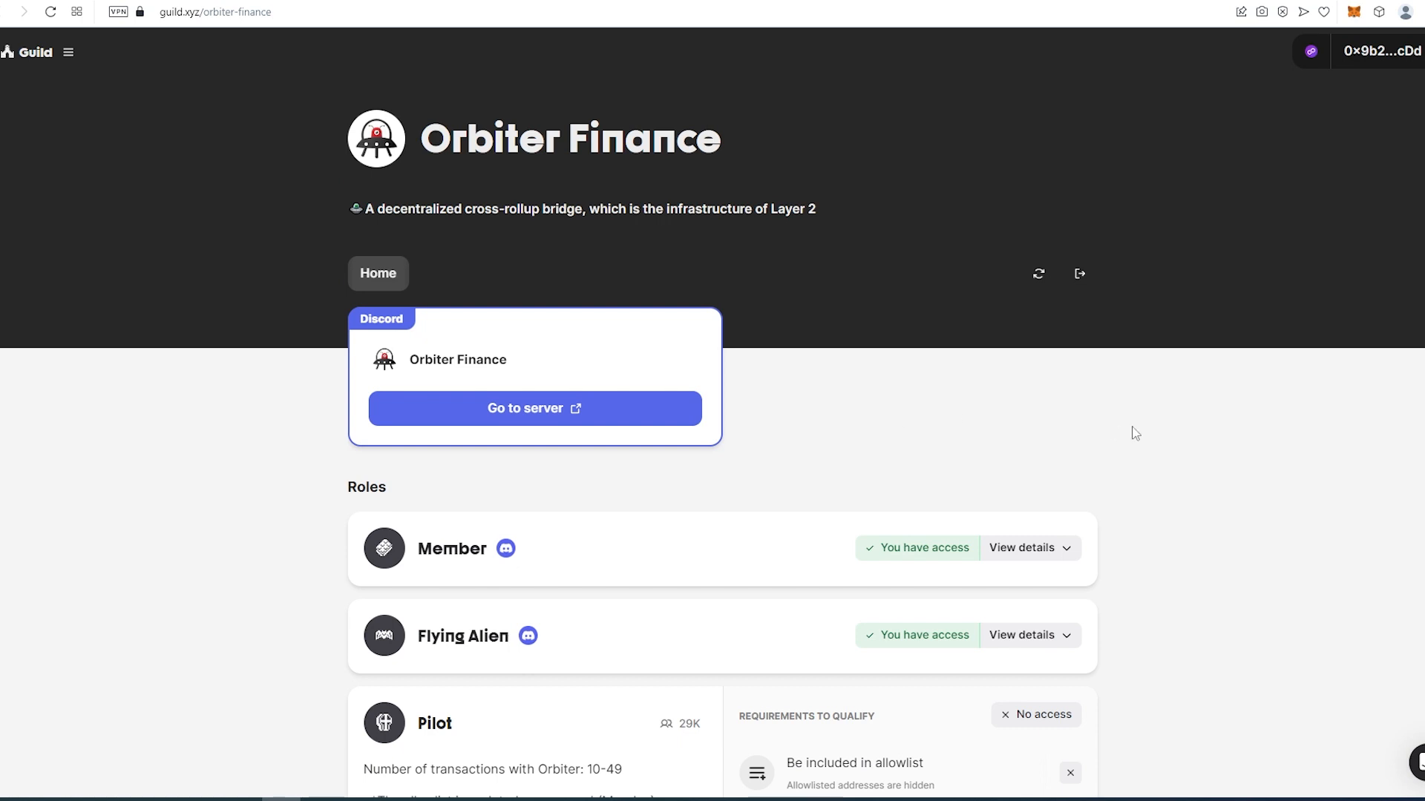
mouse_move(1131, 432)
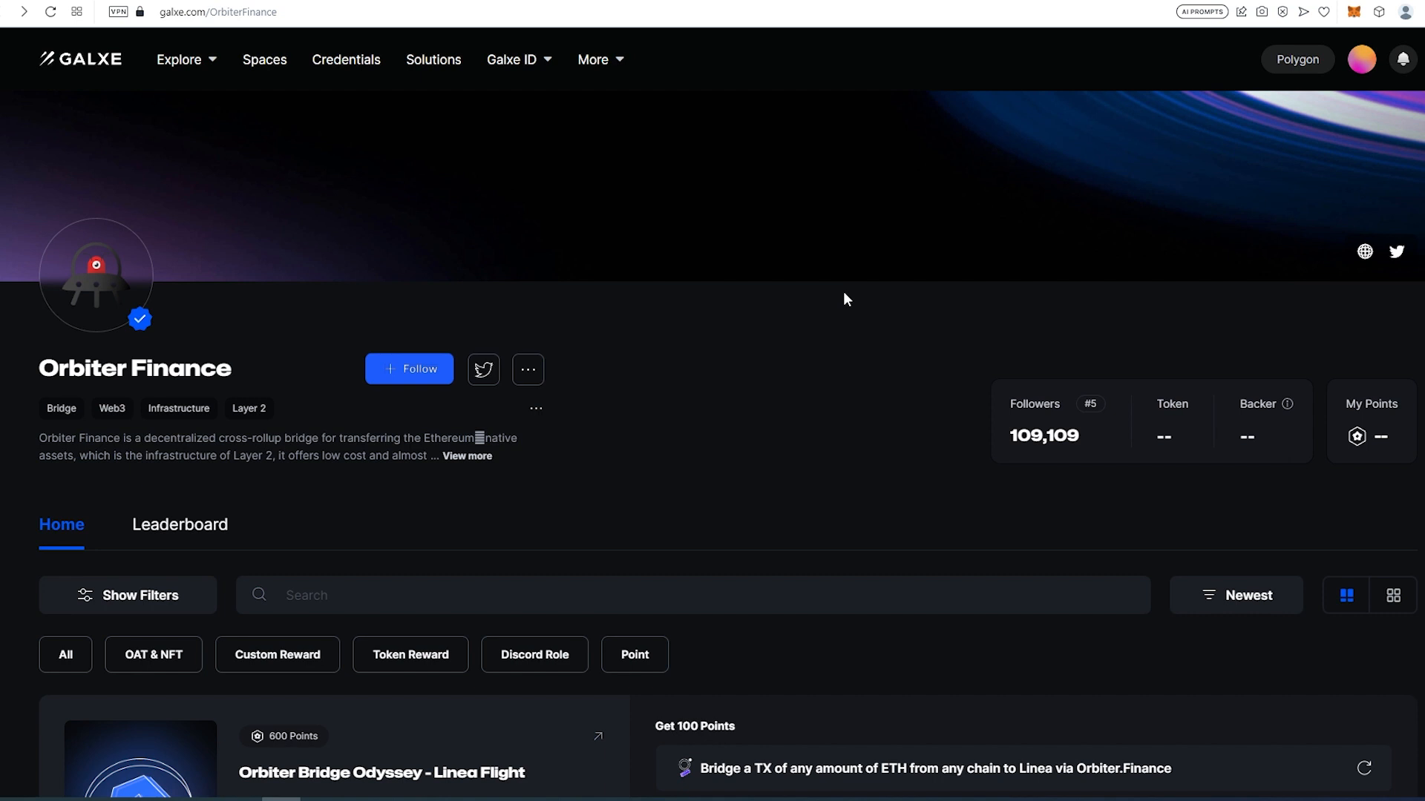
Scroll the Galxe Orbiter Finance campaigns toward the Trainee Pilot NFT.
scroll(down, 3)
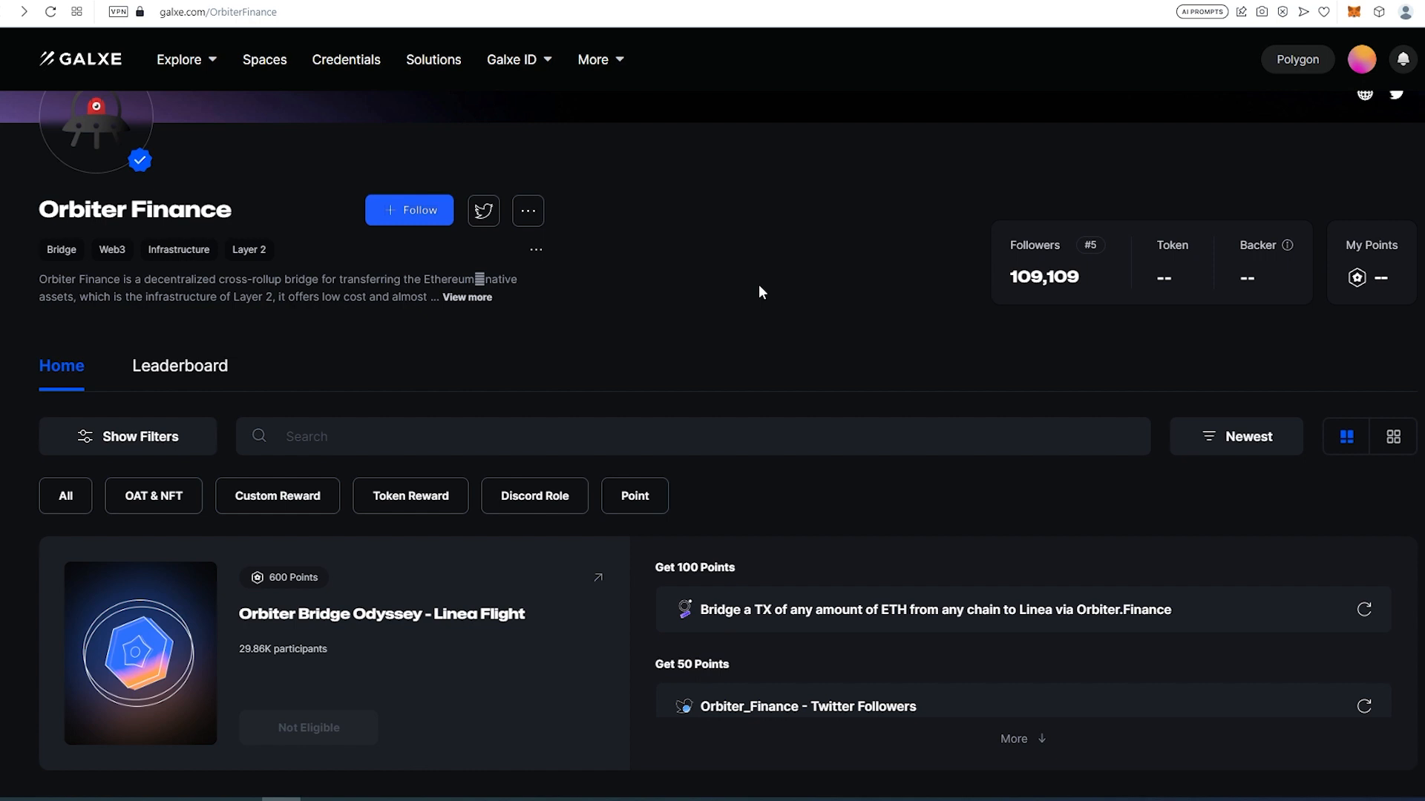
mouse_move(683, 265)
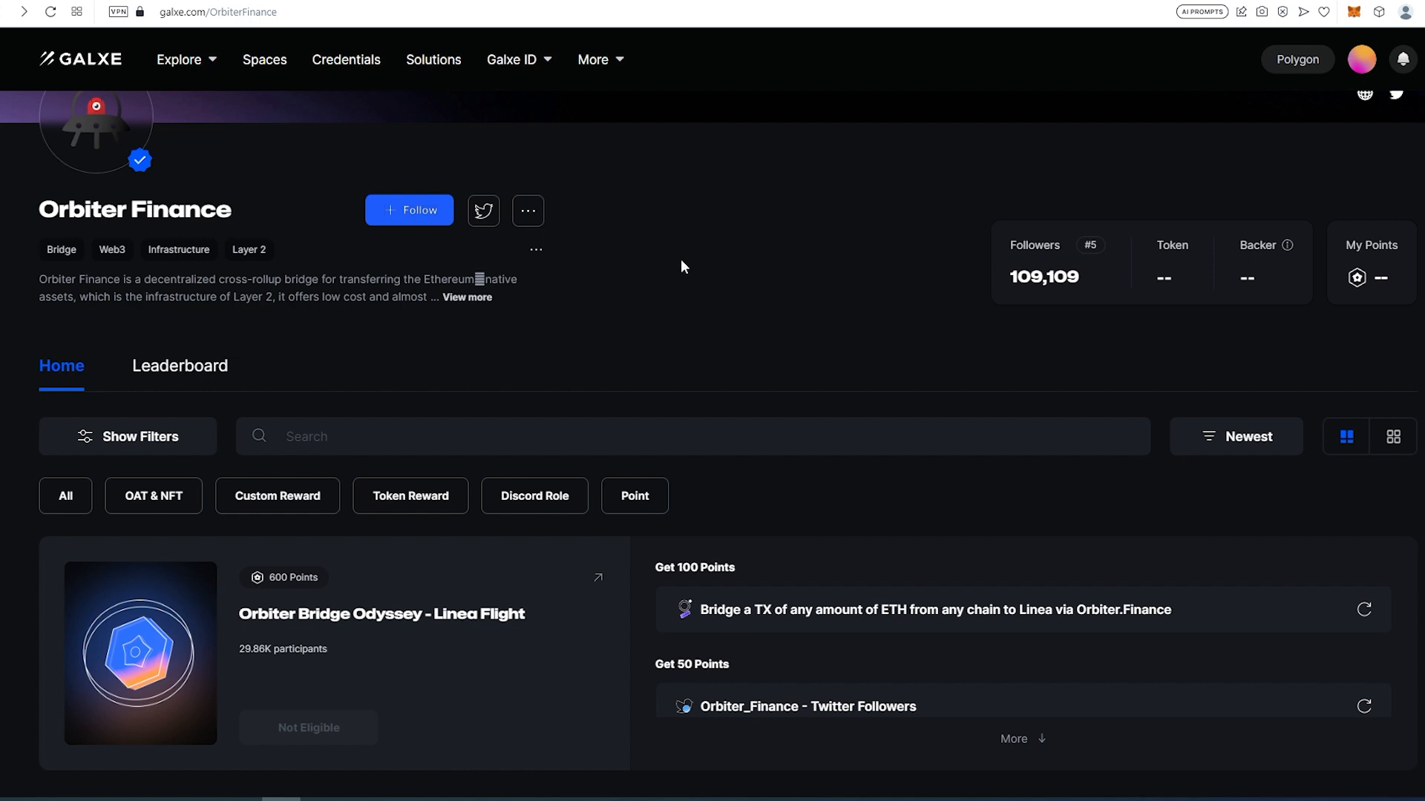
mouse_move(833, 264)
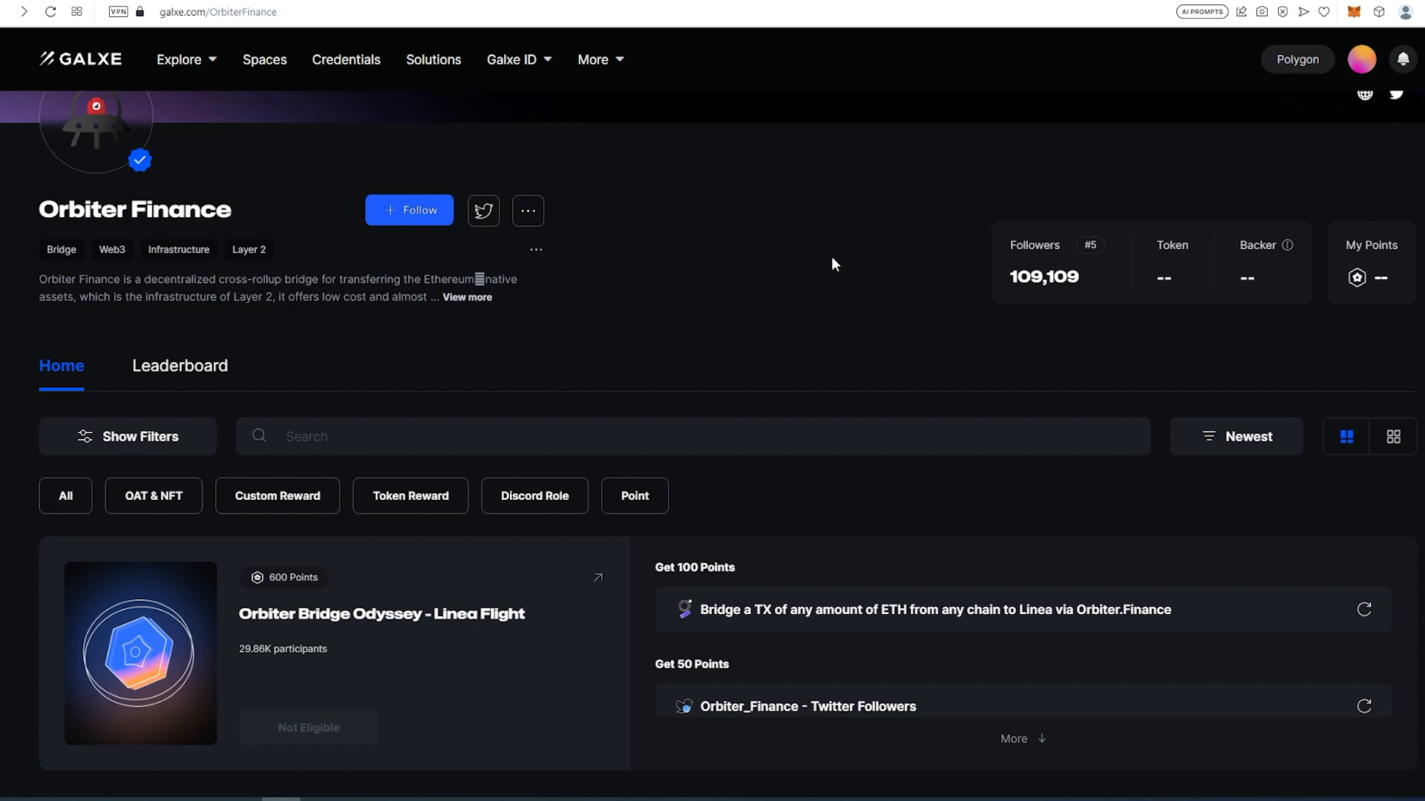
scroll(down, 3)
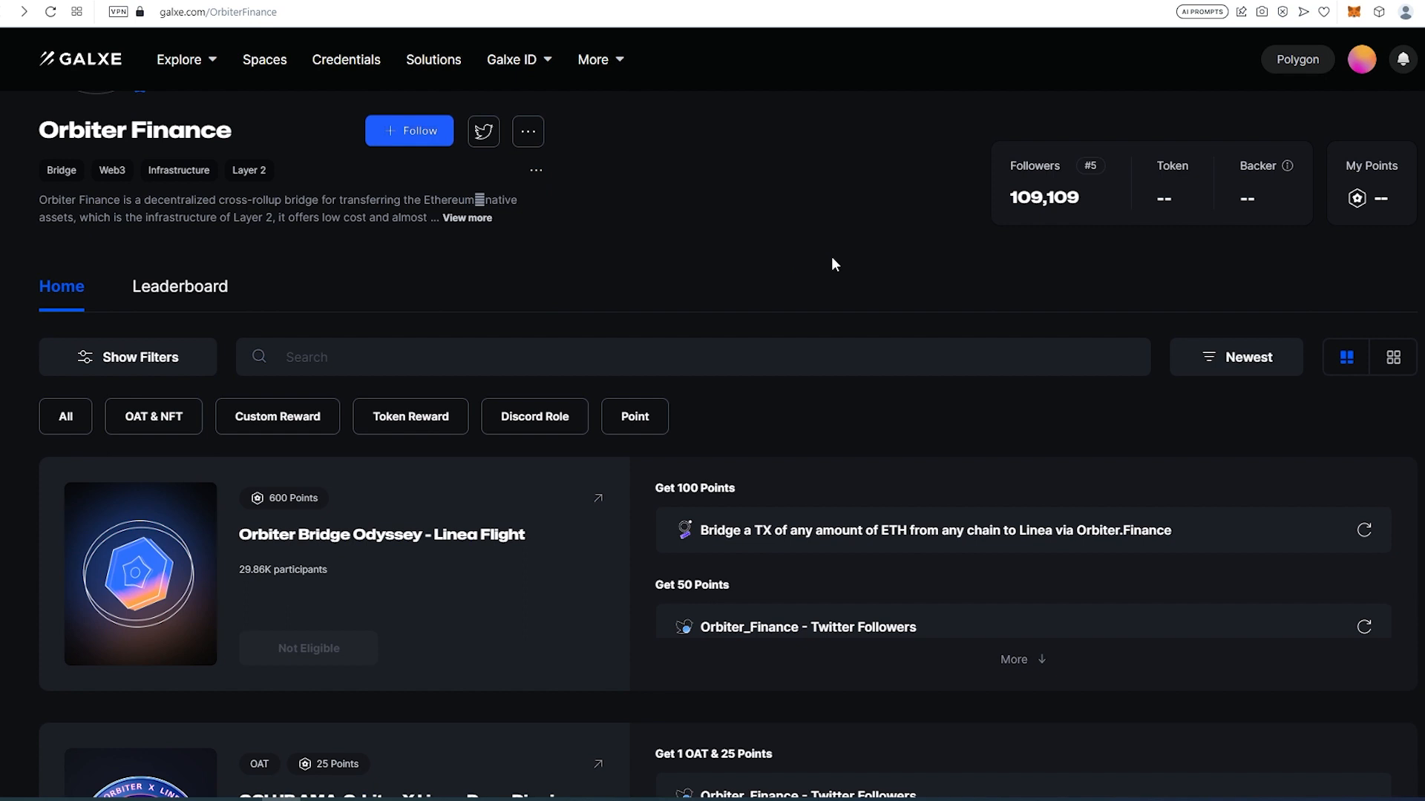
mouse_move(820, 279)
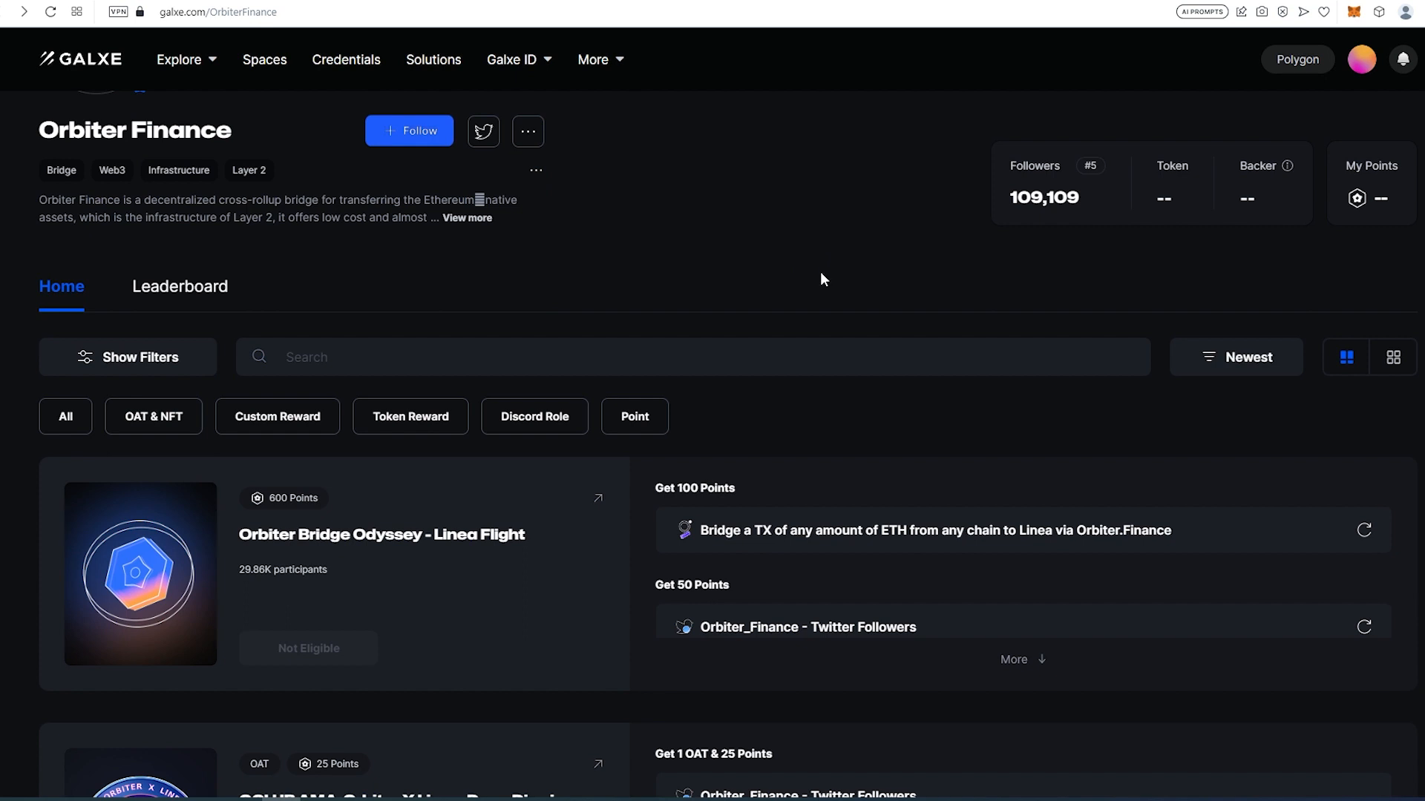
mouse_move(886, 290)
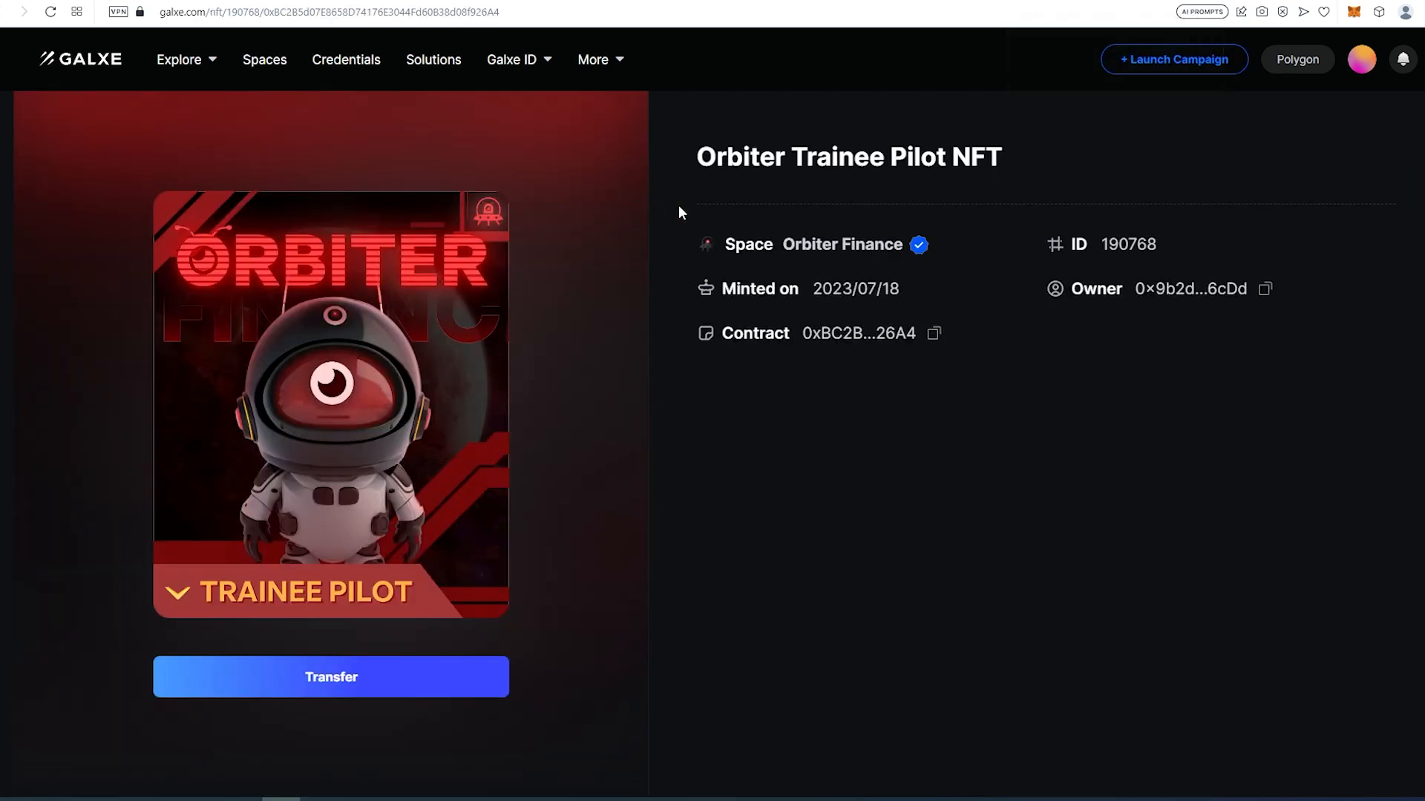
mouse_move(759, 435)
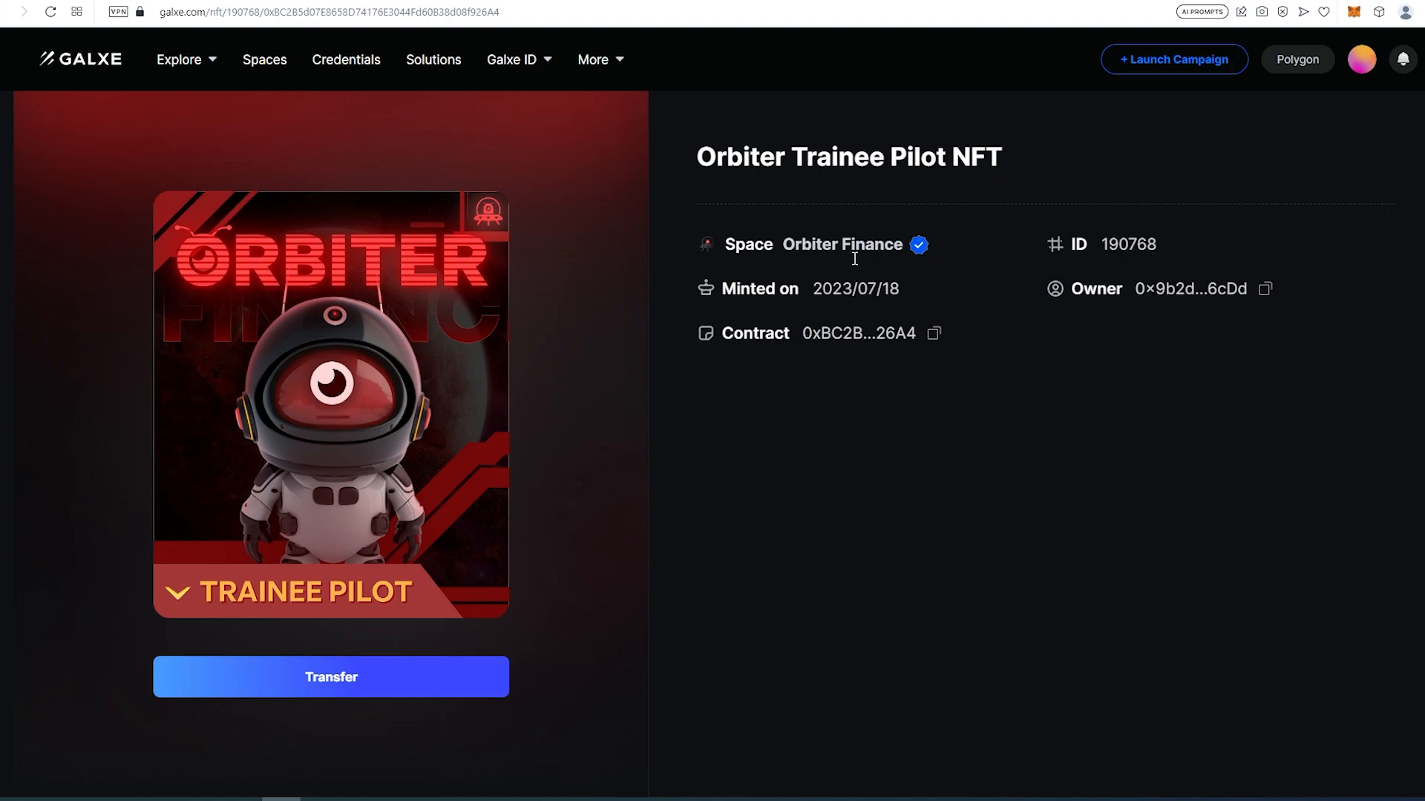
Return to the Guild.xyz Orbiter roles page and scroll to the Trainee Pilot role.
click(842, 244)
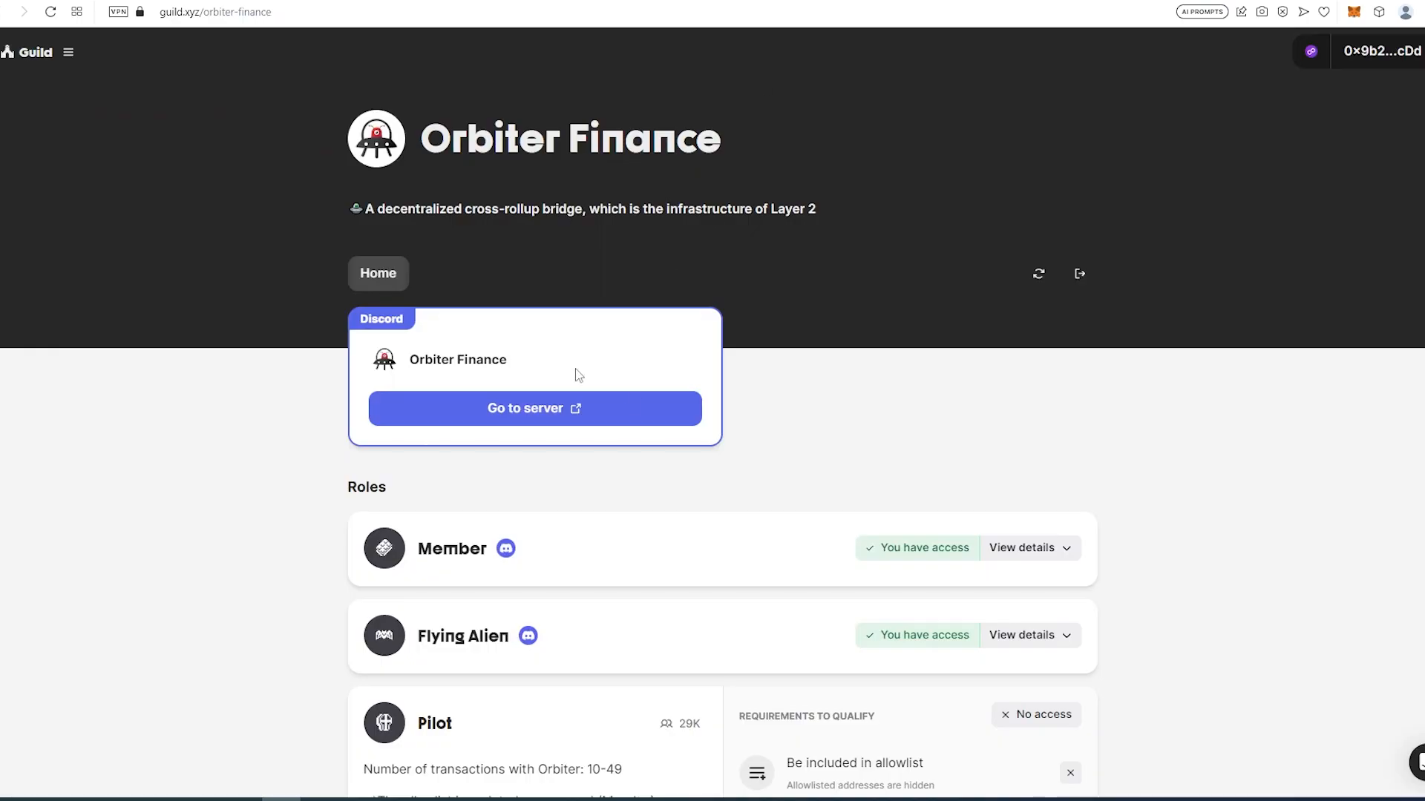
scroll(down, 3)
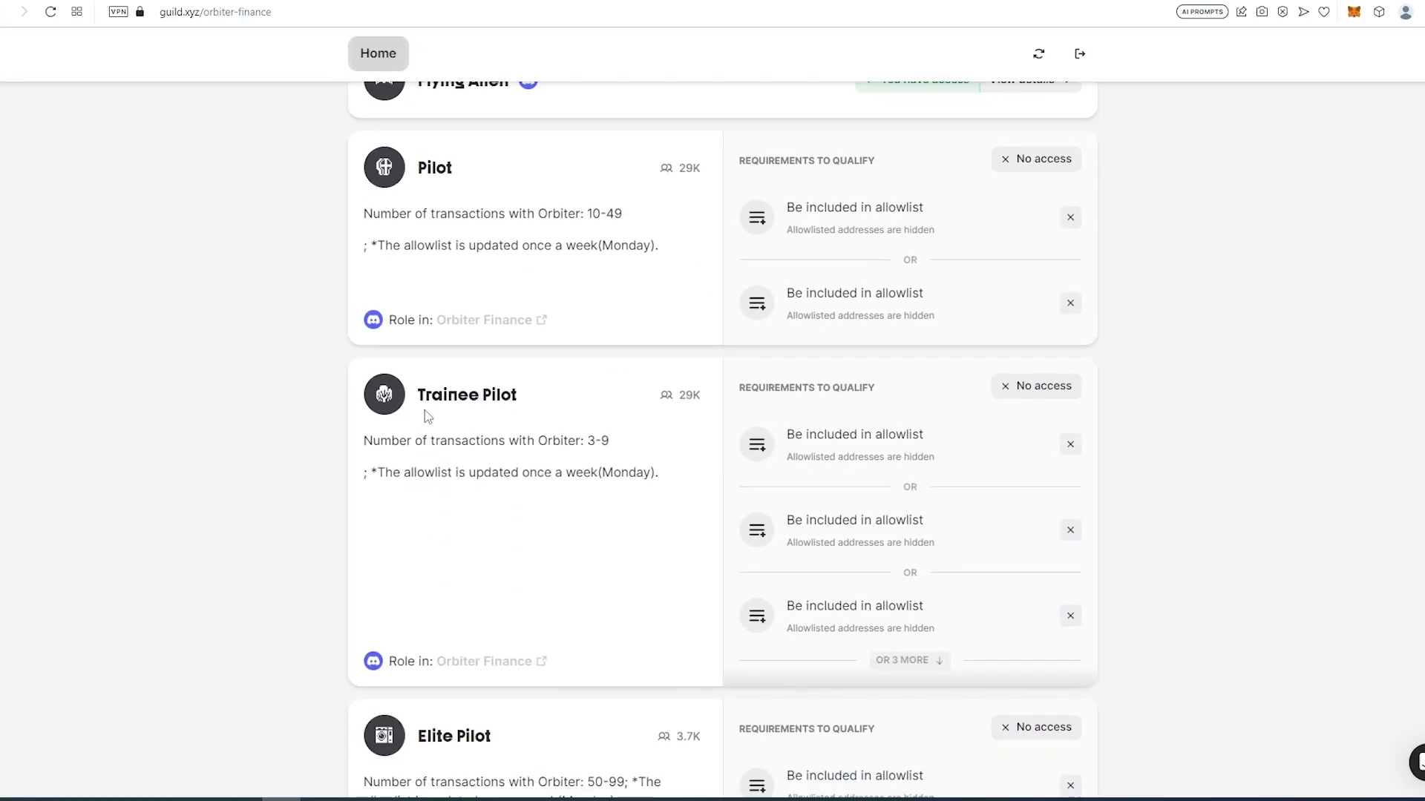
mouse_move(618, 445)
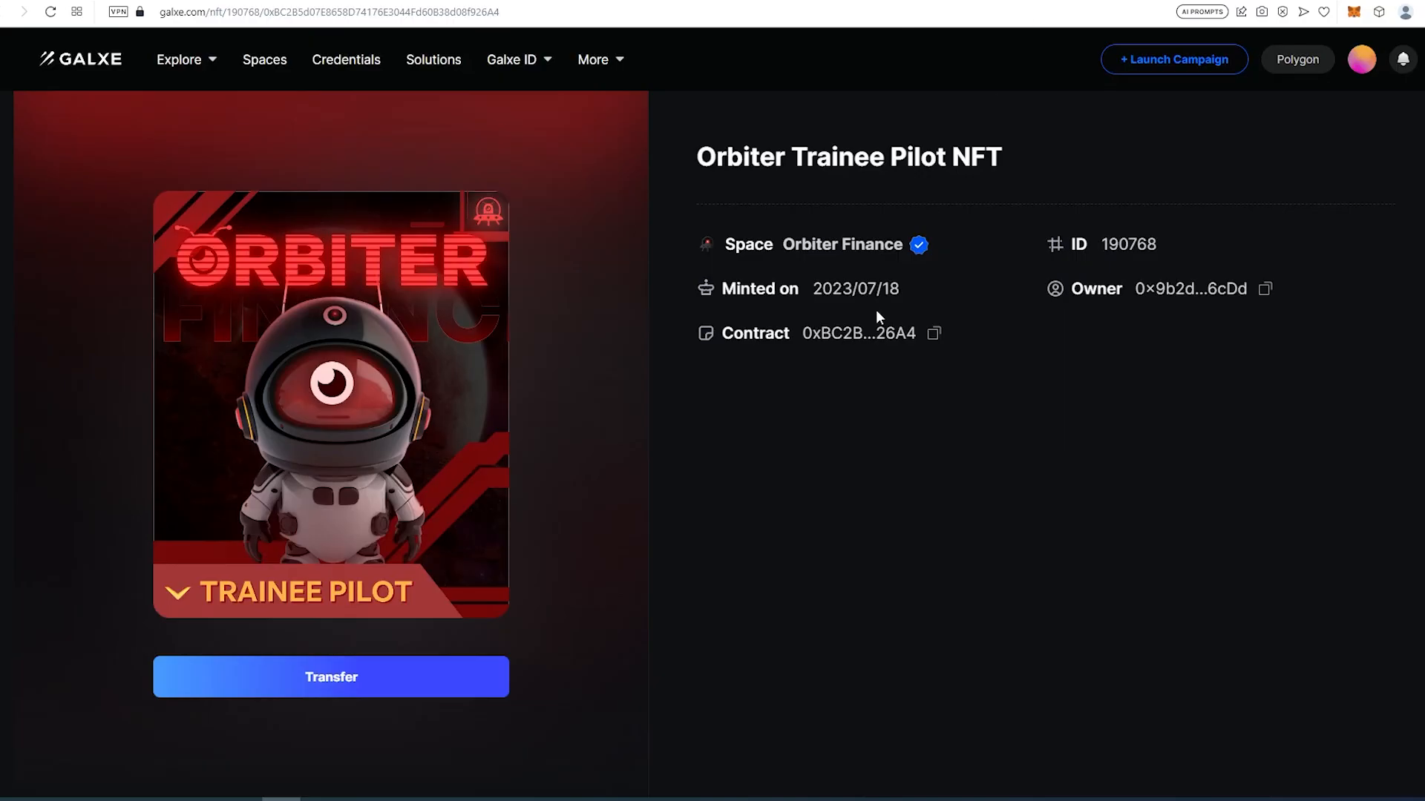
mouse_move(913, 404)
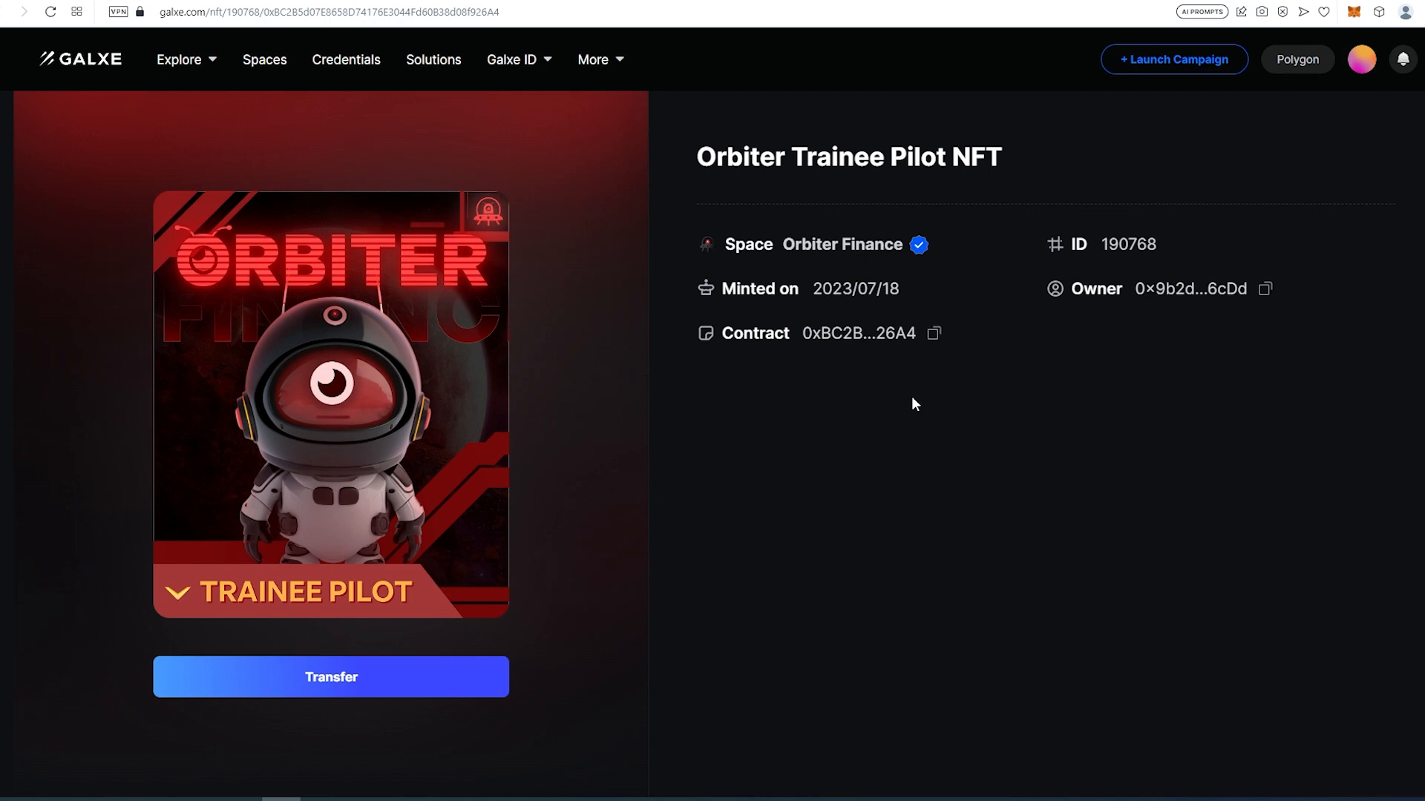
mouse_move(946, 376)
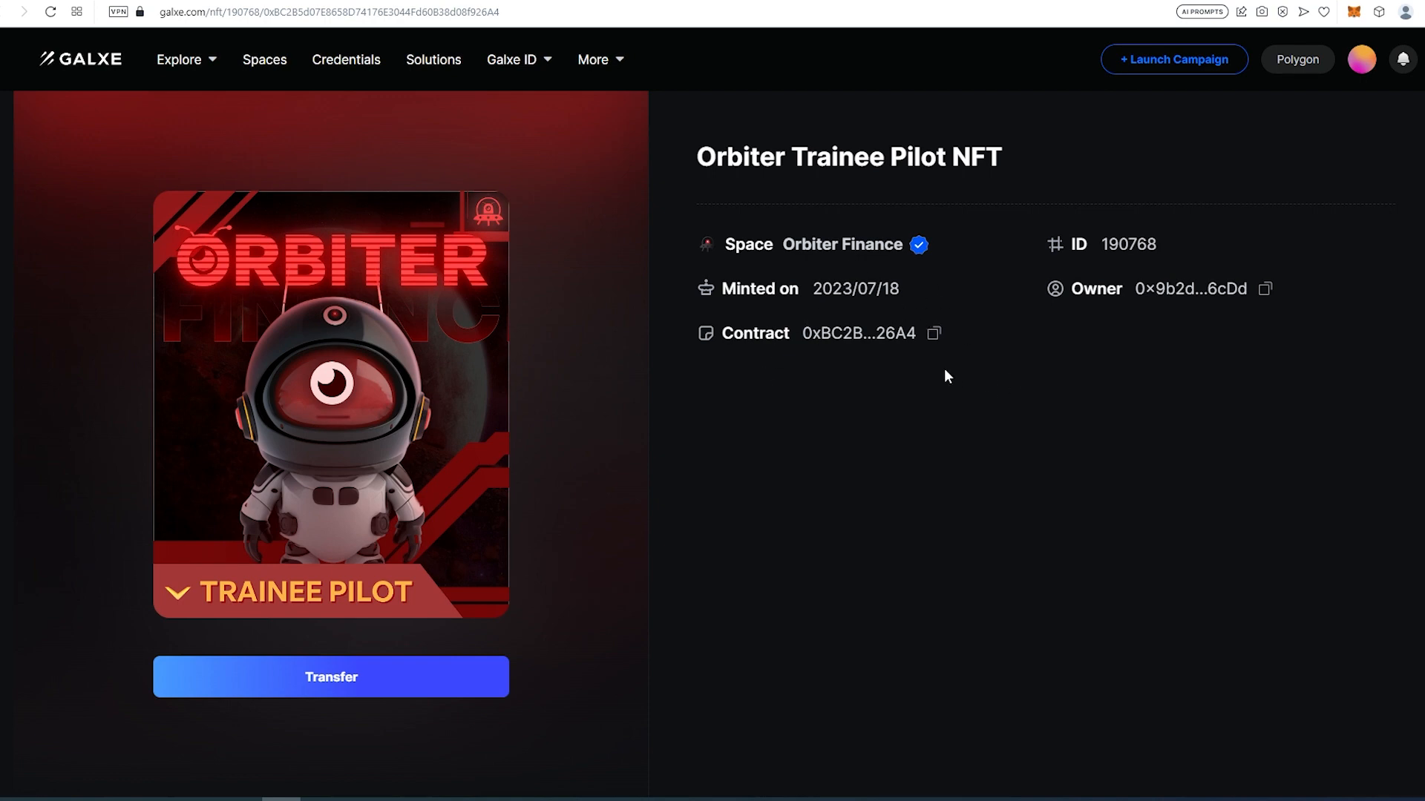
mouse_move(945, 4)
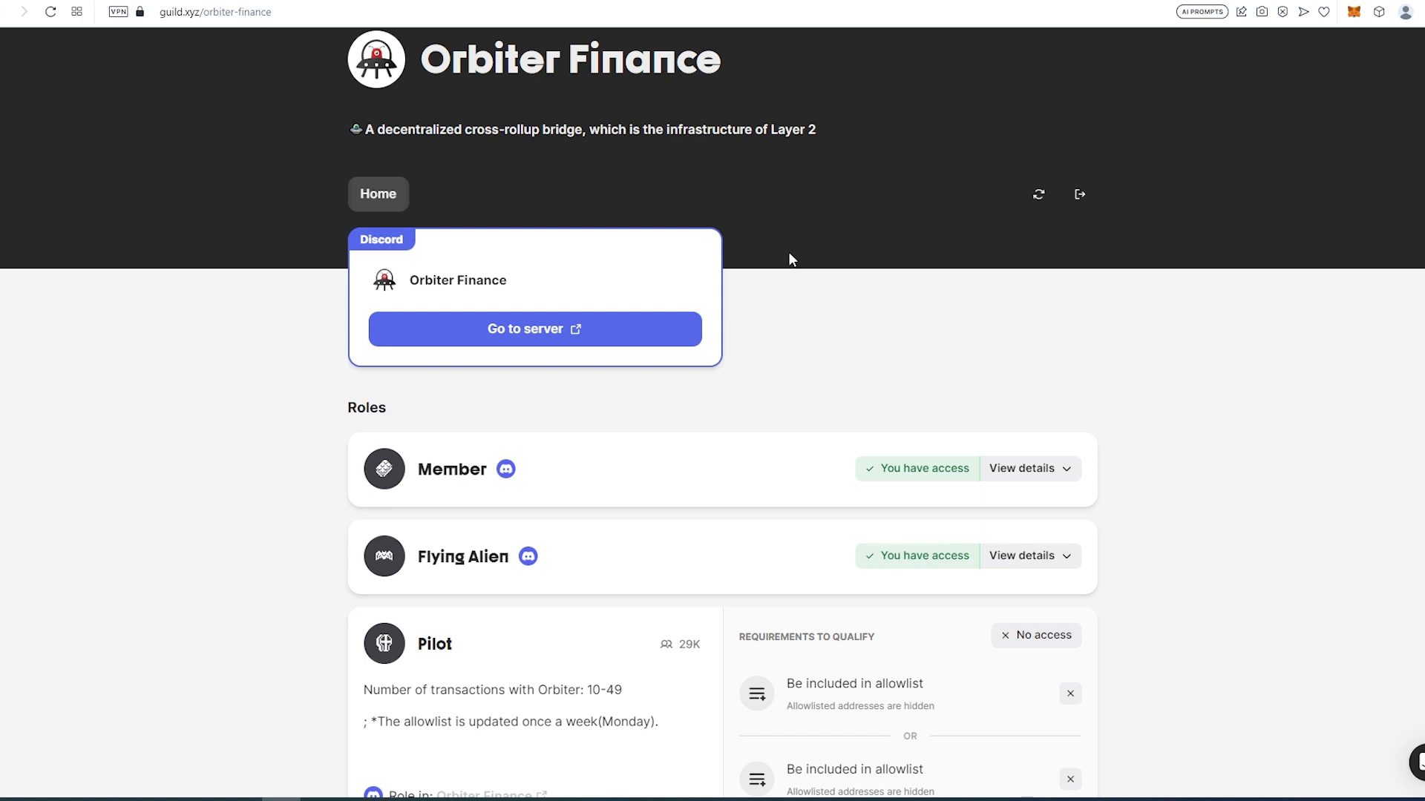
Scroll the Guild.xyz roles list showing Member and Flying Alien access granted.
scroll(down, 3)
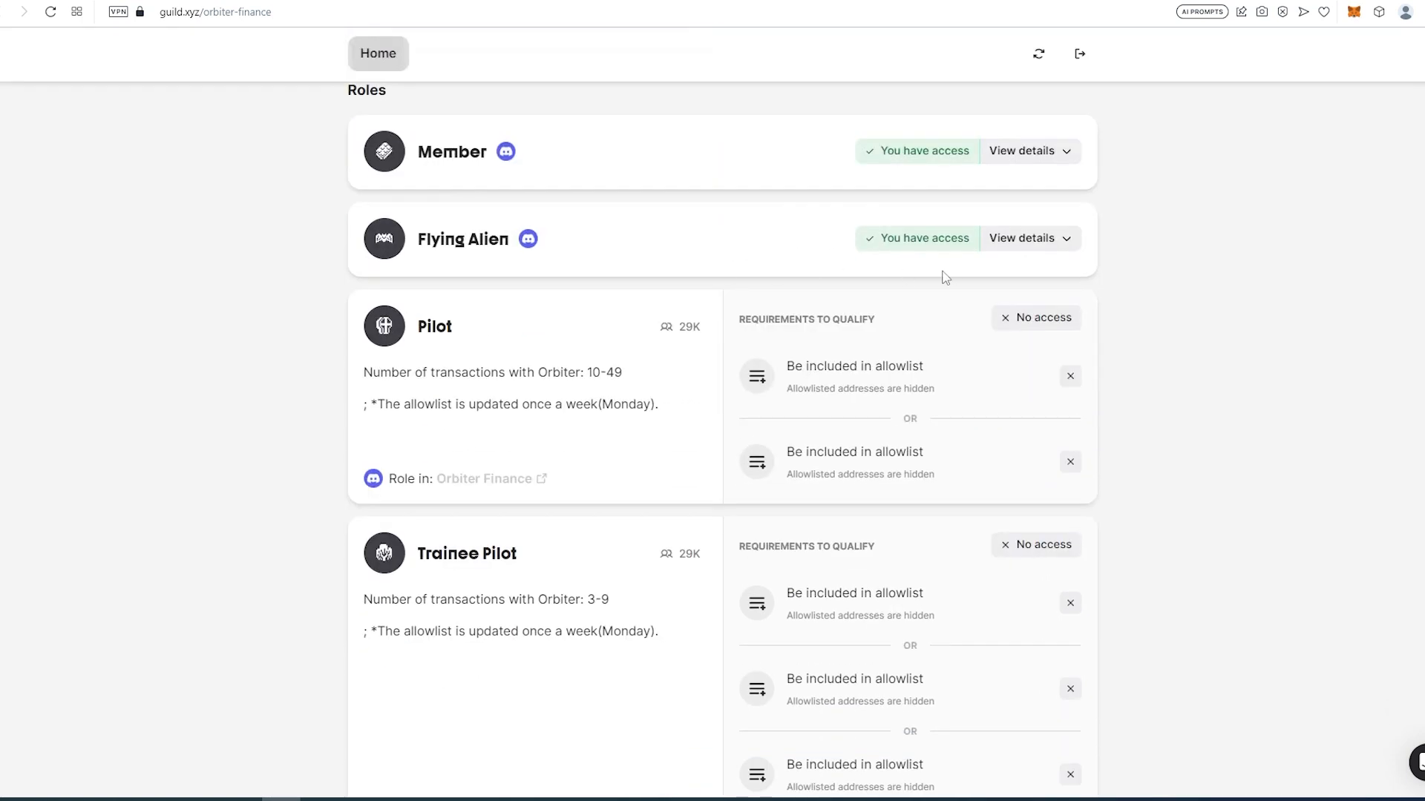
mouse_move(950, 383)
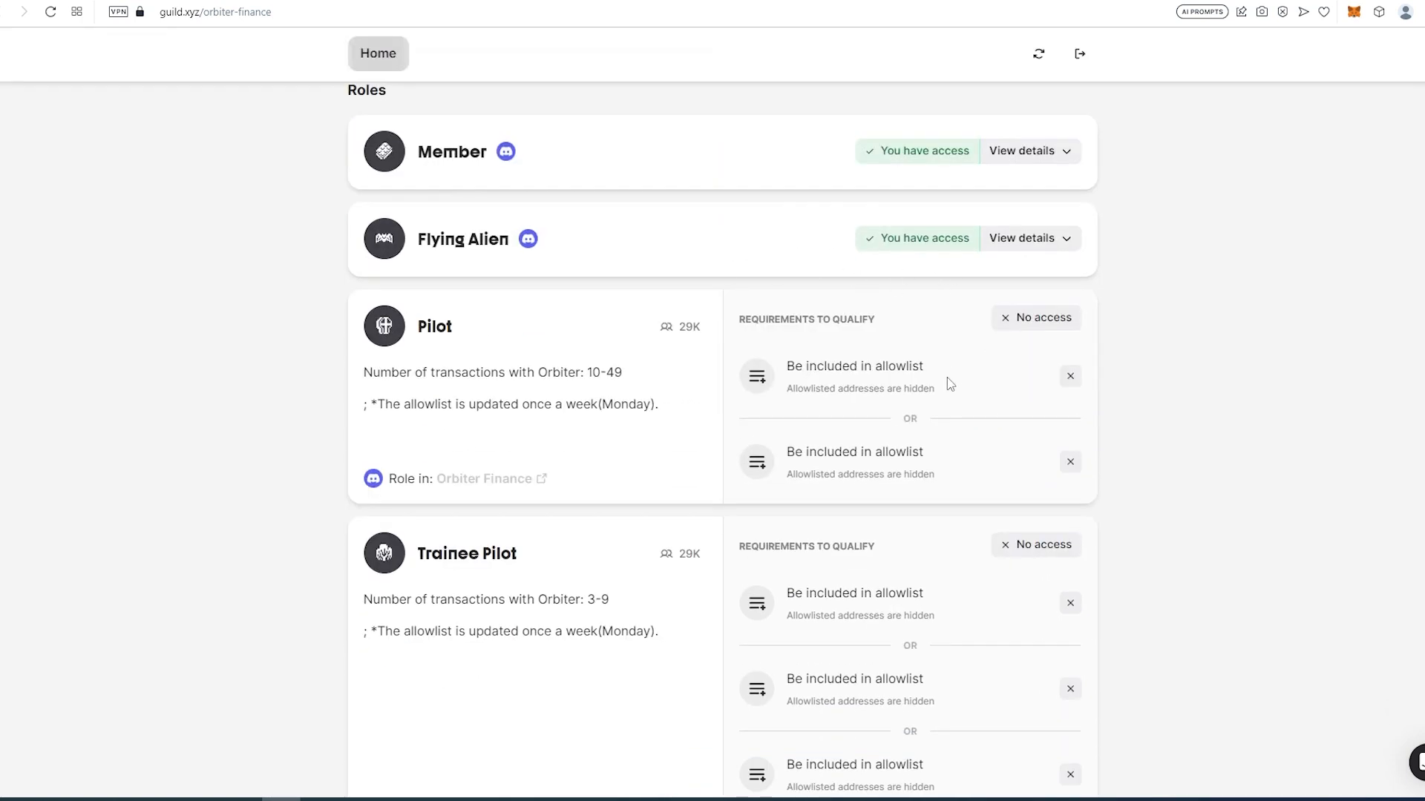
mouse_move(717, 531)
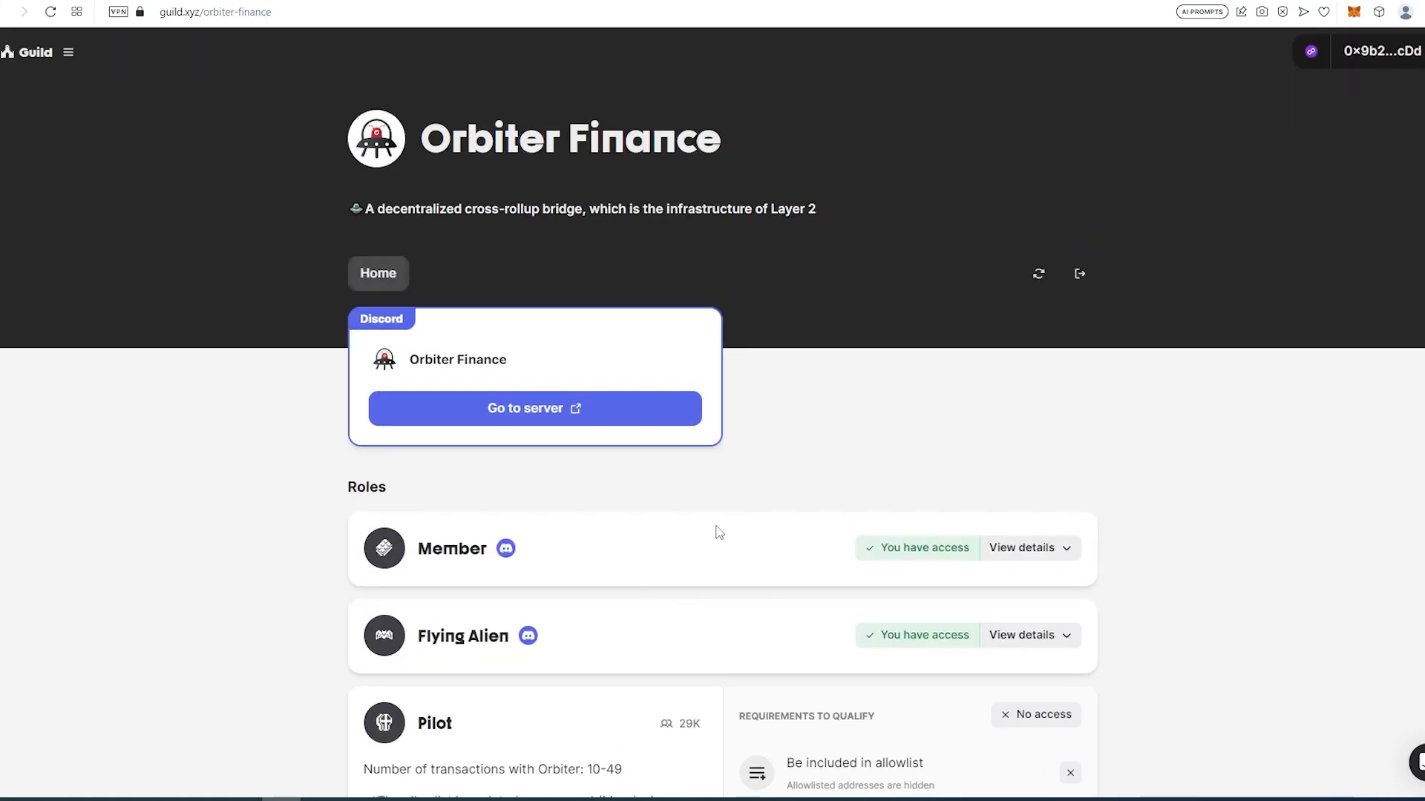
mouse_move(787, 284)
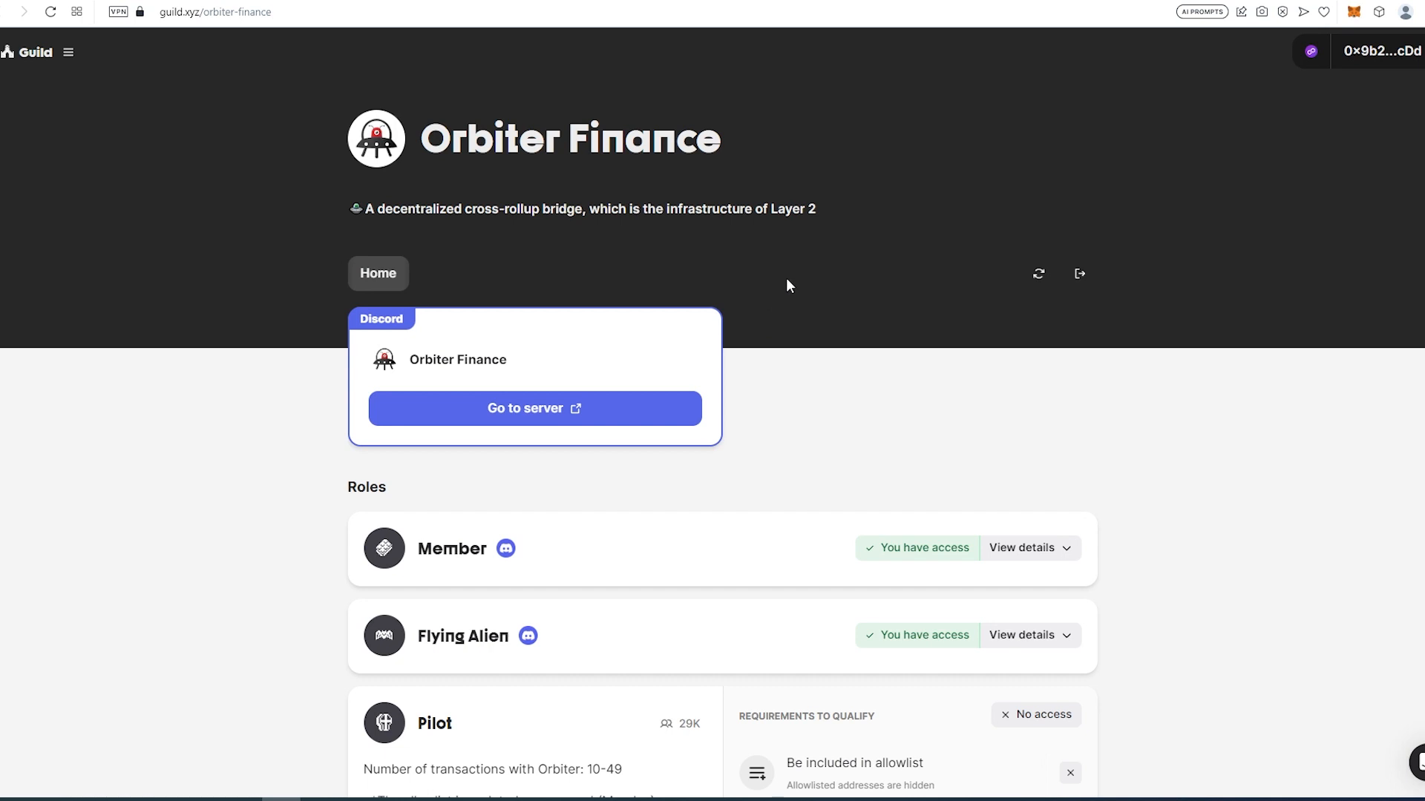
mouse_move(1058, 391)
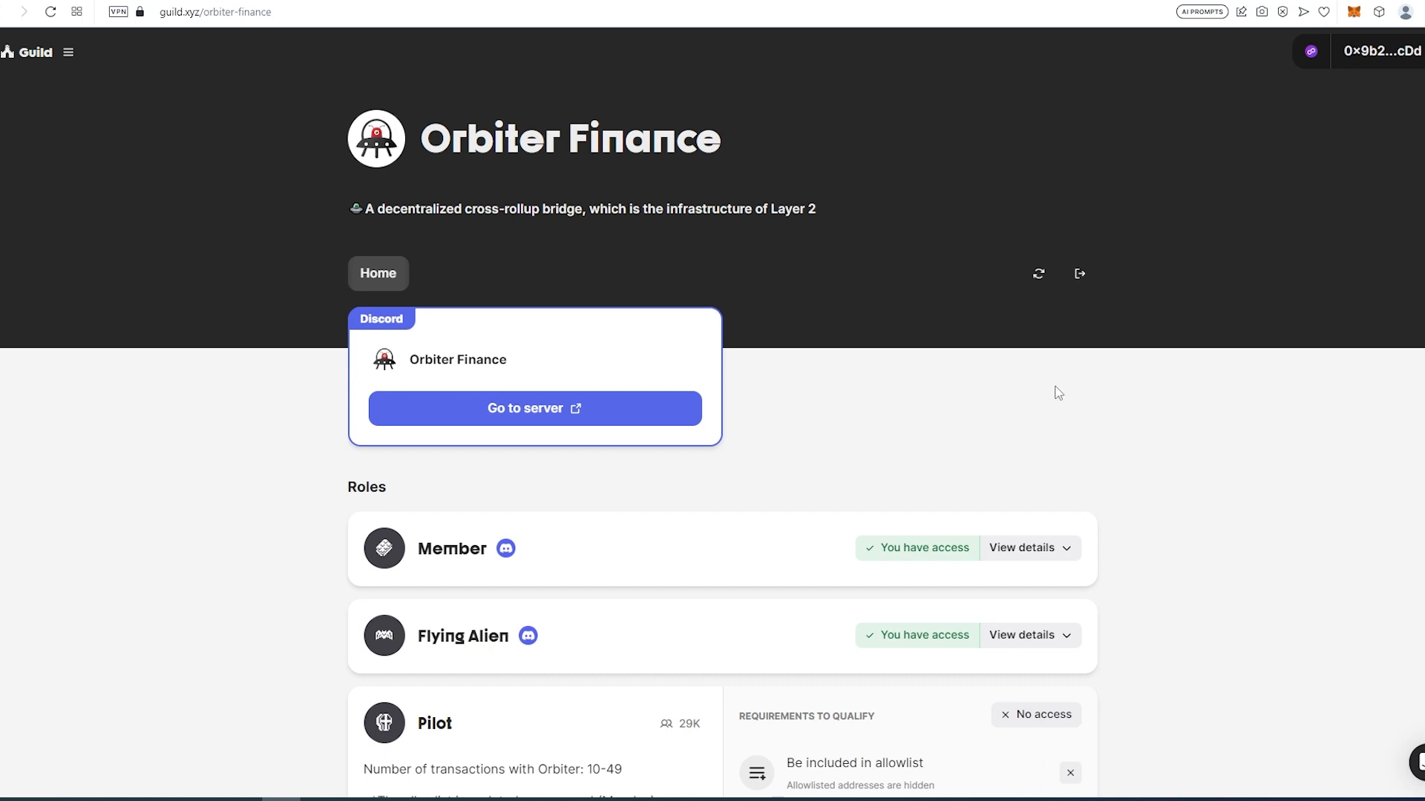